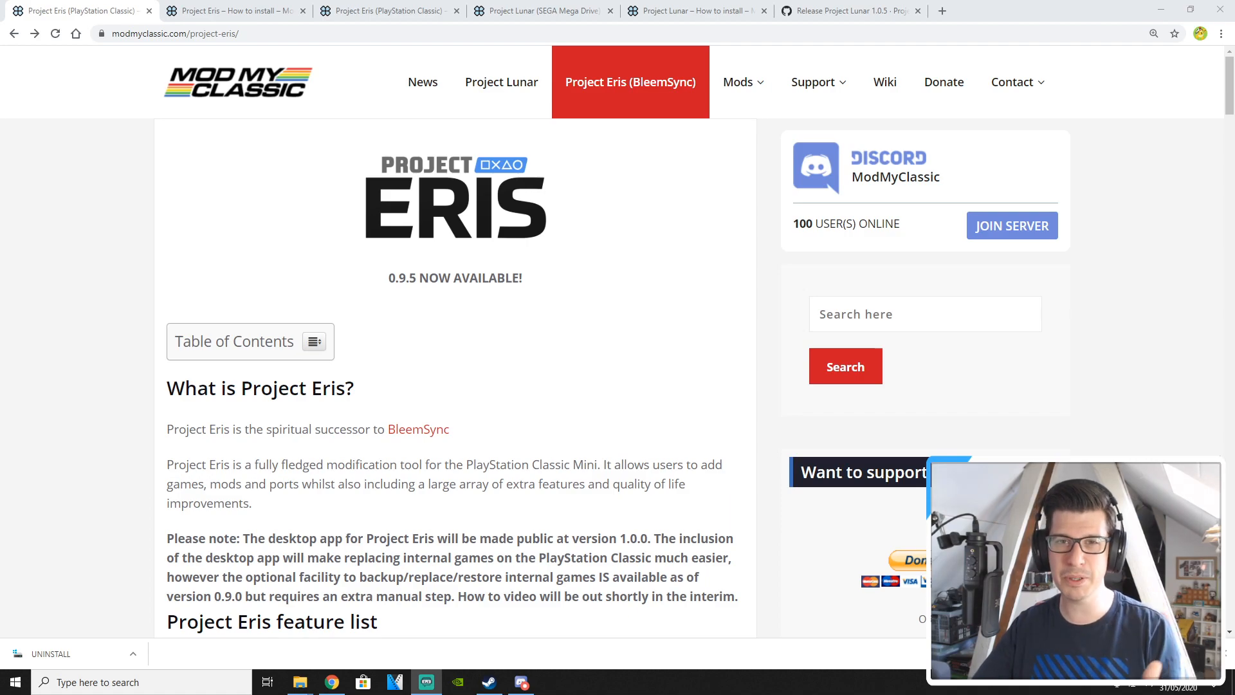
mouse_move(442, 396)
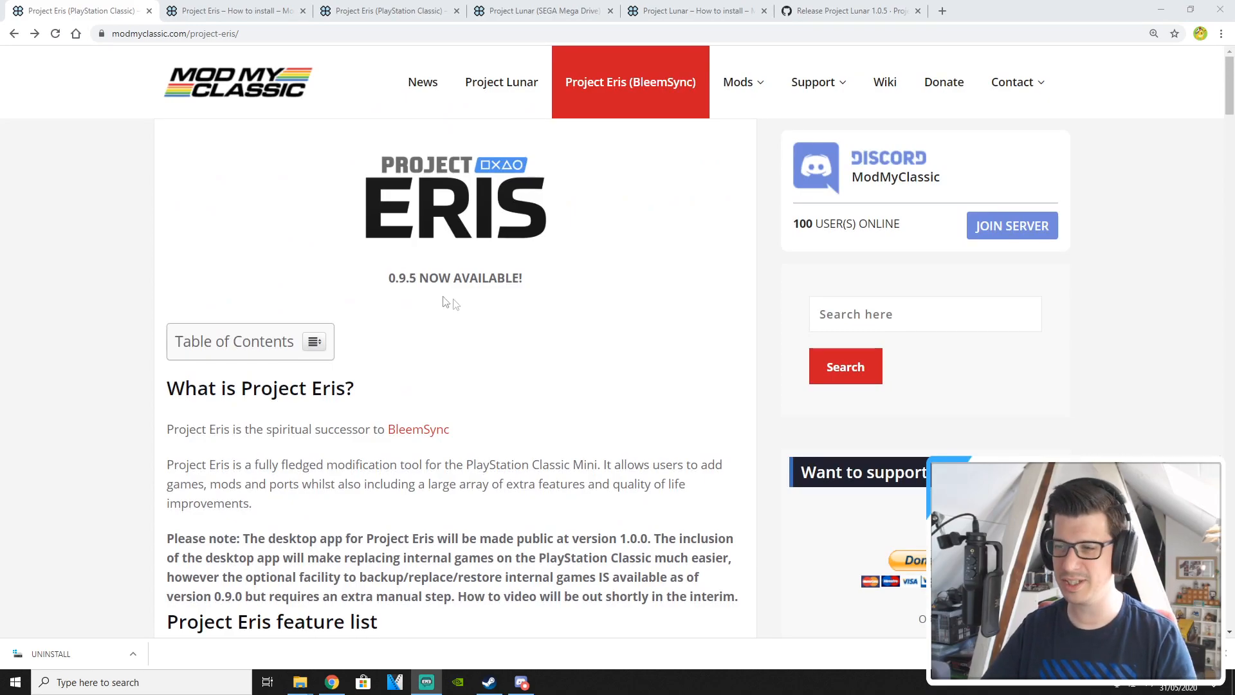
Step: Bring up the stock-kernel install guide and download the Project Eris v0.9.5 full package zip
scroll(down, 3)
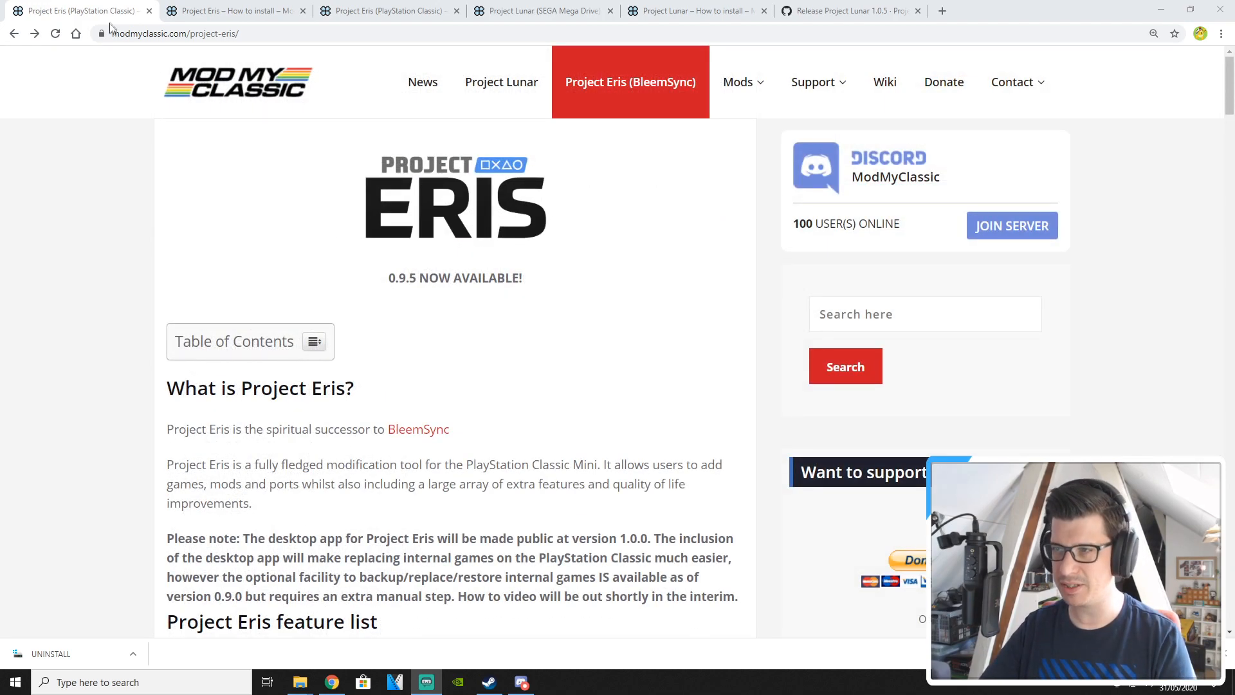
scroll(down, 3)
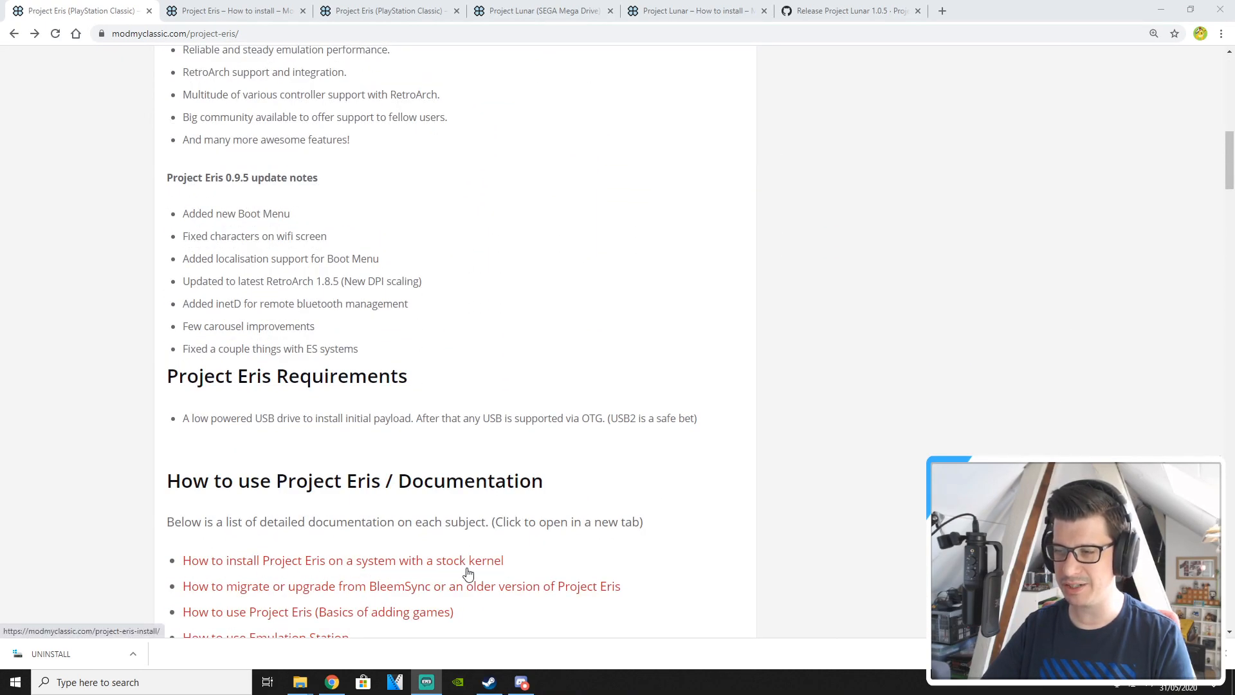
mouse_move(501, 567)
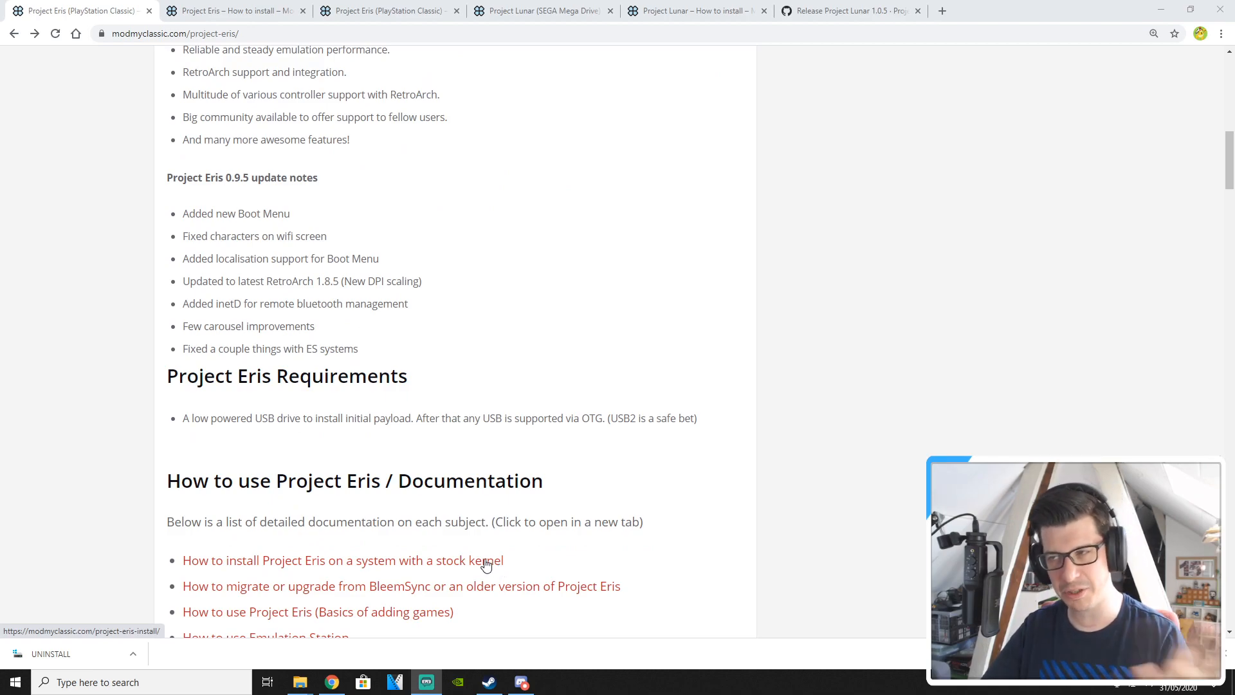
click(341, 559)
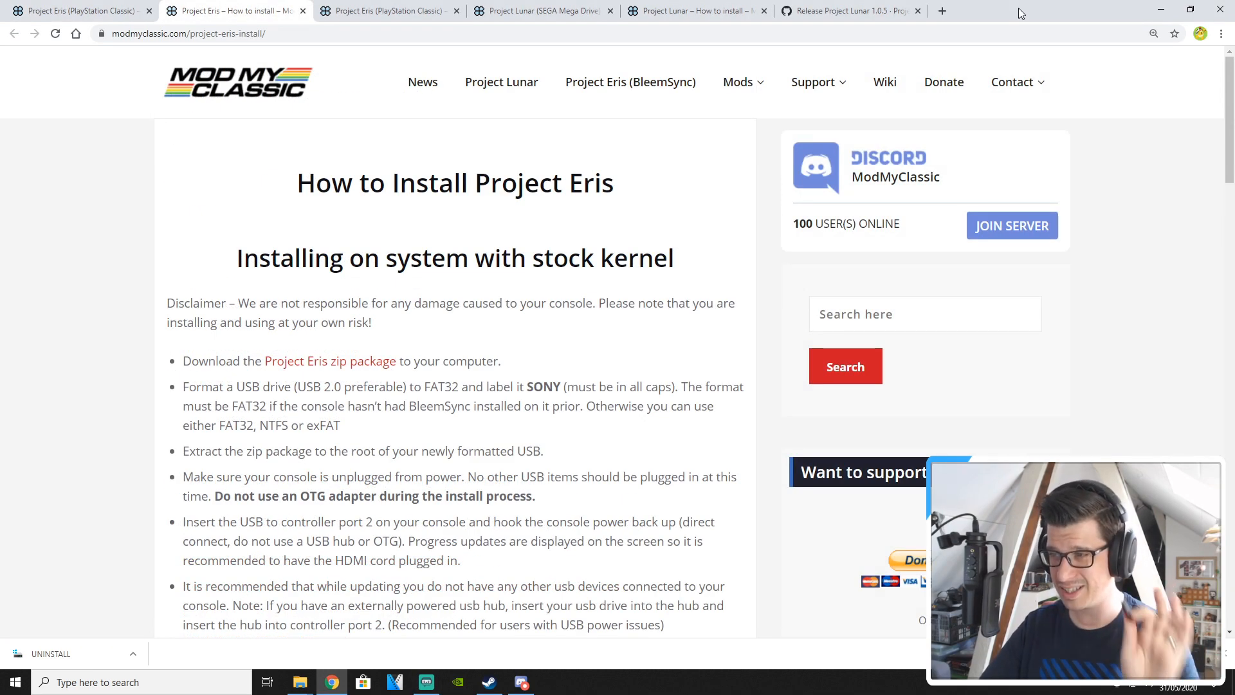
mouse_move(328, 364)
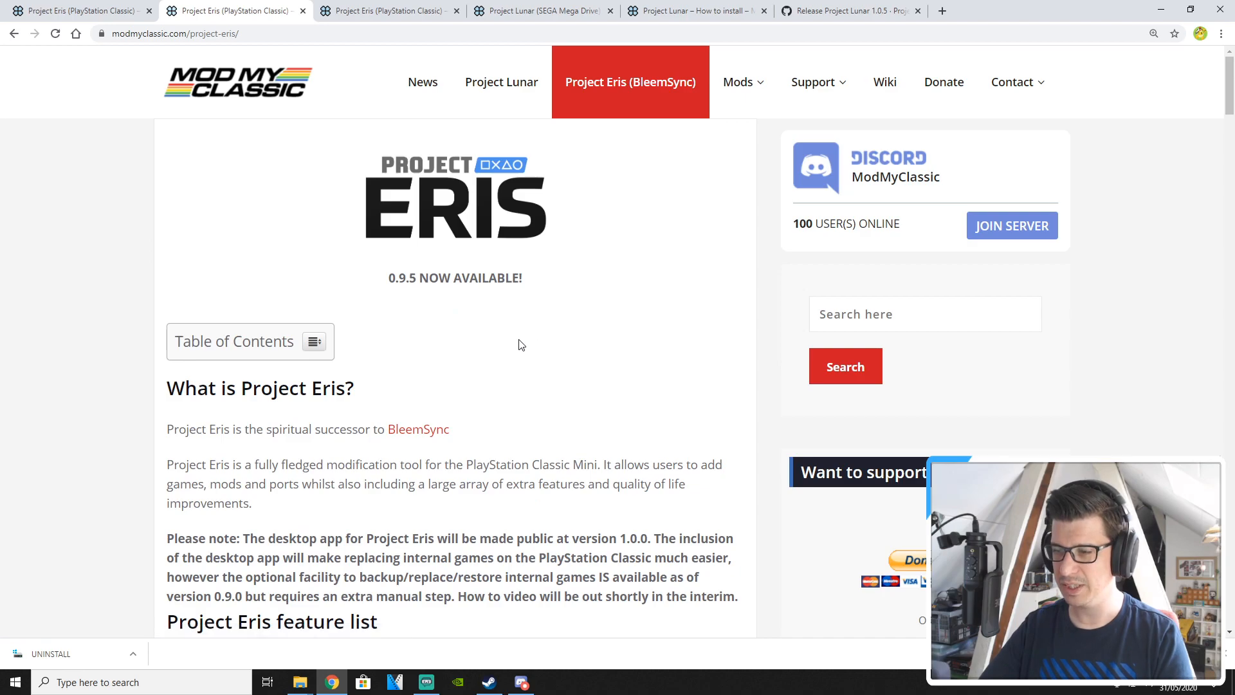
scroll(down, 3)
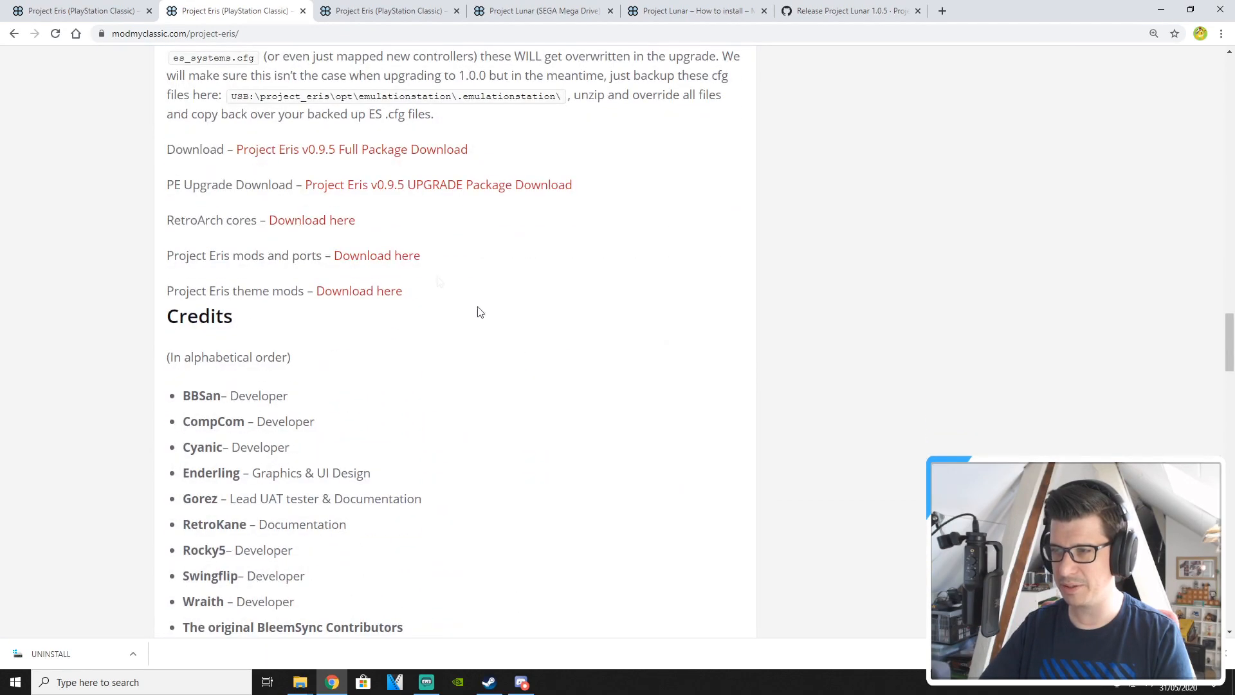
click(437, 184)
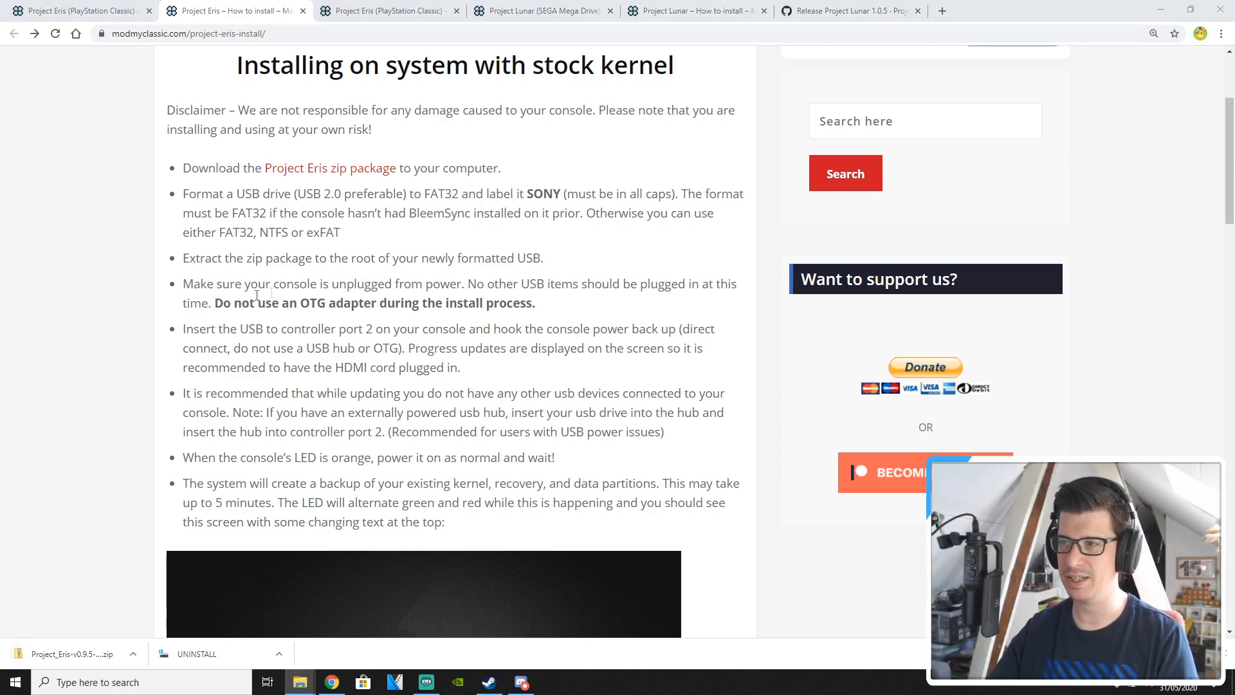
Step: Format USB (H:) with device defaults as FAT32, volume label SONY
click(299, 682)
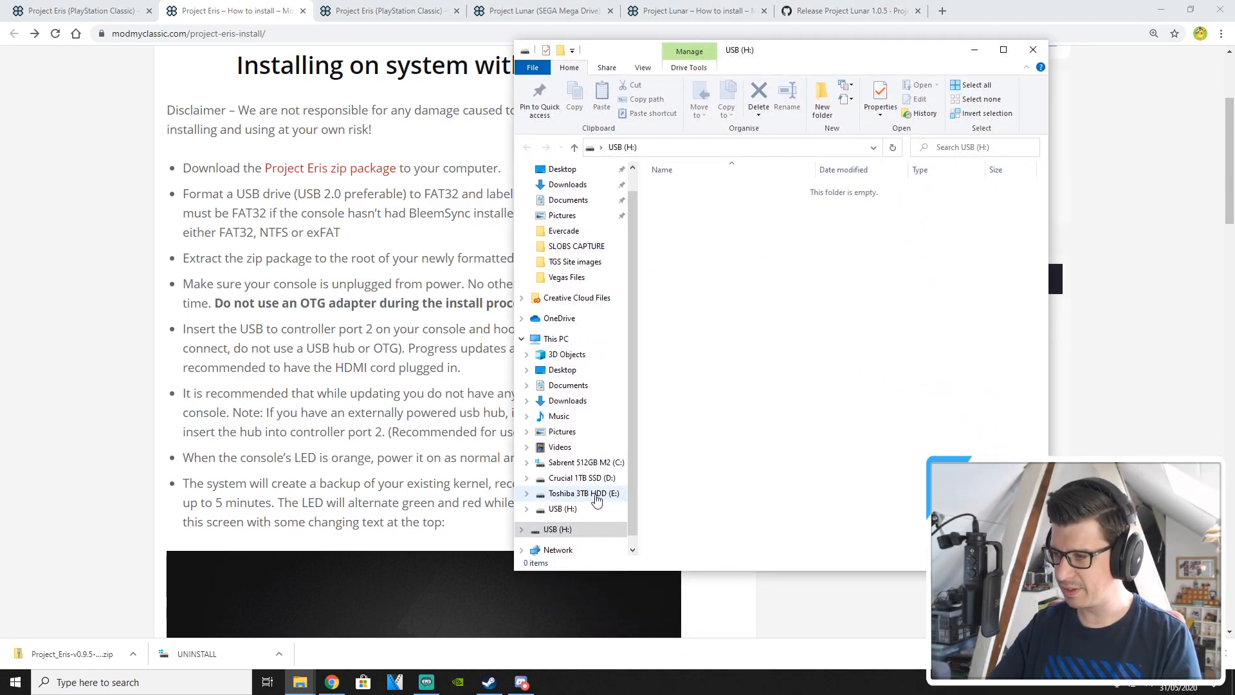
right_click(559, 514)
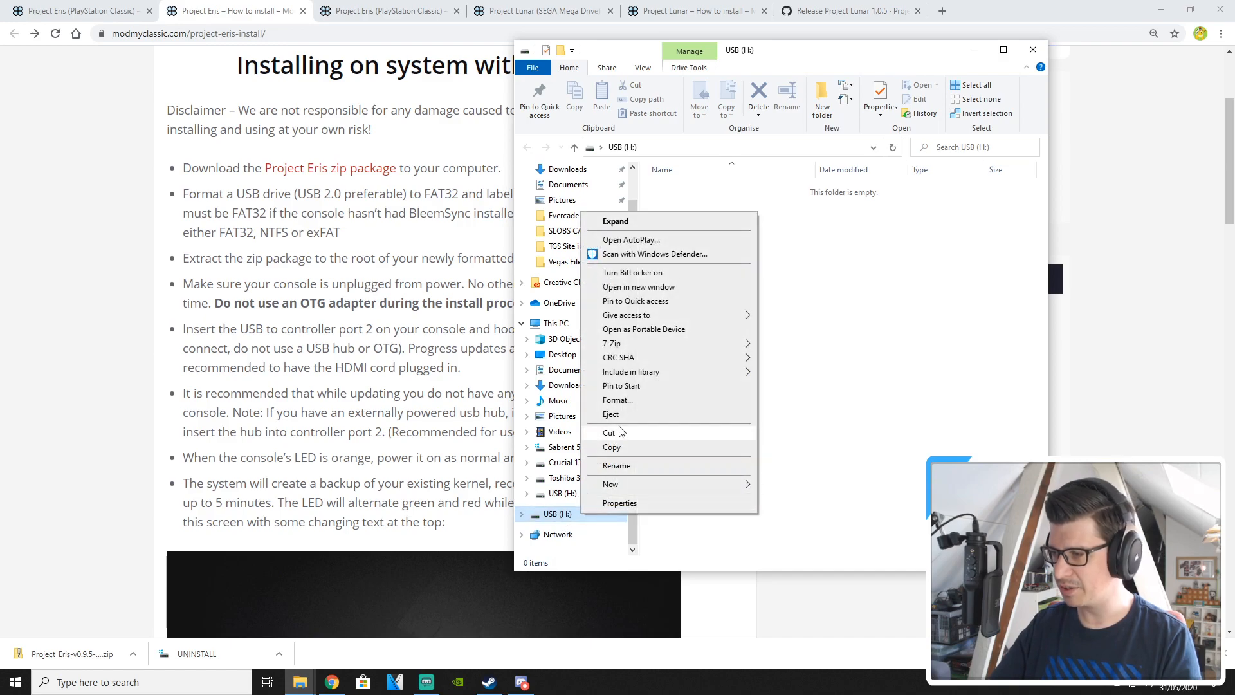
click(619, 400)
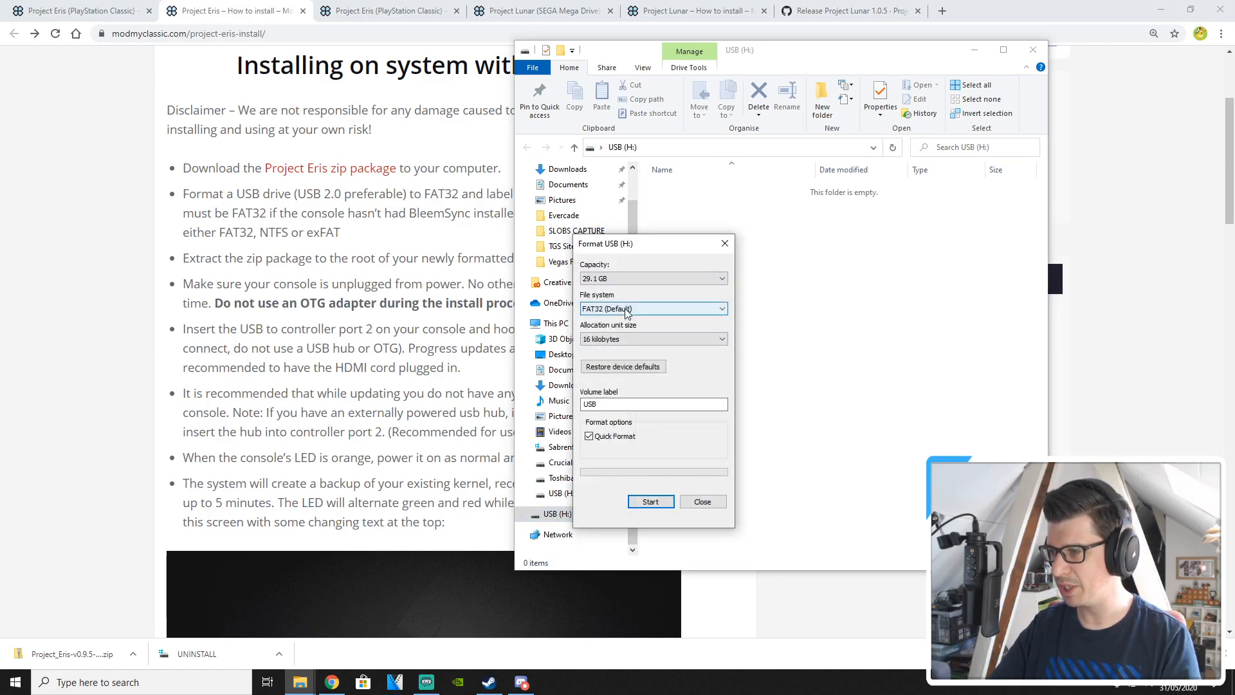
click(622, 367)
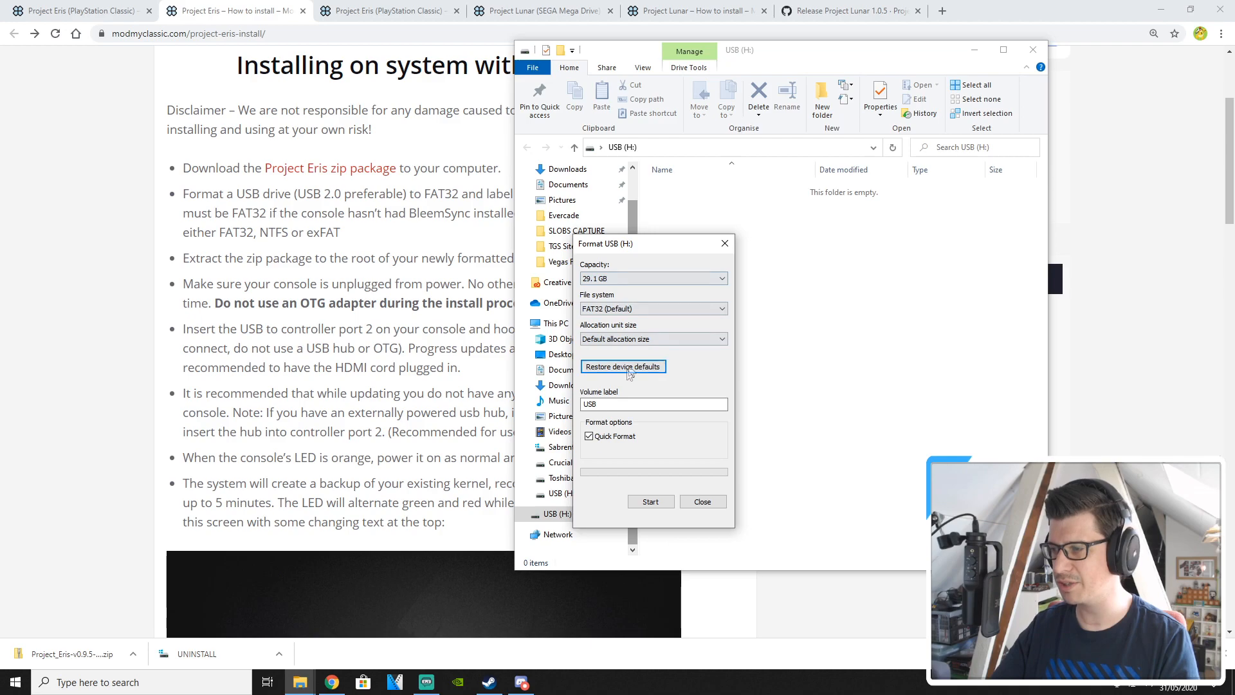
text(SONY)
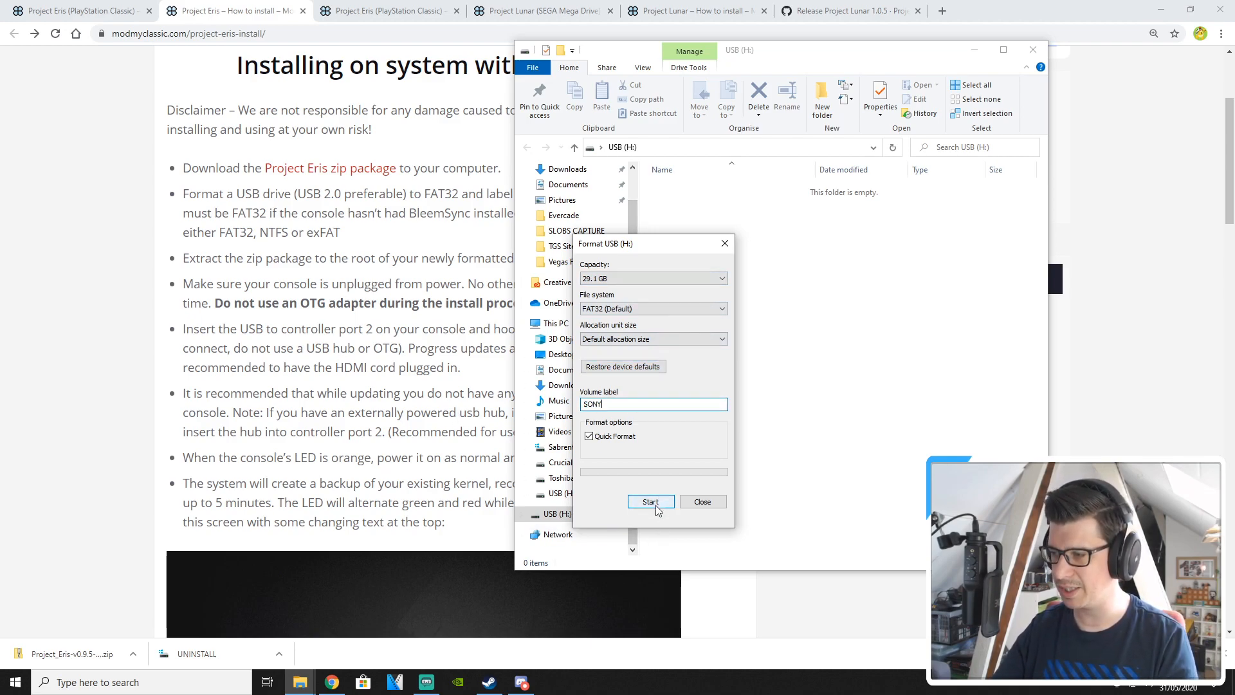
click(650, 501)
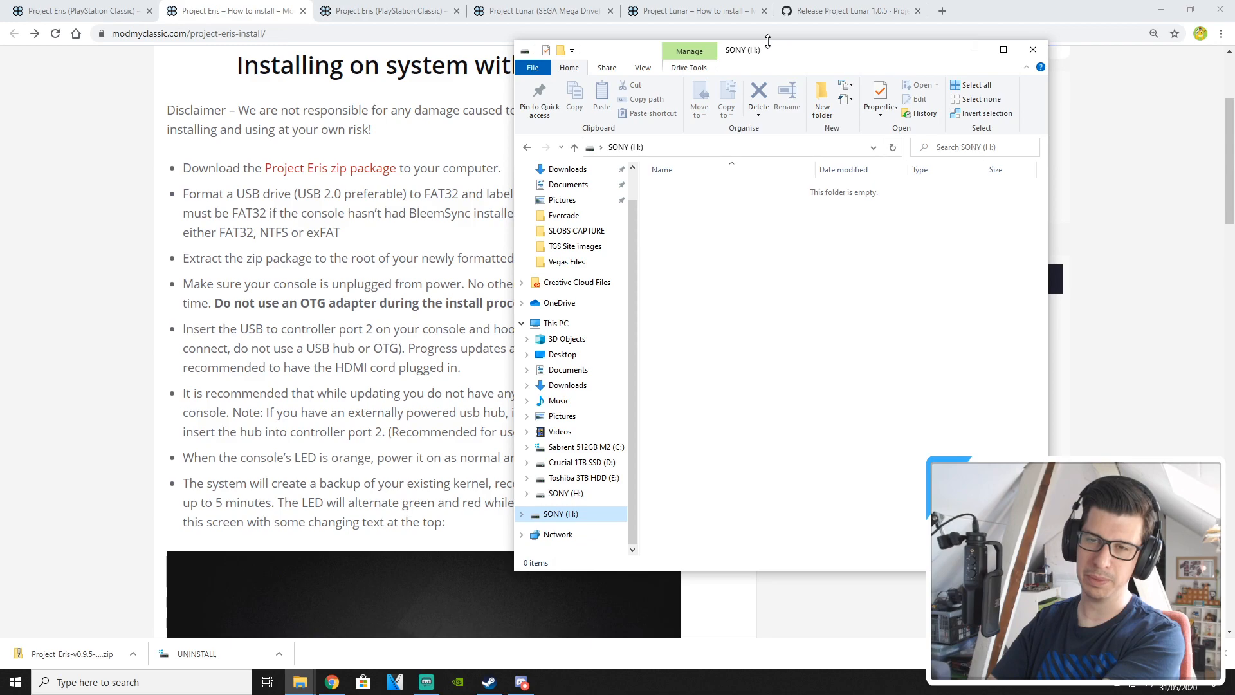
mouse_move(101, 571)
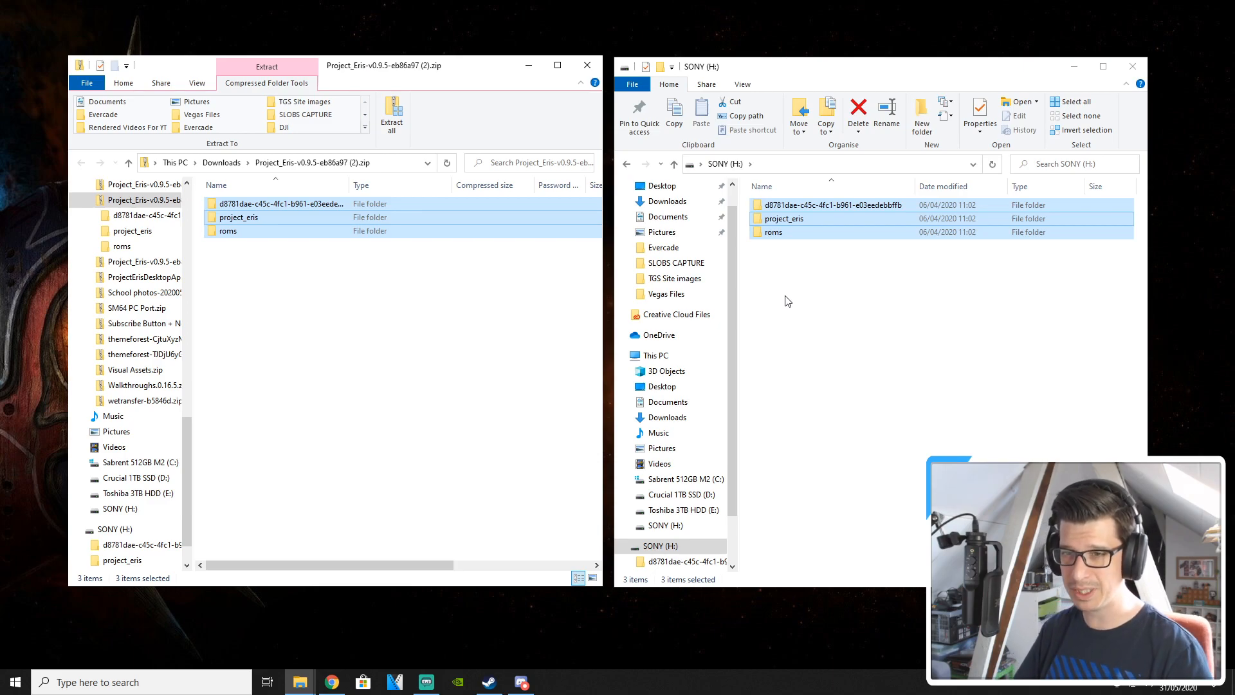
click(1132, 66)
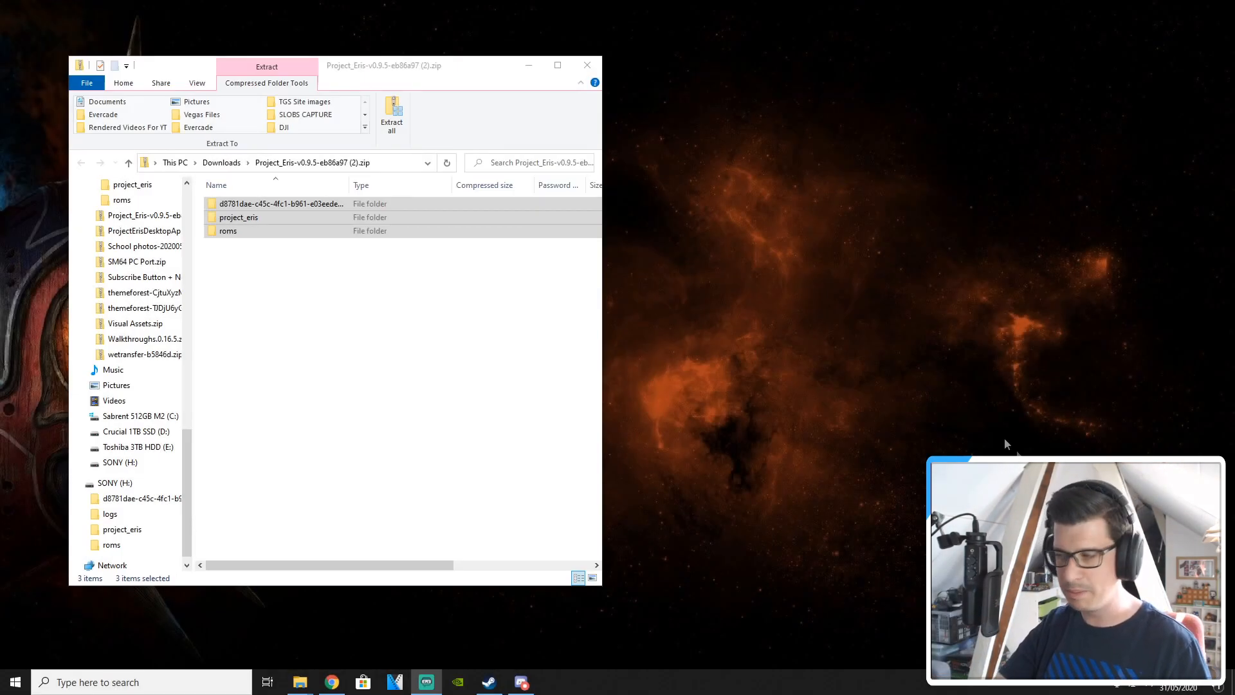
mouse_move(813, 491)
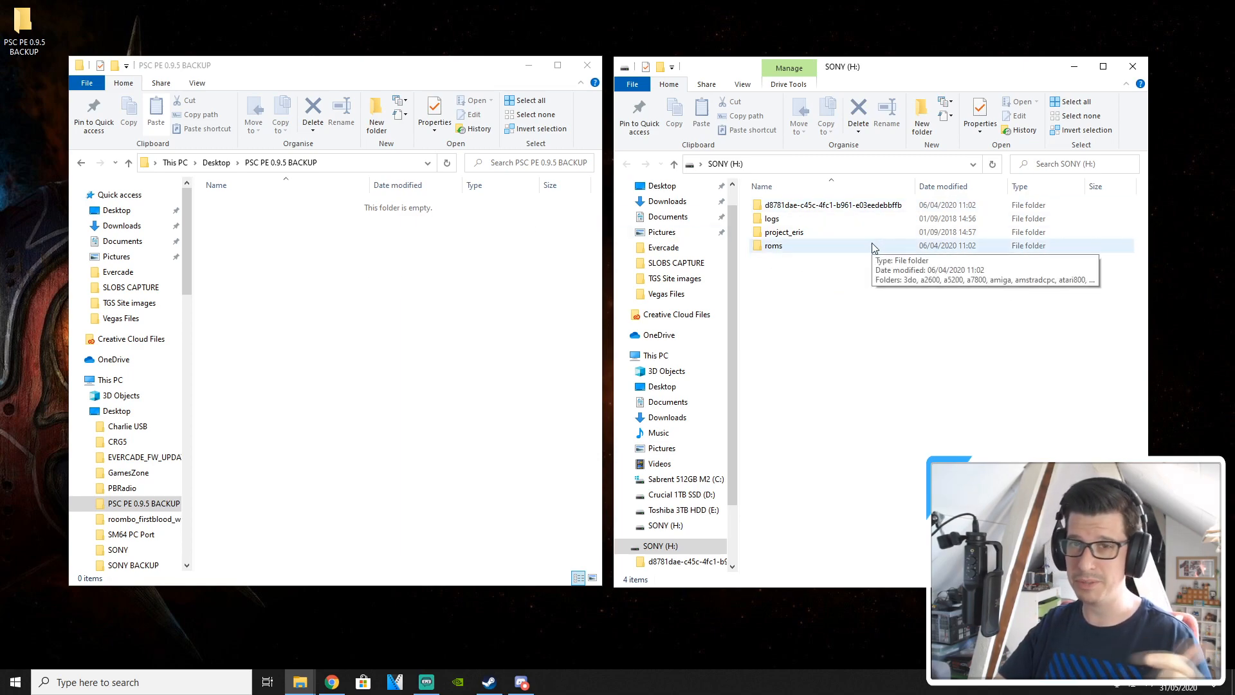
Step: Select all four folders on the SONY drive for moving into PSC PE 0.9.5 BACKUP
key(ctrl+a)
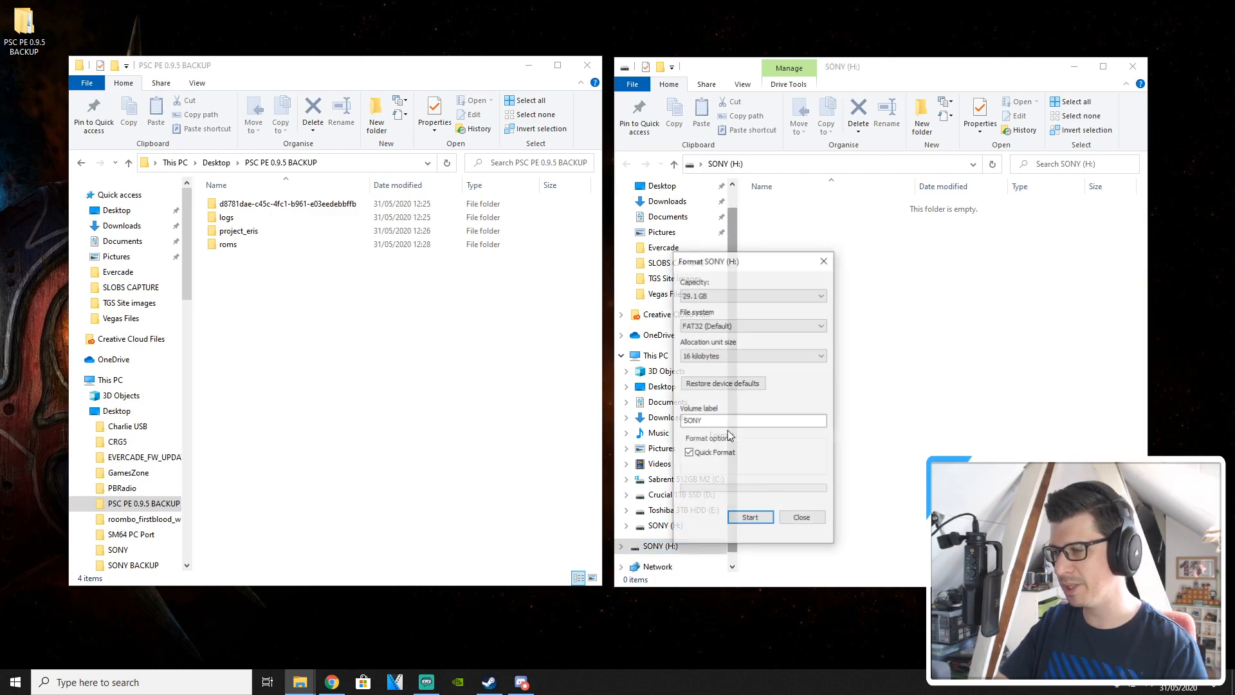
Step: Reformat SONY (H:) as exFAT keeping the SONY label, confirming the data-erase warning
click(753, 326)
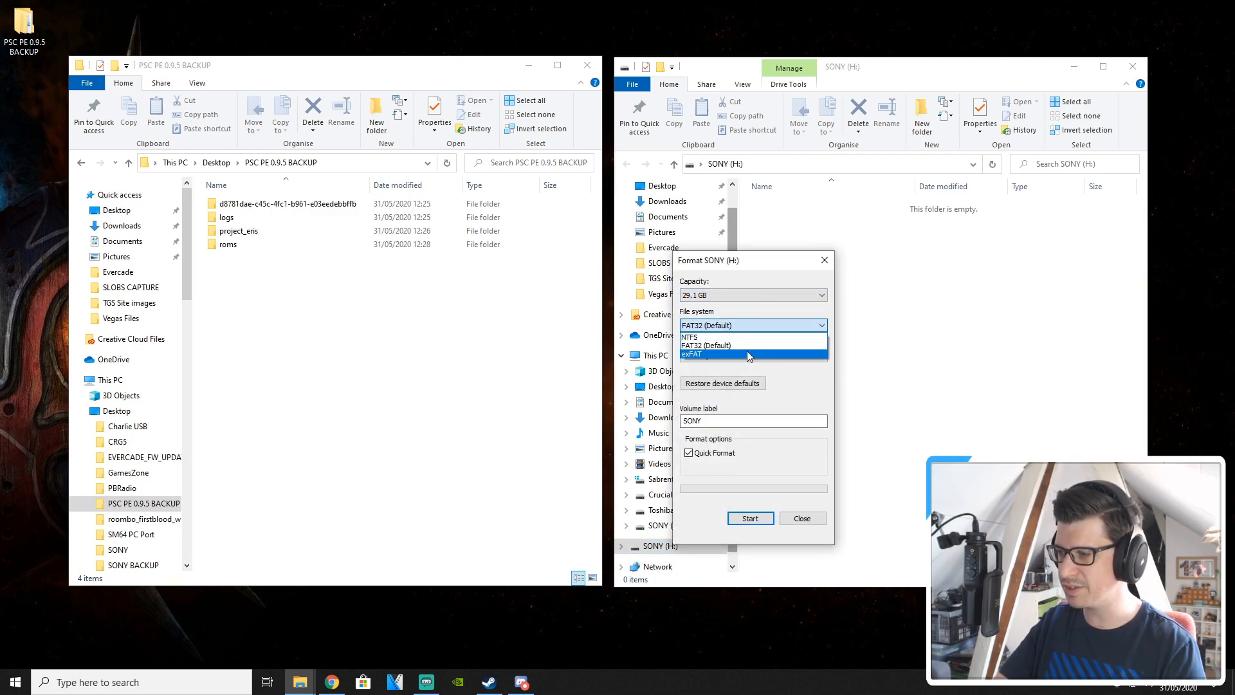
click(692, 354)
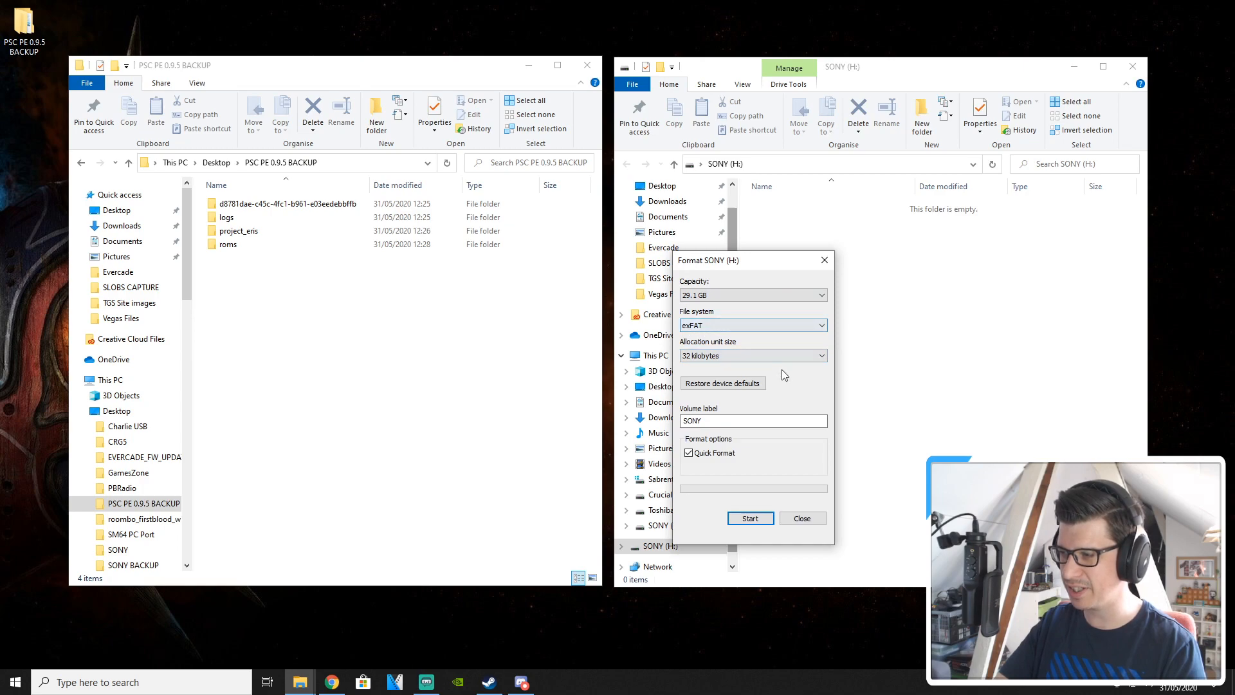
click(752, 419)
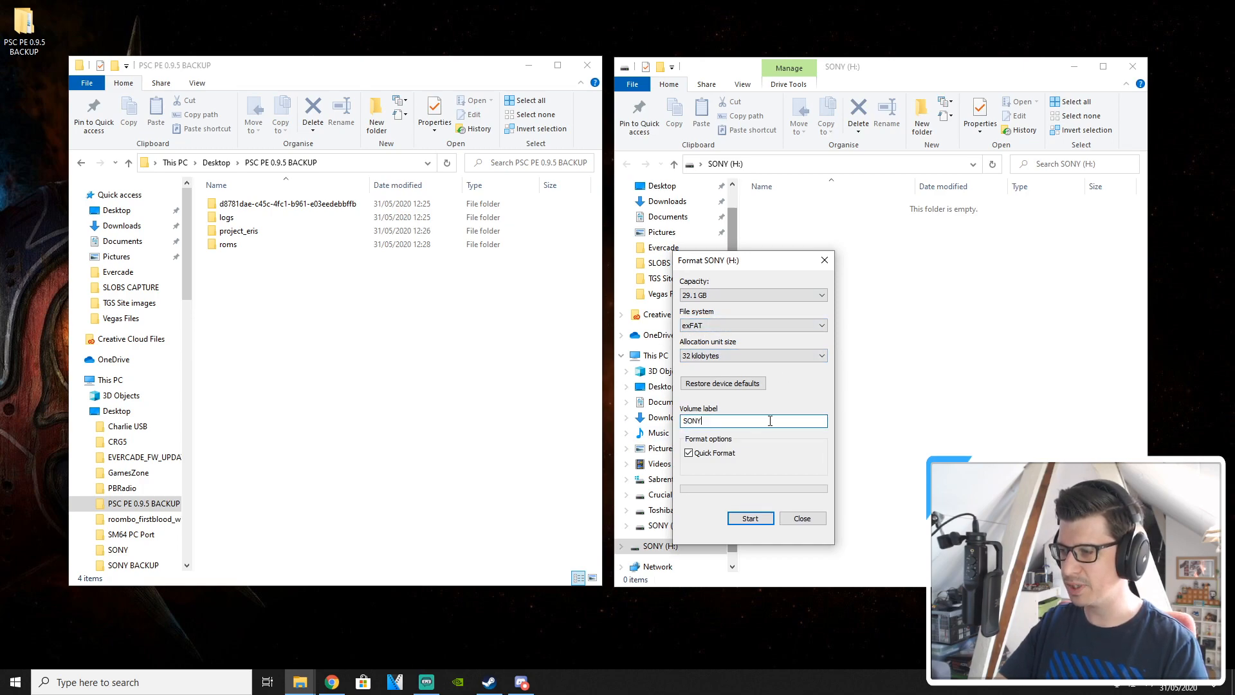
click(748, 518)
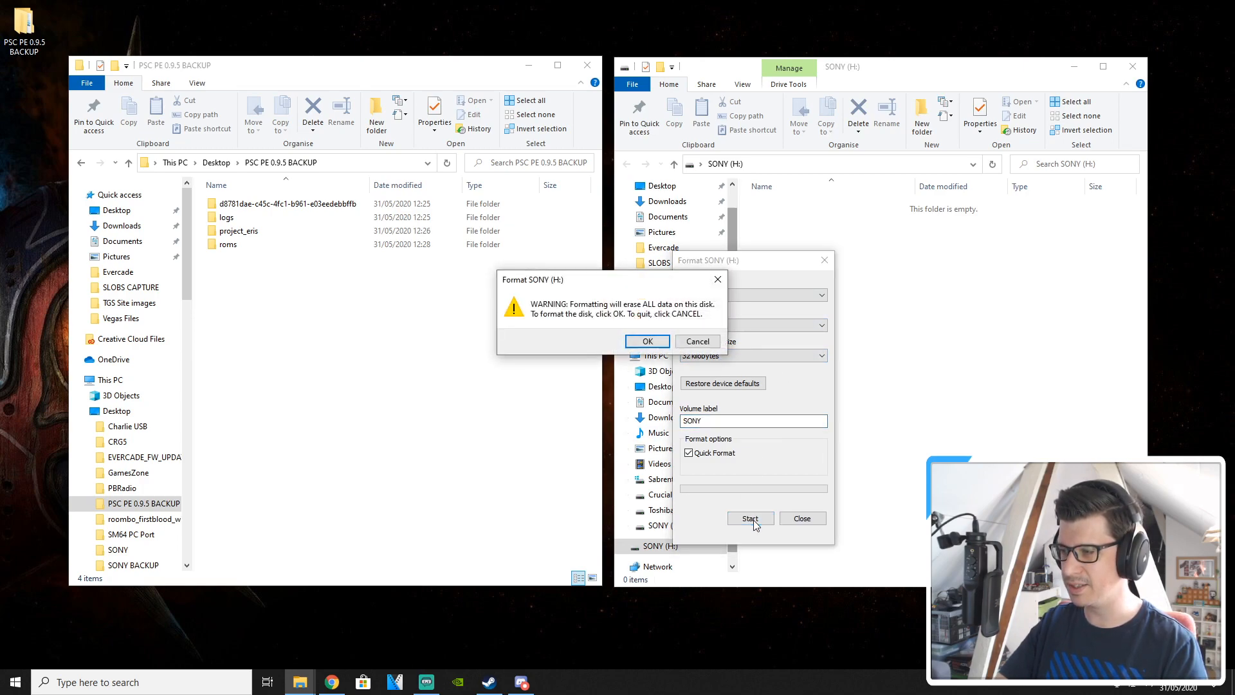
click(647, 340)
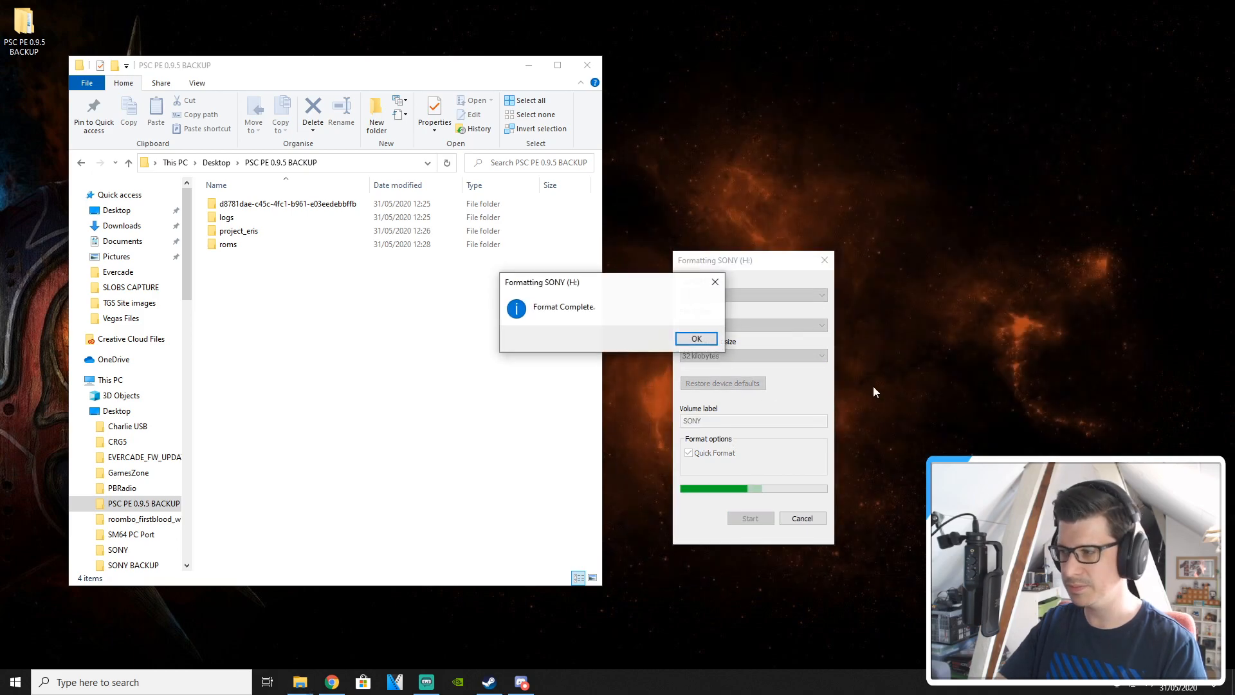
click(694, 338)
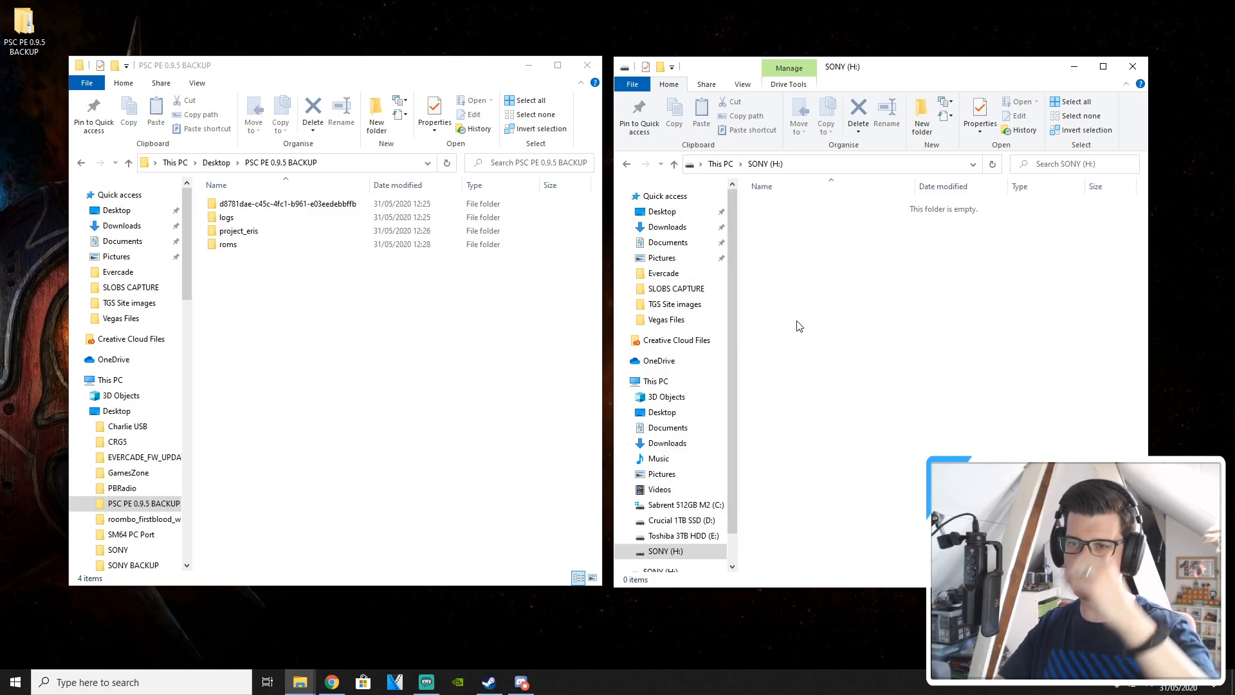
Step: Inspect the project_eris folder inside PSC PE 0.9.5 BACKUP and bring up the backup folder's options
click(237, 231)
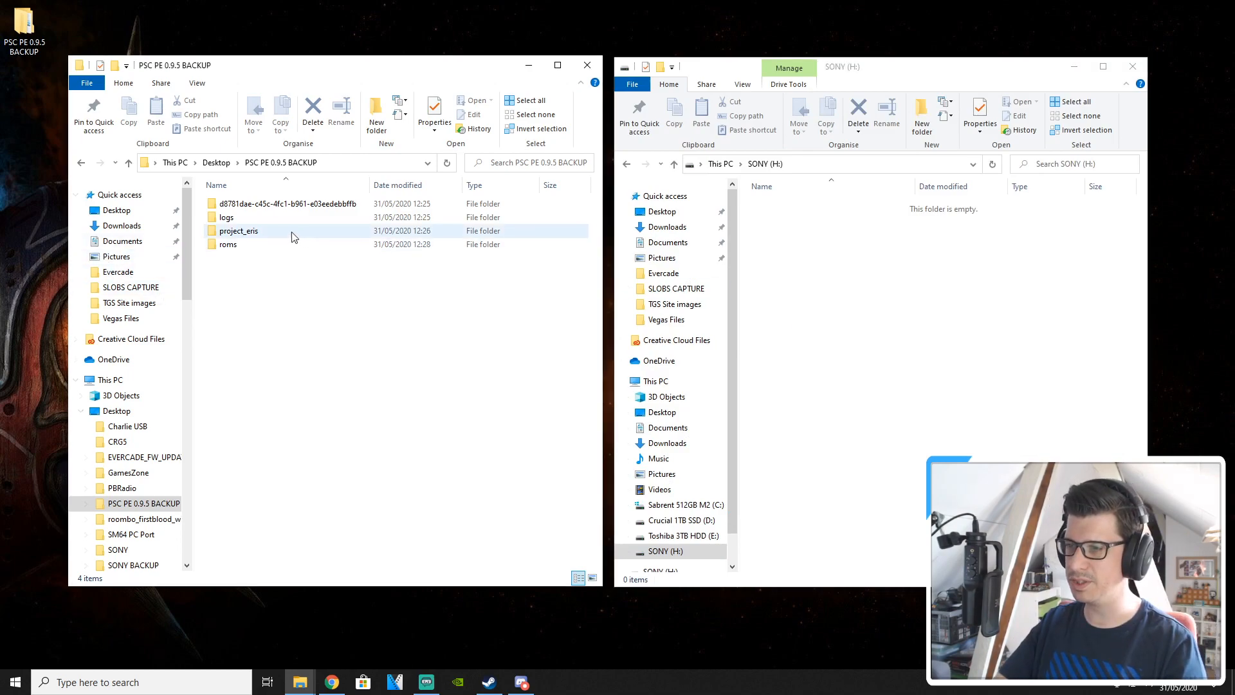
mouse_move(238, 230)
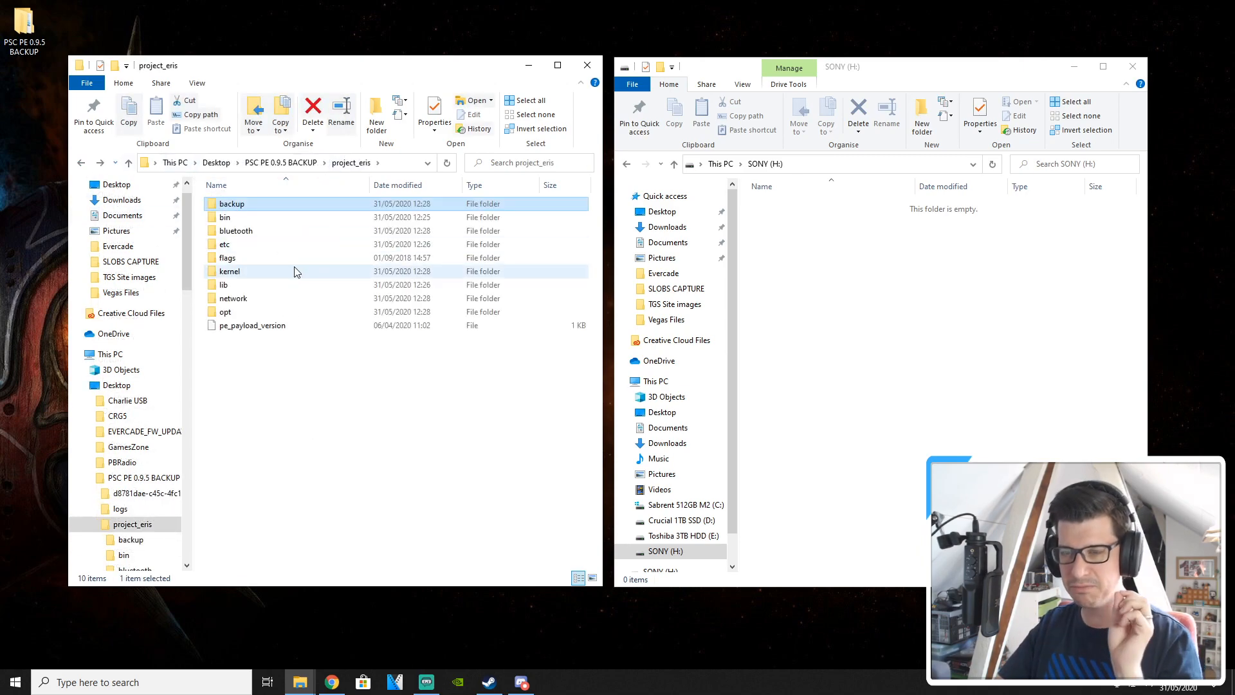
mouse_move(231, 203)
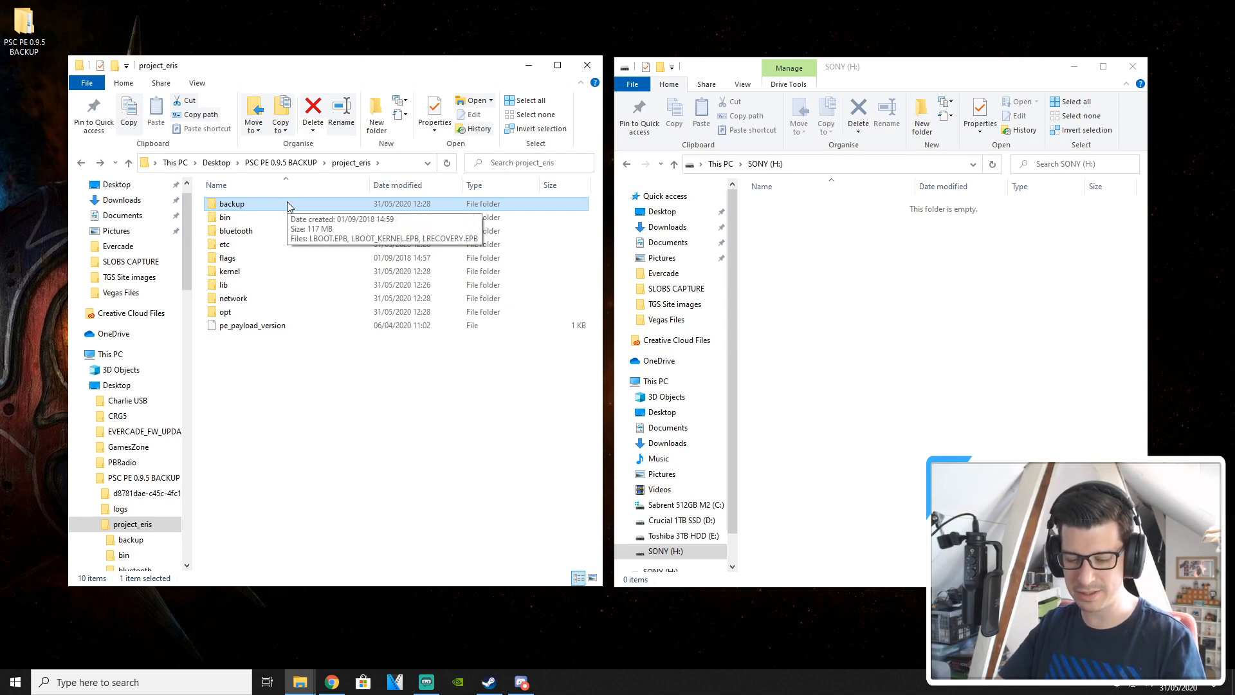
right_click(232, 204)
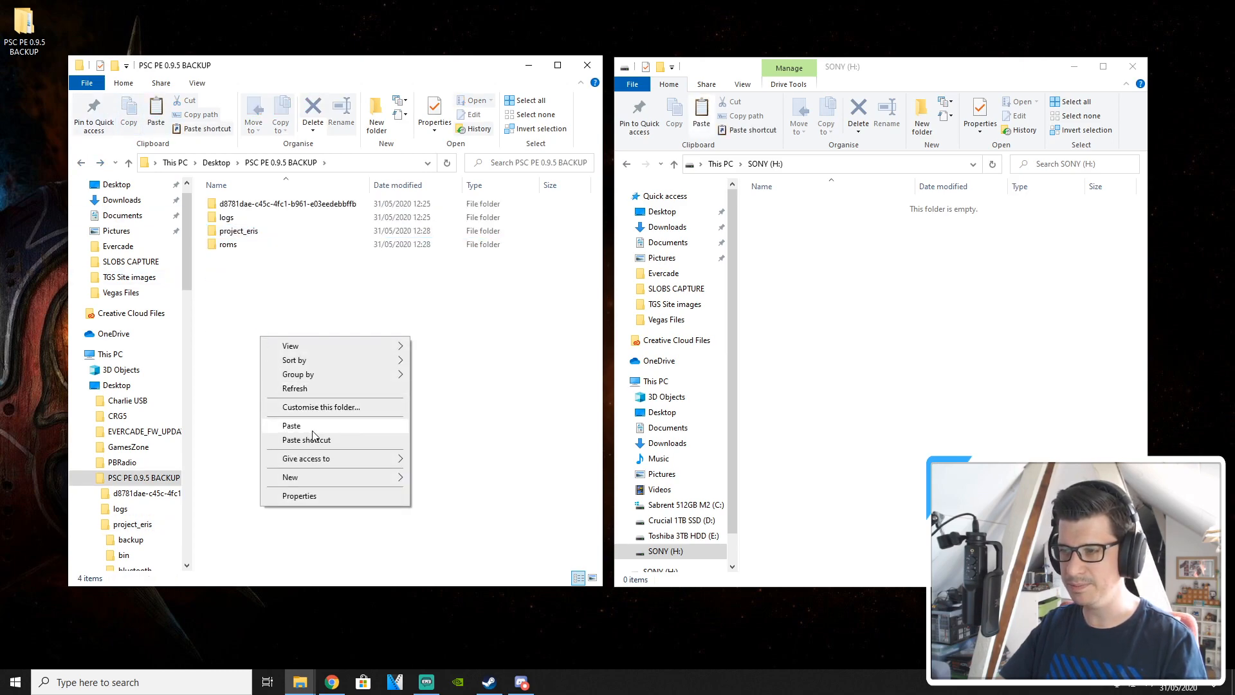
Step: Paste the backup folder into PSC PE 0.9.5 BACKUP and begin selecting the four original folders
click(290, 425)
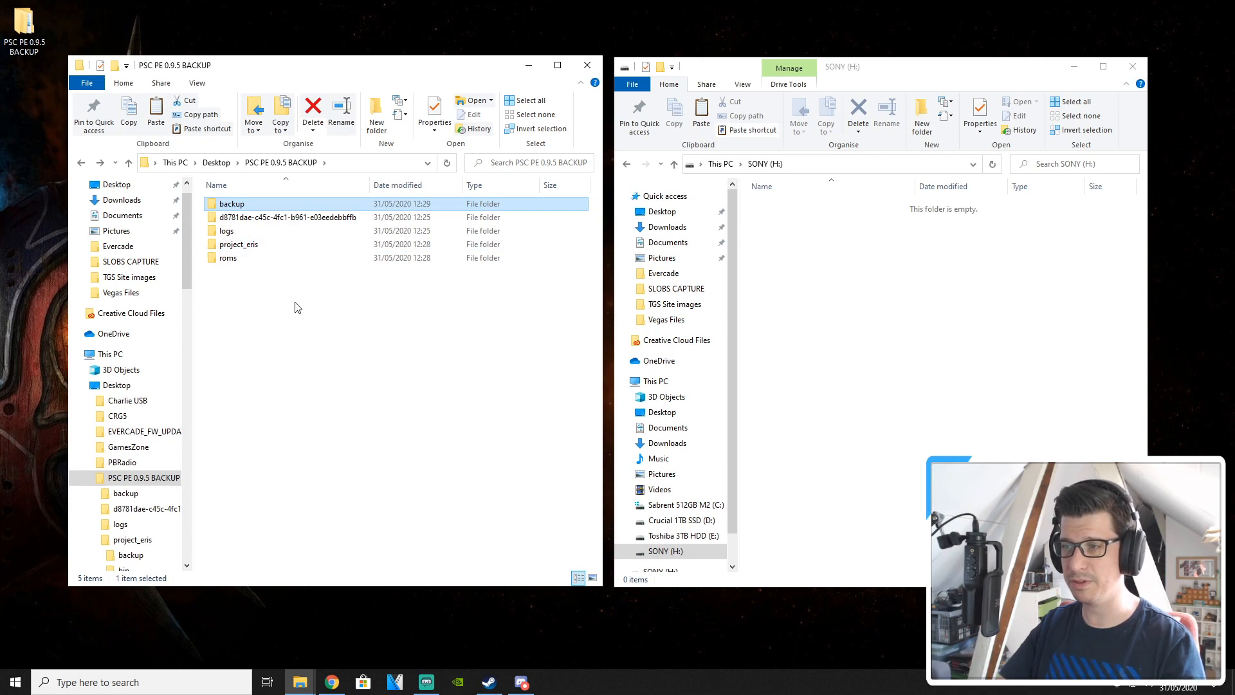
click(334, 306)
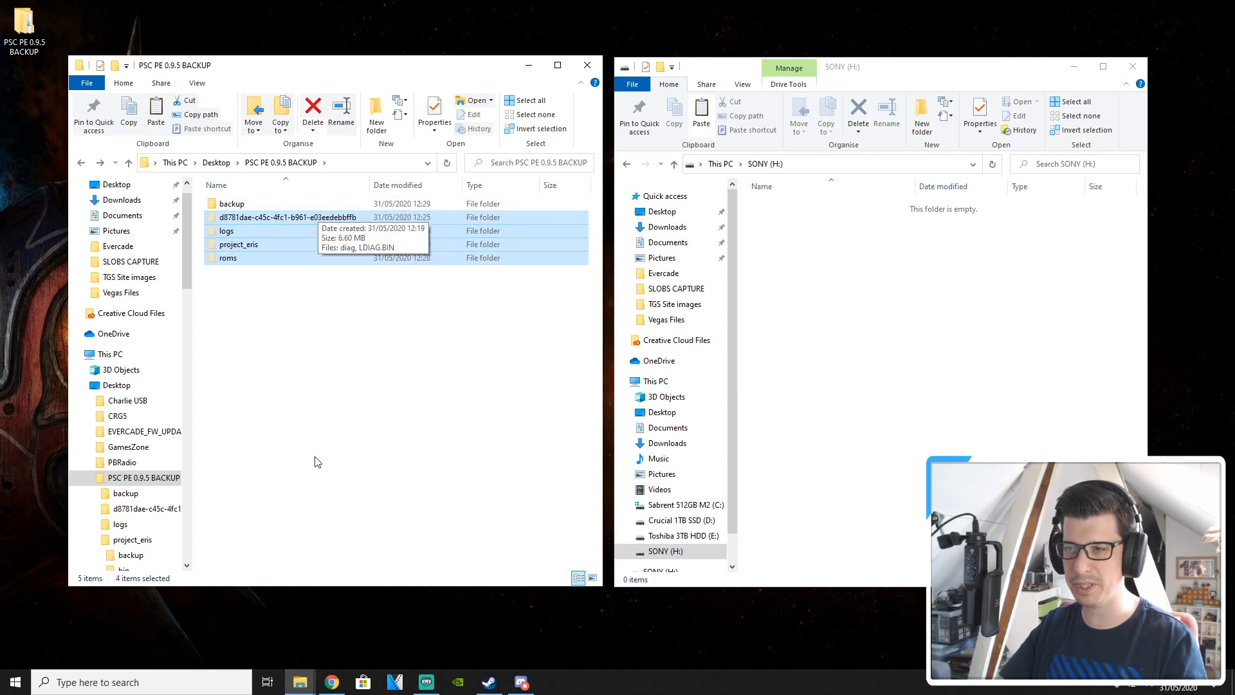
mouse_move(346, 388)
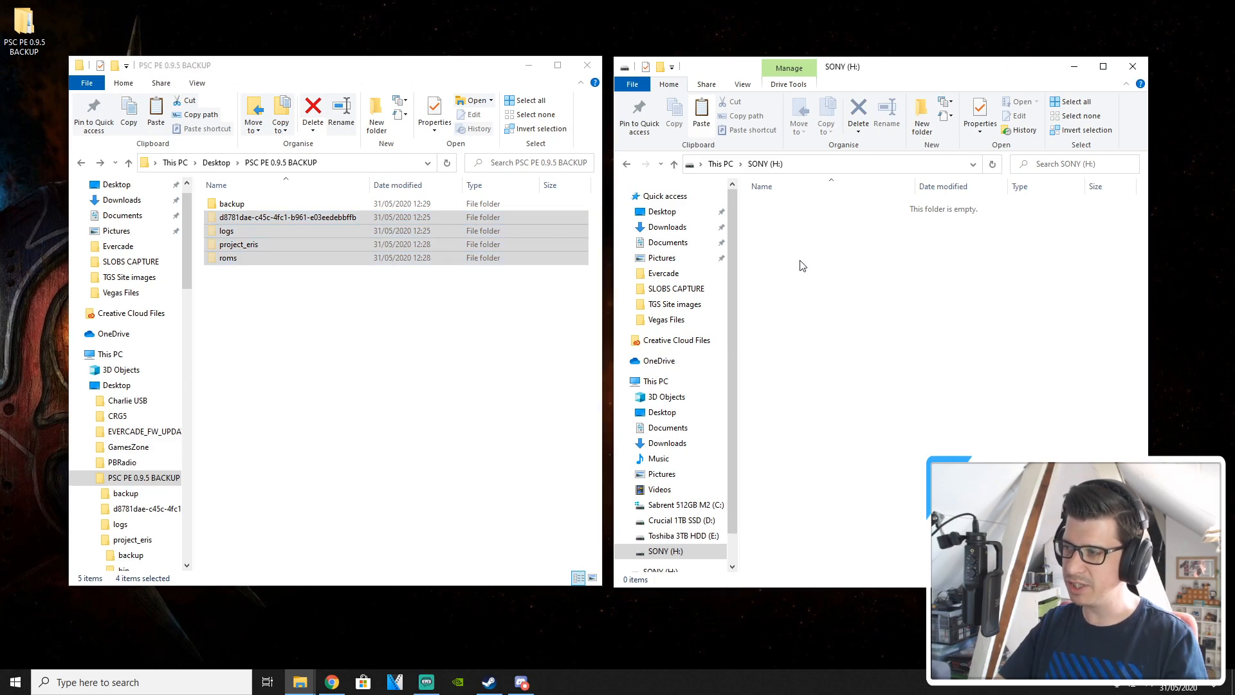
Step: Paste the four copied backup folders onto the empty SONY (H:) drive
right_click(800, 265)
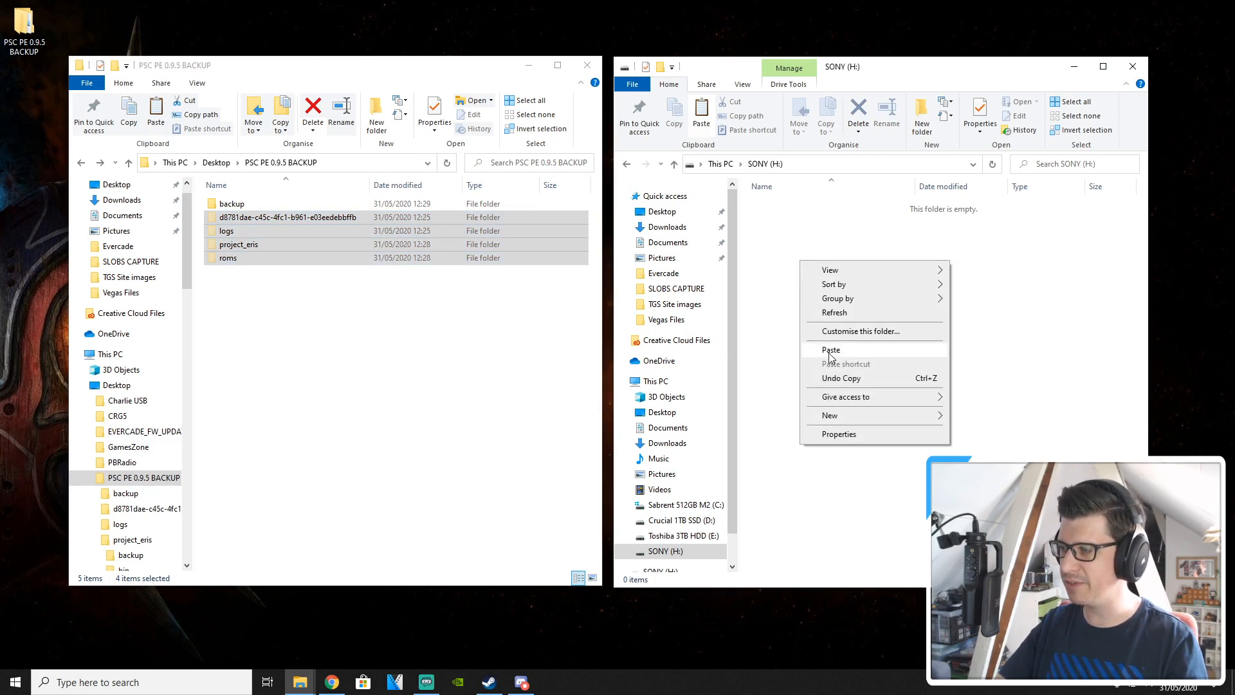
click(830, 350)
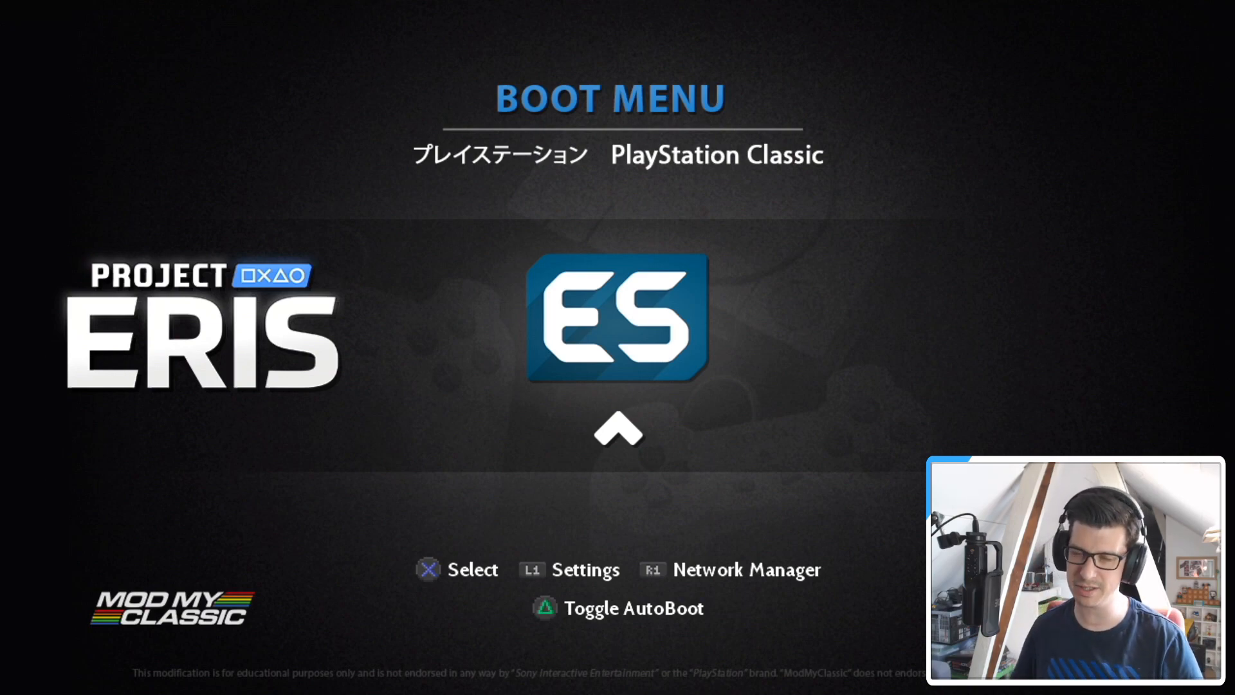
Step: Select Project Eris in the boot menu and enter its Settings screen with L1
scroll(right, 3)
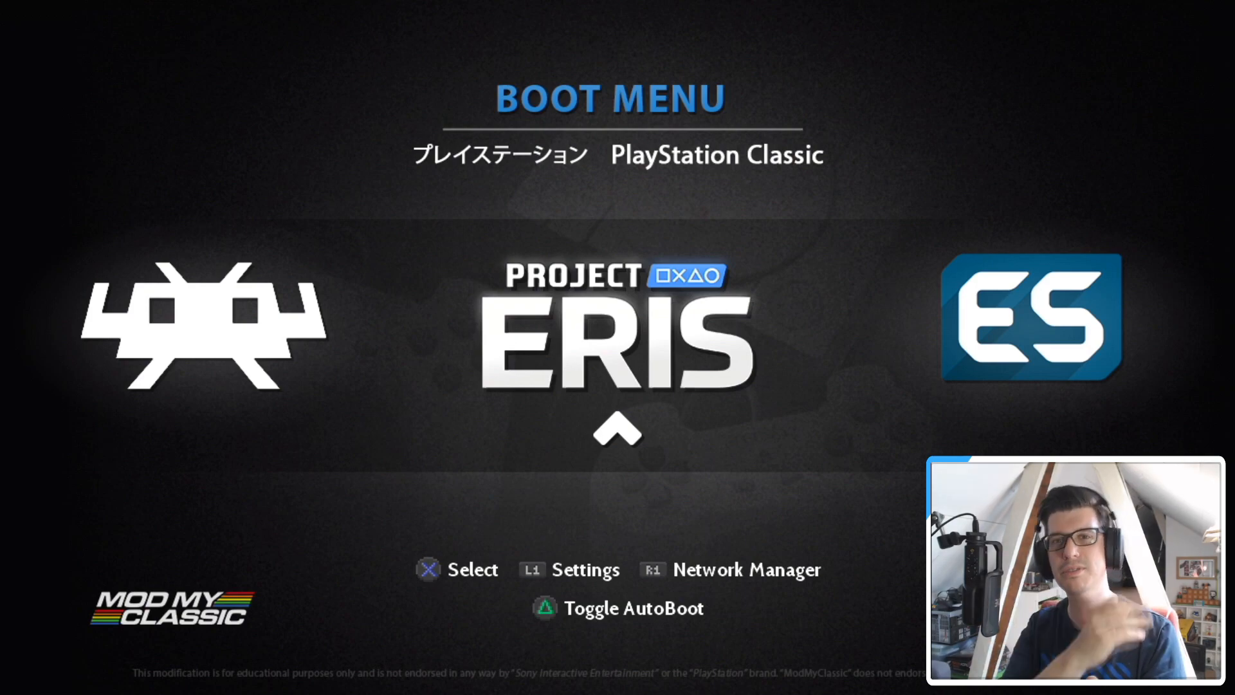
key(L1)
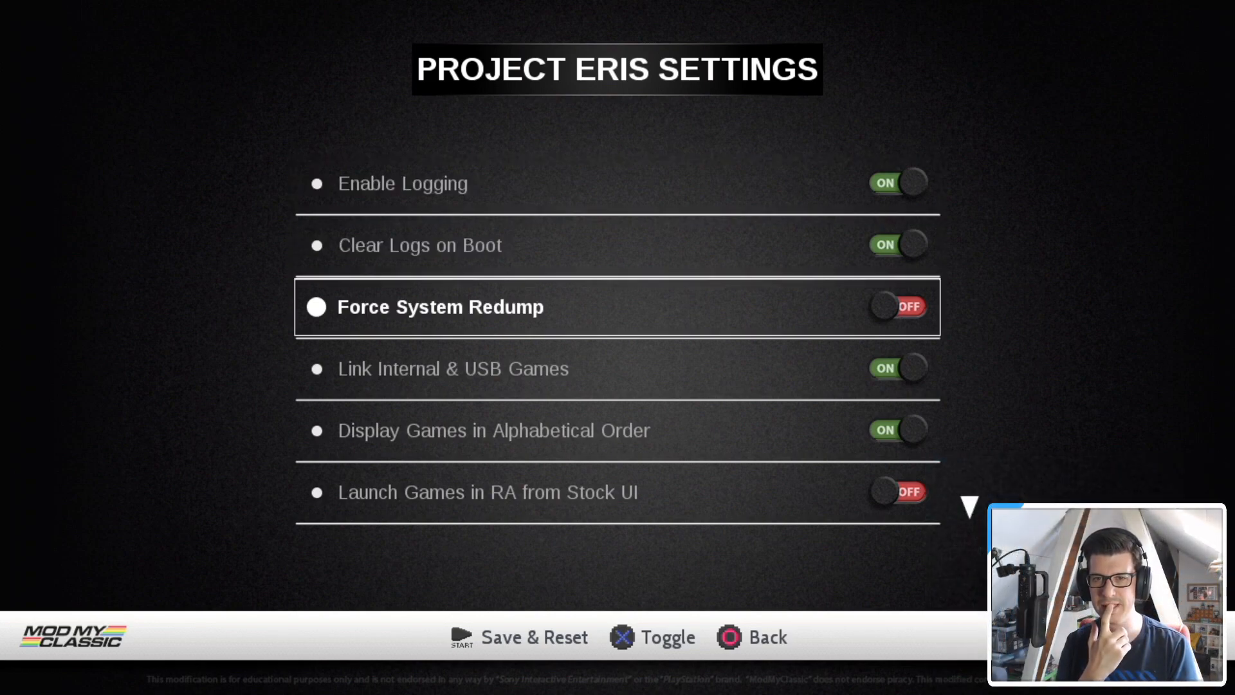
Step: Move down to Launch Games in RA from Stock UI and review the remaining settings down to the theme options
key(Down)
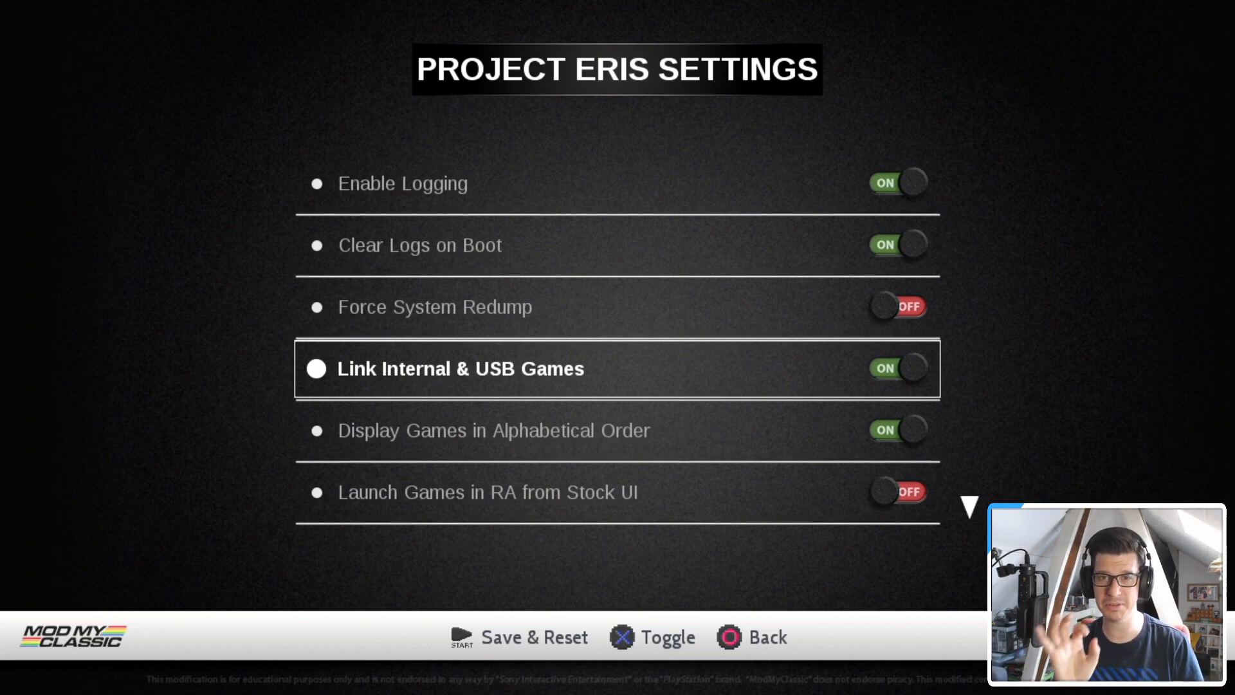
key(Down)
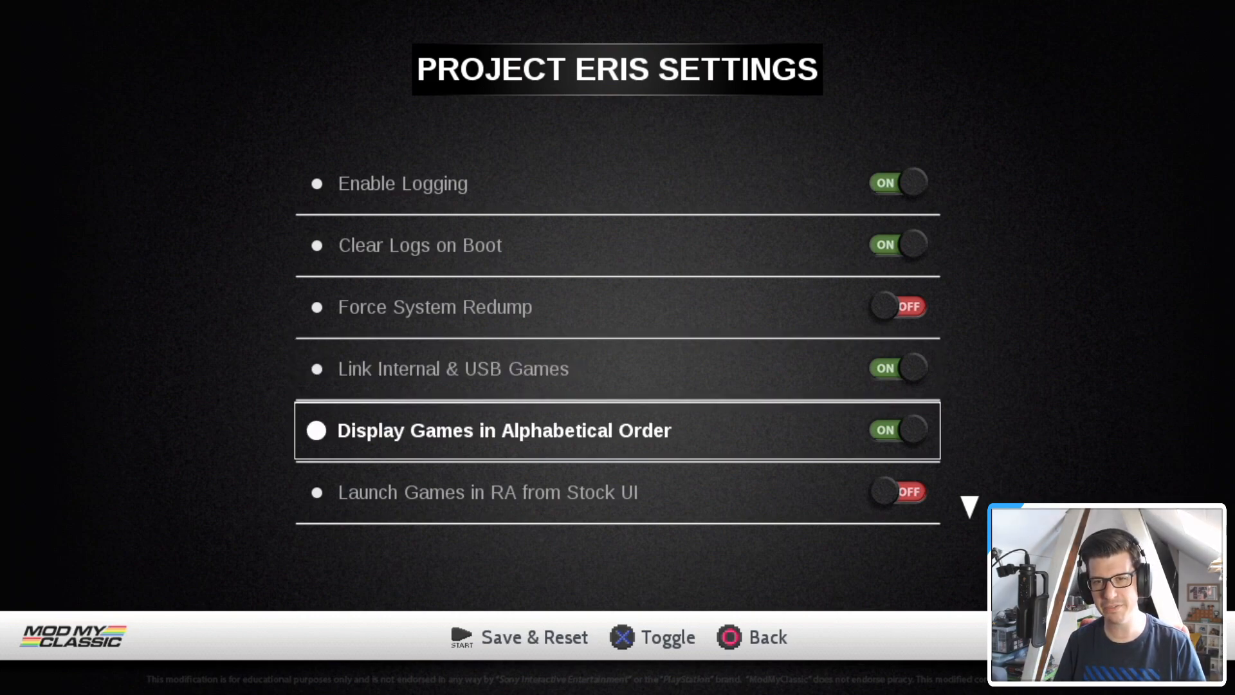
key(Down)
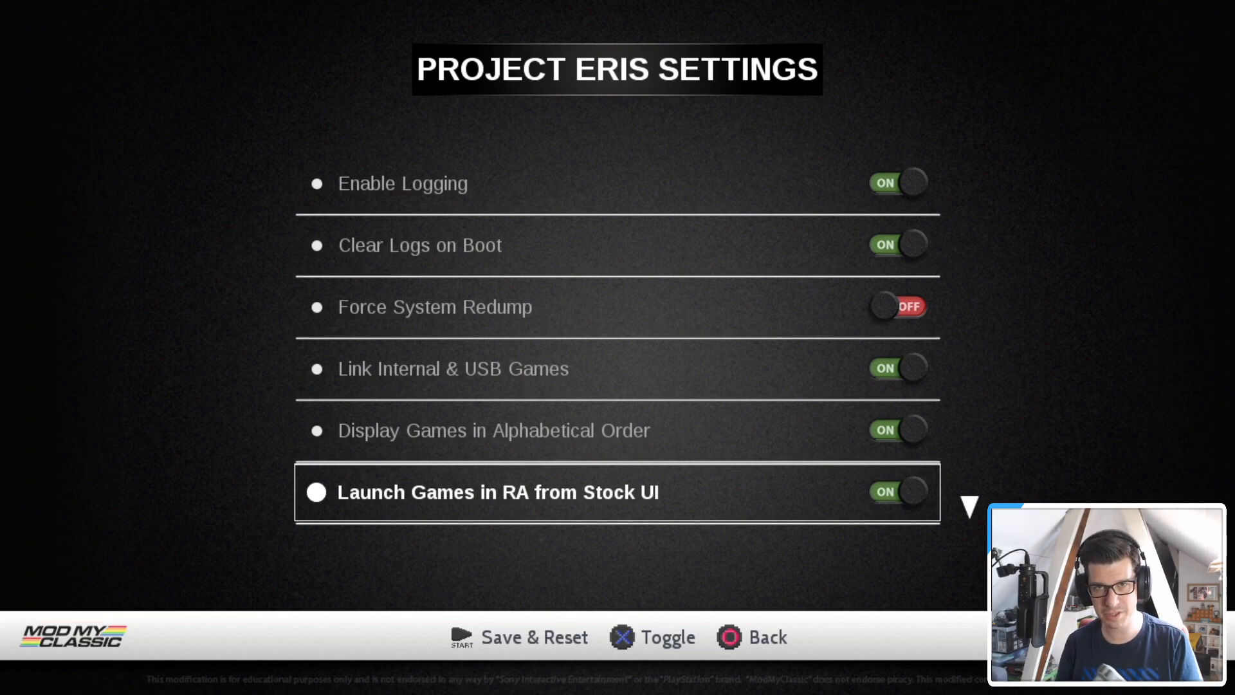
scroll(down, 3)
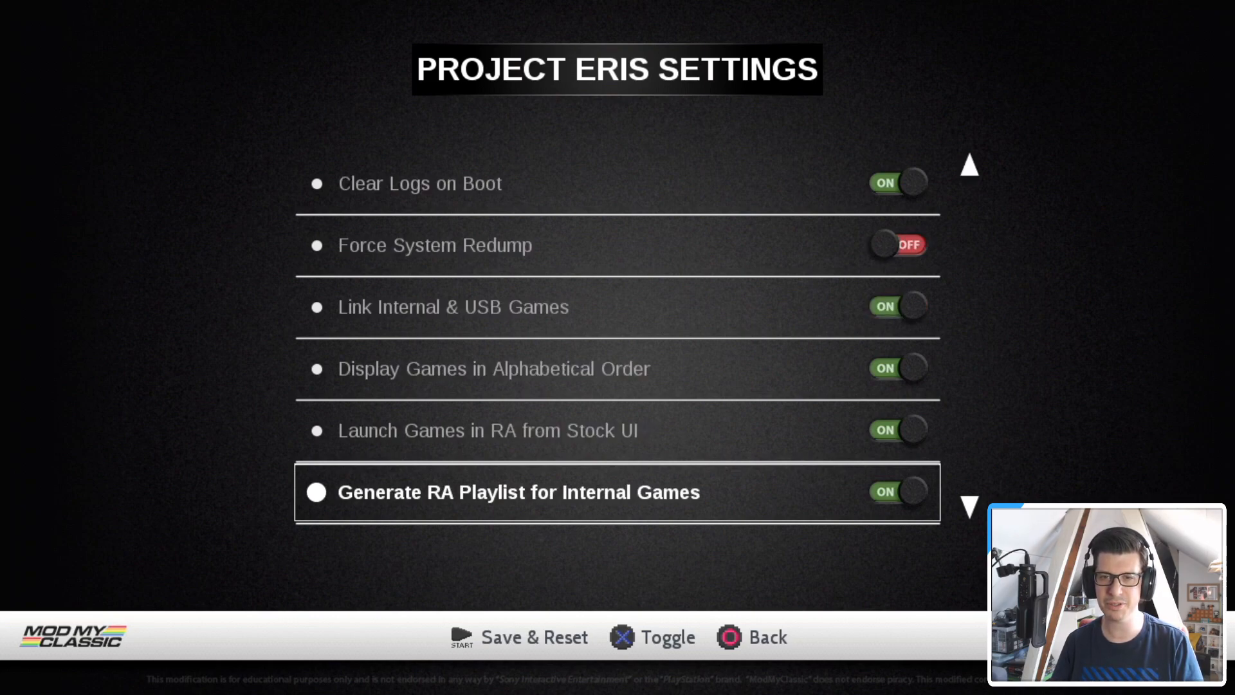
scroll(down, 3)
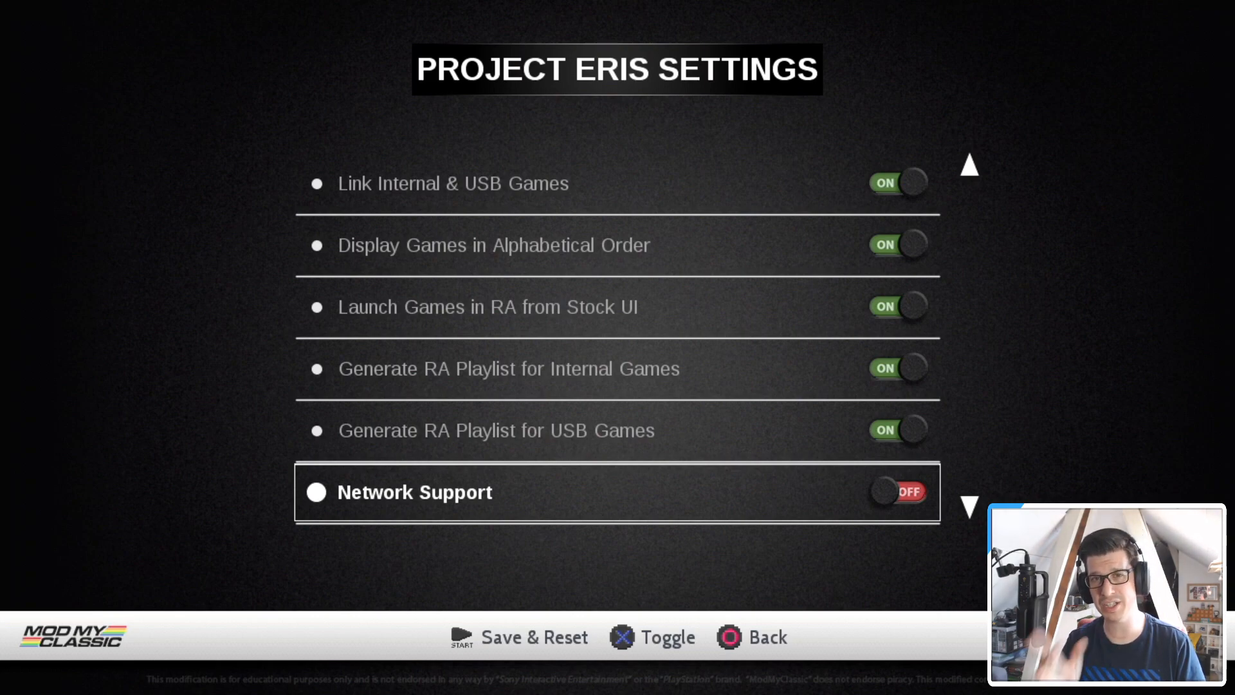
scroll(down, 3)
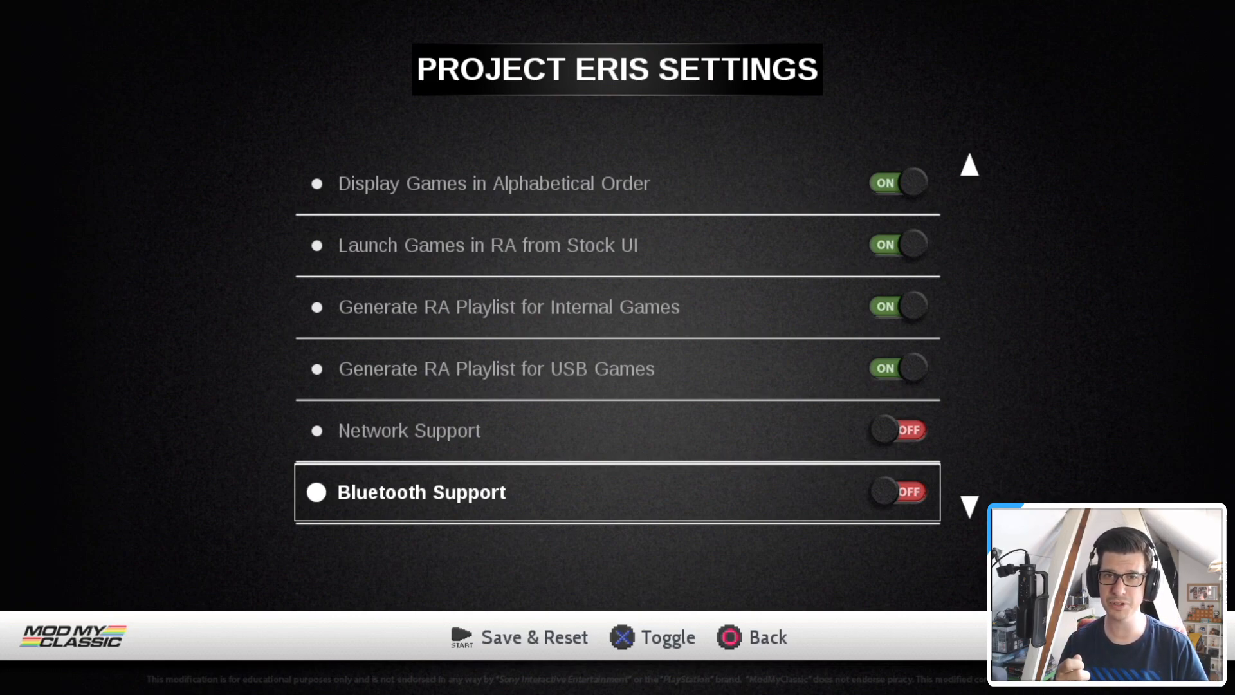
scroll(down, 3)
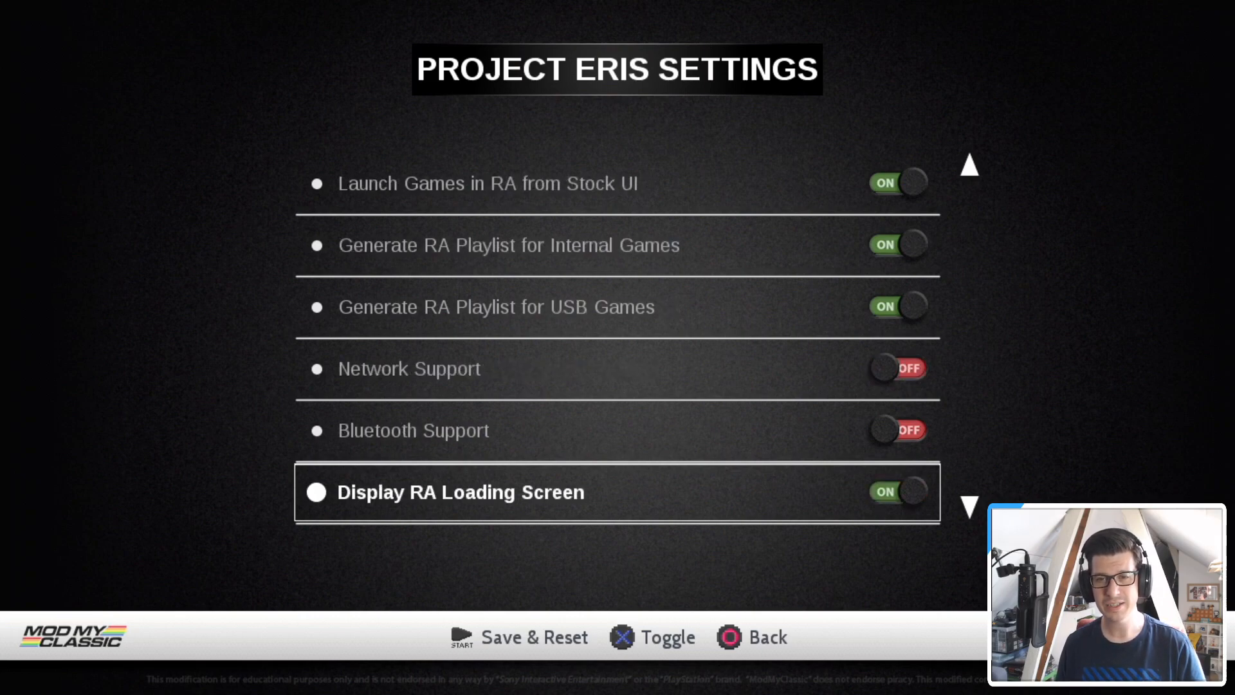
scroll(down, 3)
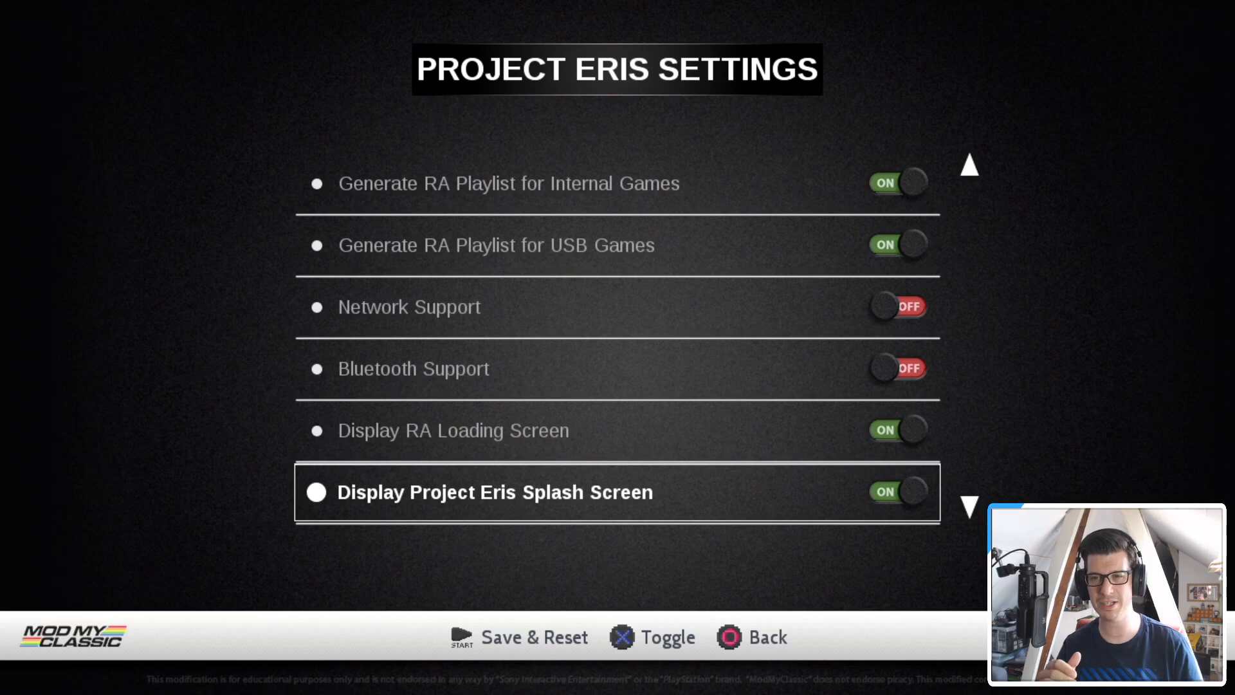
scroll(down, 3)
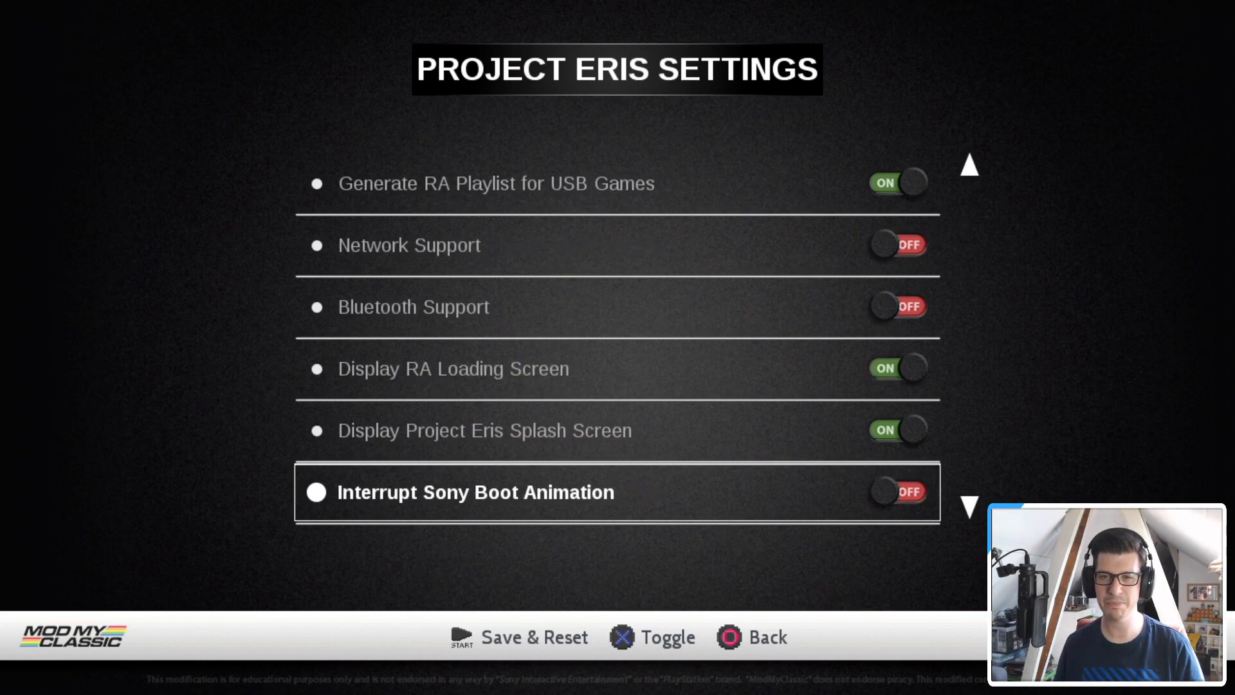
scroll(down, 3)
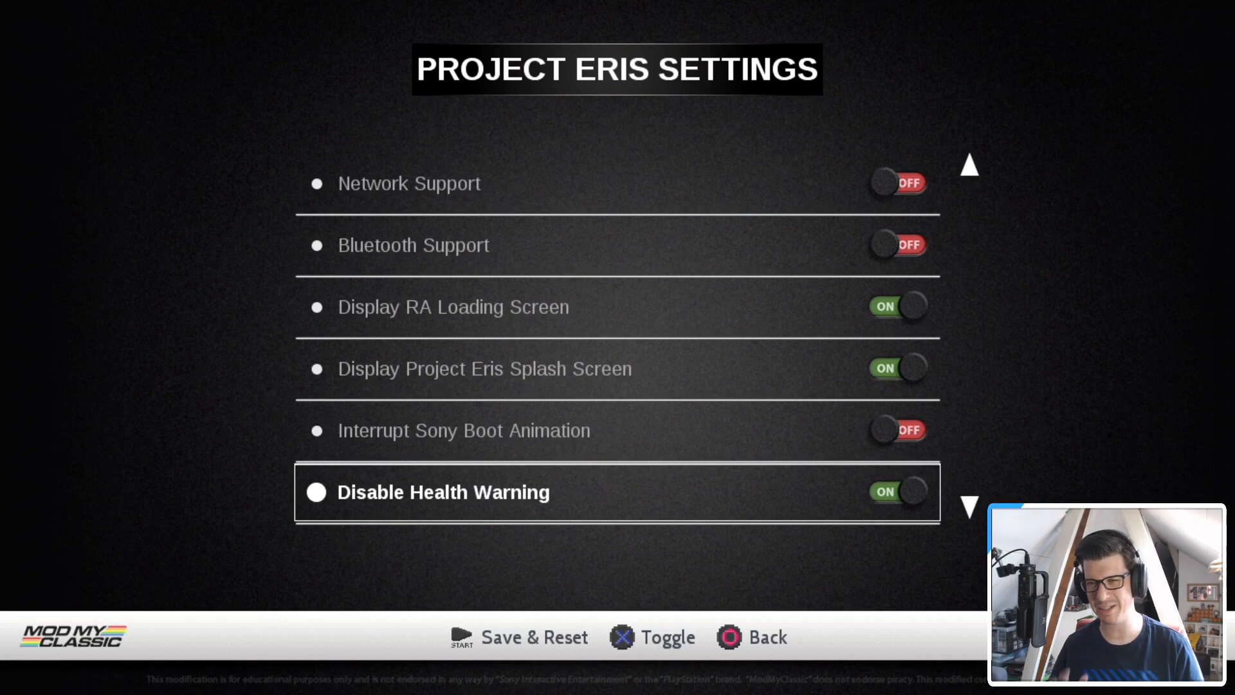
scroll(down, 3)
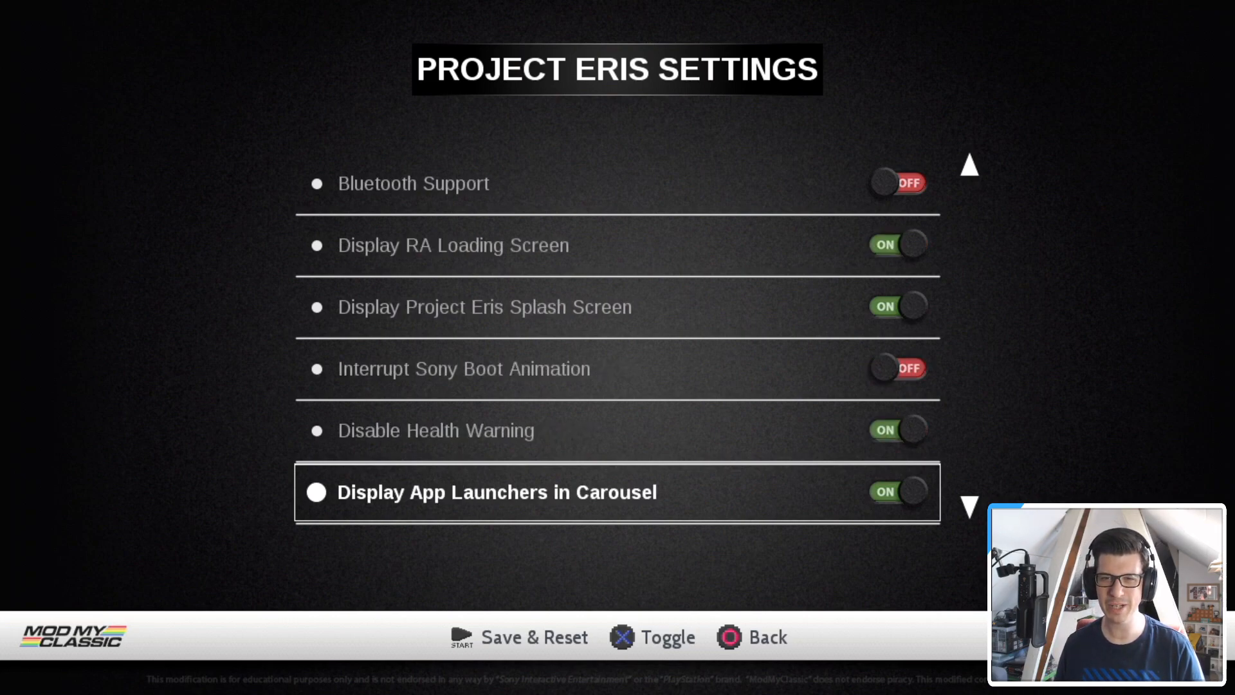
scroll(down, 3)
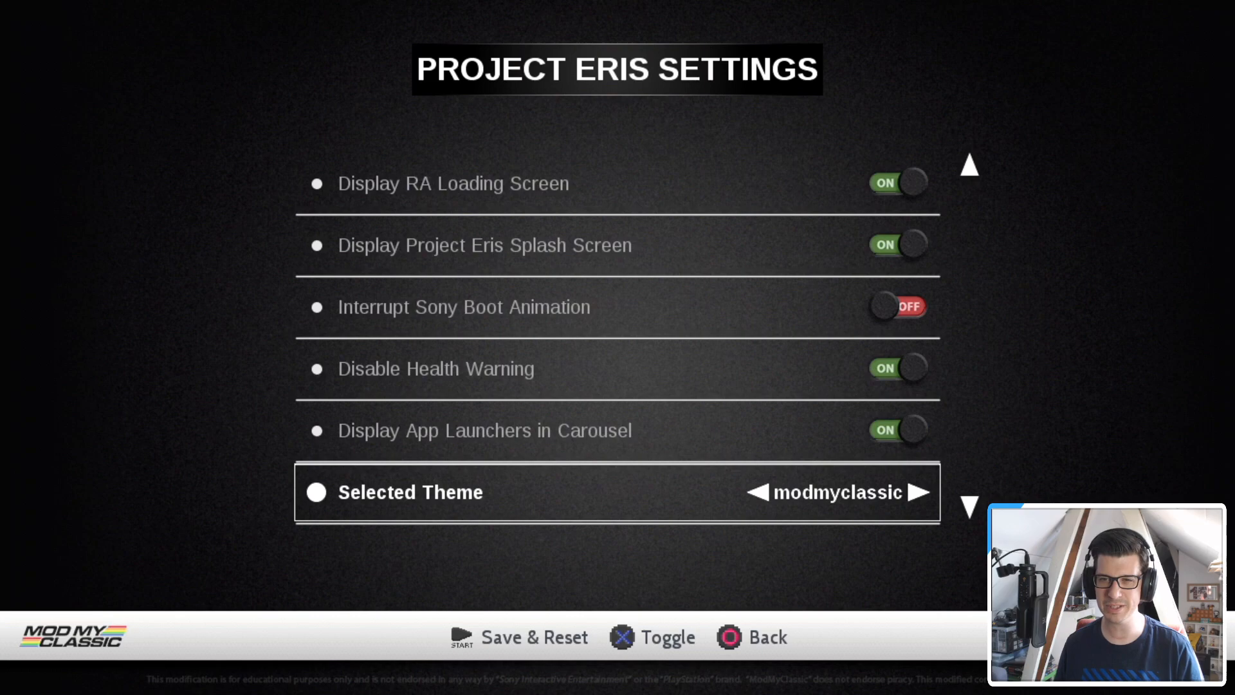
scroll(down, 3)
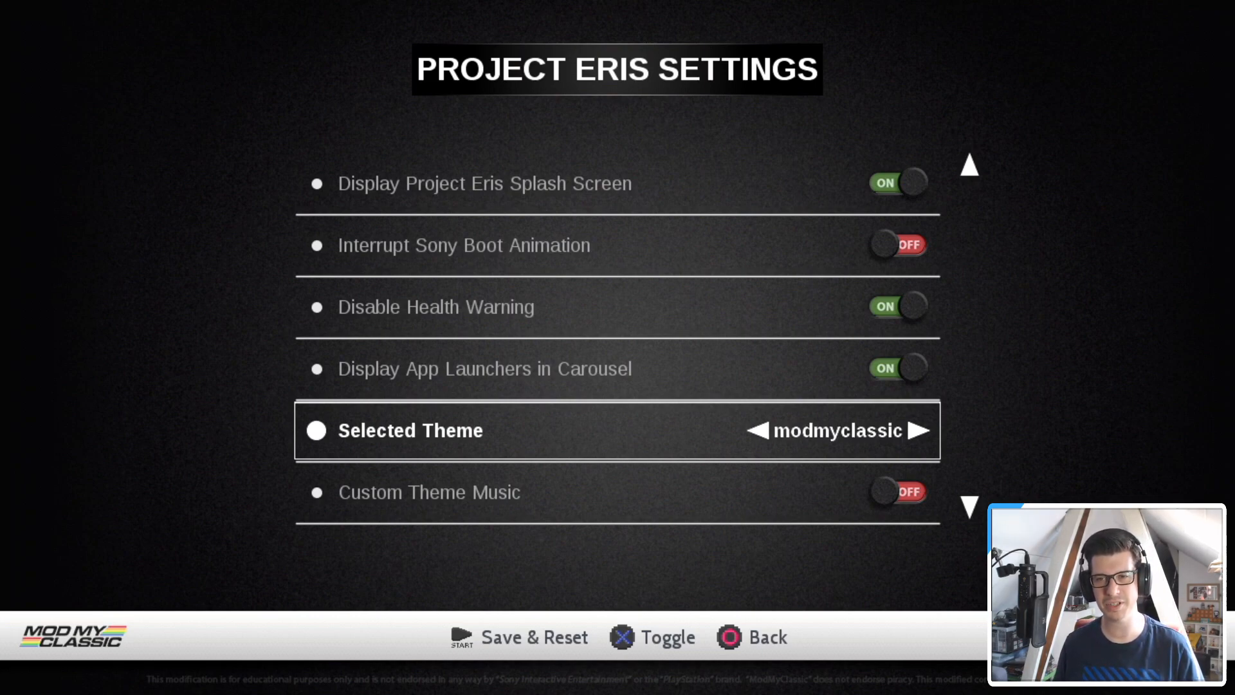
Step: Move down past Load Random Theme to the Boot Menu Music option to switch it off
key(Down)
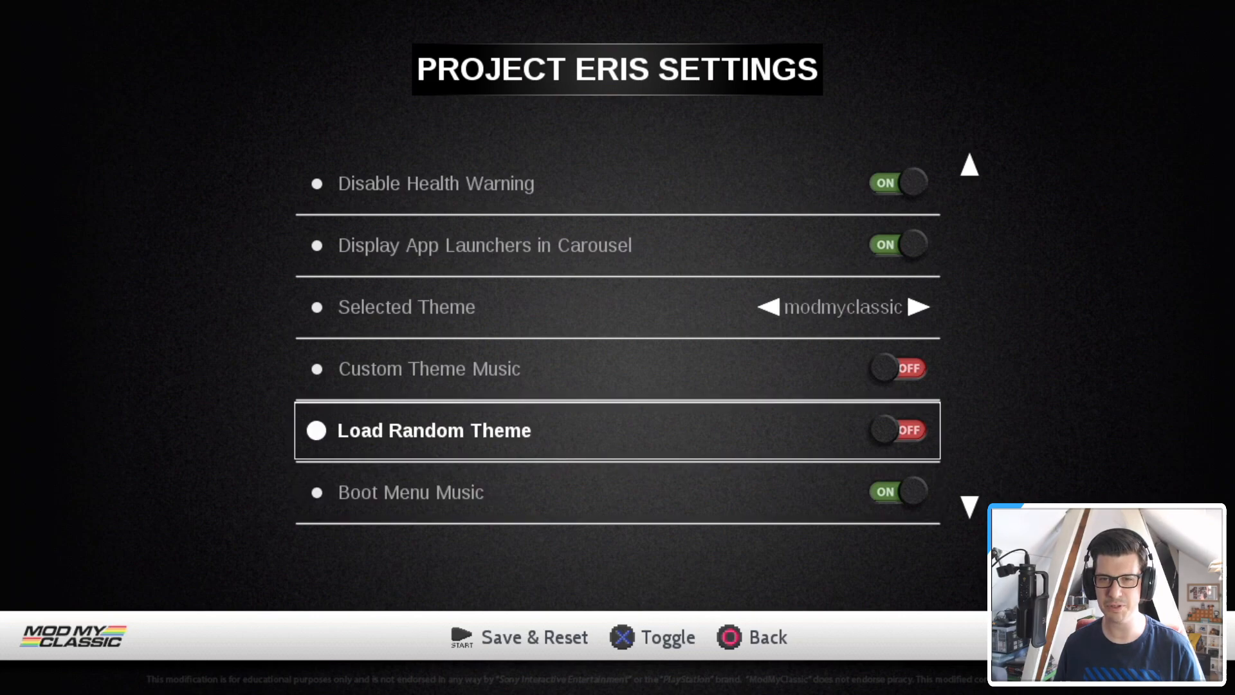
key(Down)
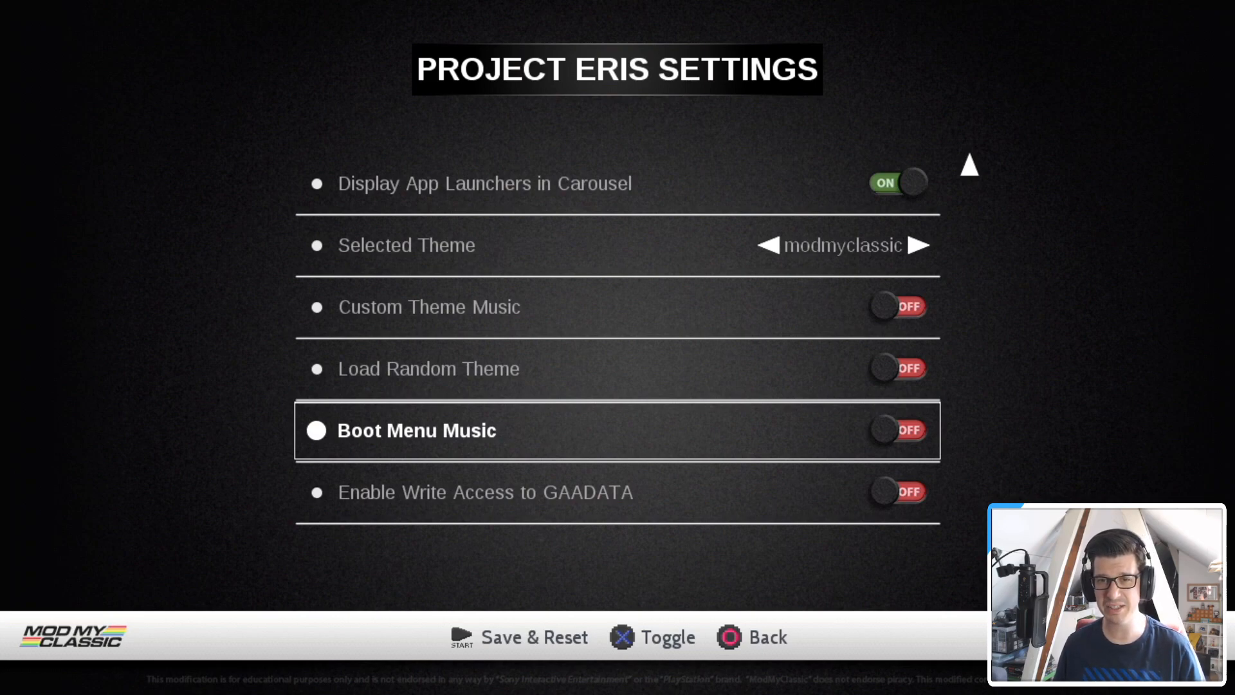
key(Down)
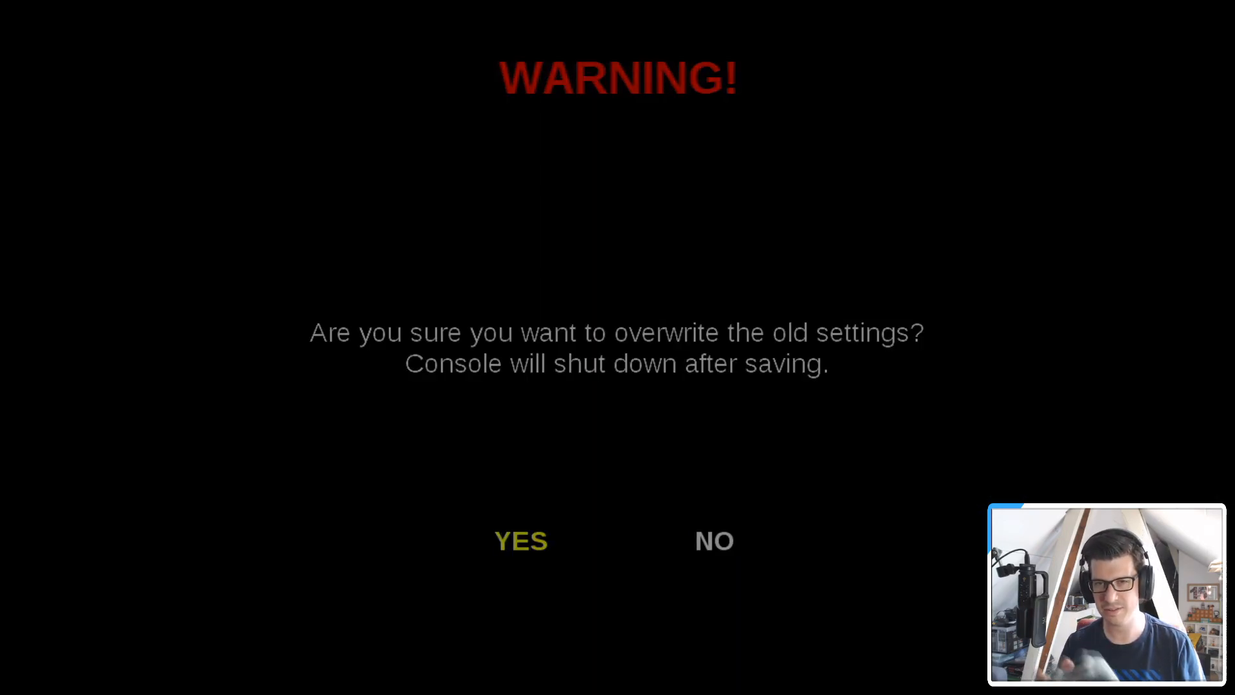
Step: Confirm YES on the warning to overwrite the old settings and shut down
click(519, 540)
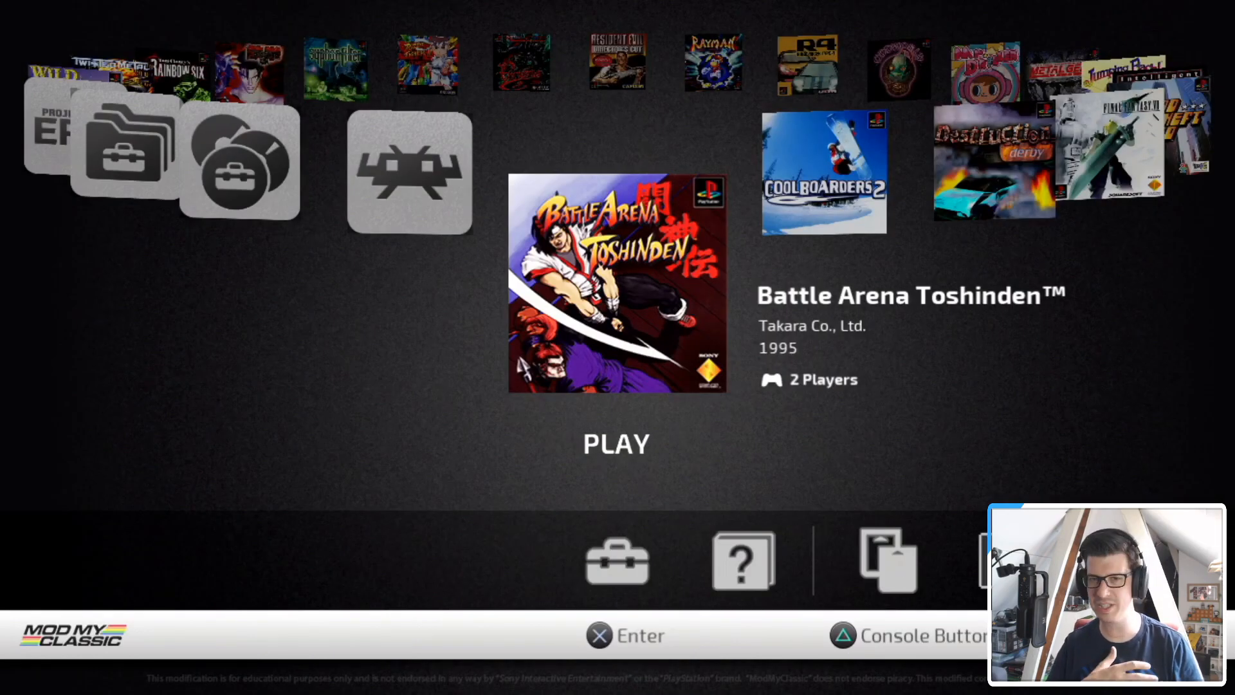
Step: Scroll the game carousel from Battle Arena Toshinden toward the Folder Menu launcher
scroll(right, 3)
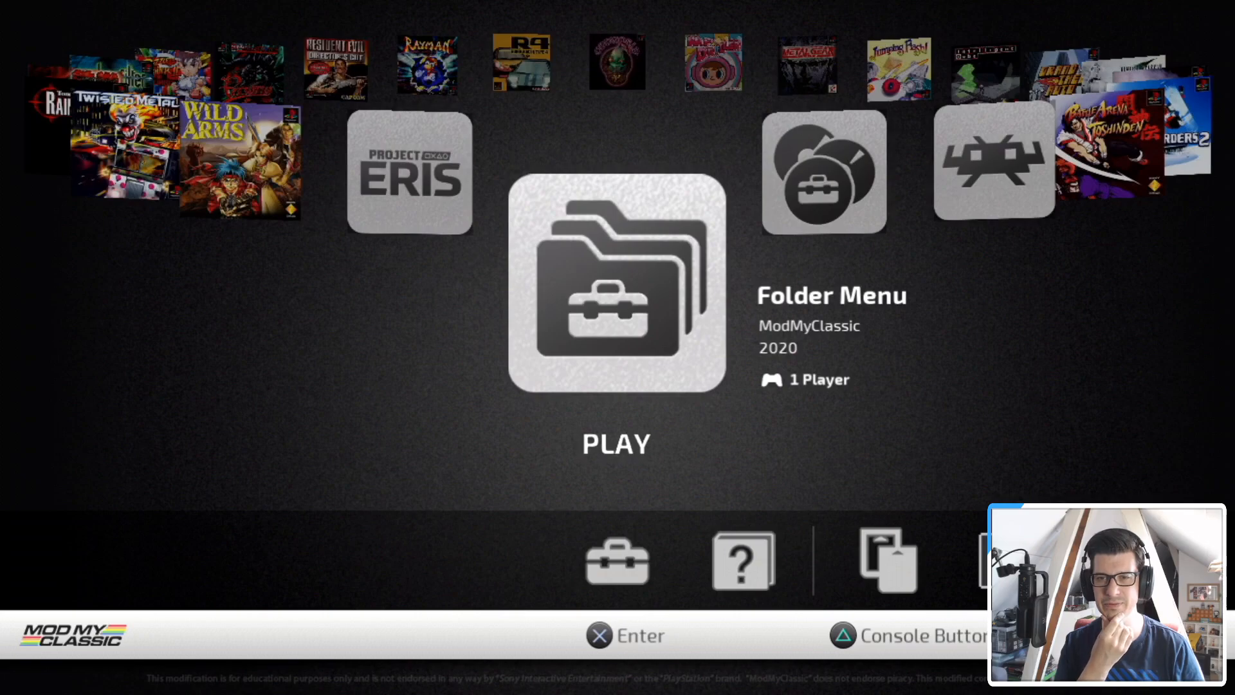
scroll(left, 3)
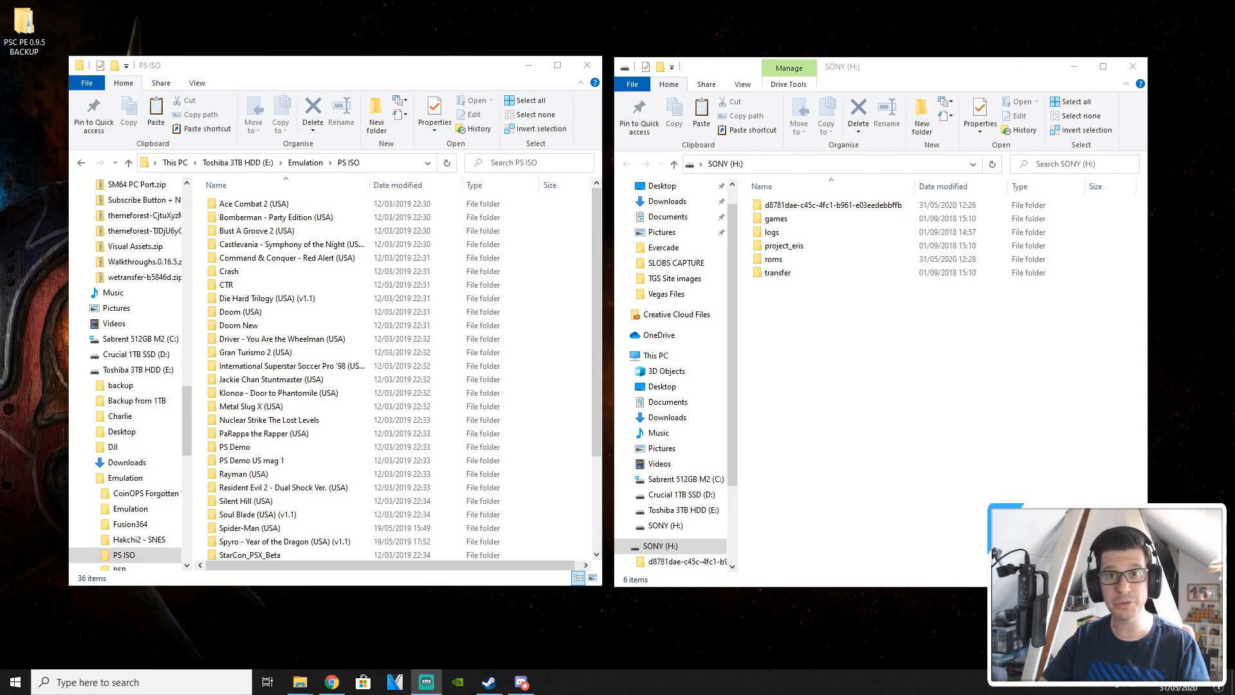
Step: Navigate into the Toshiba drive's Emulation > PS ISO games folder beside SONY (H:)
double_click(264, 405)
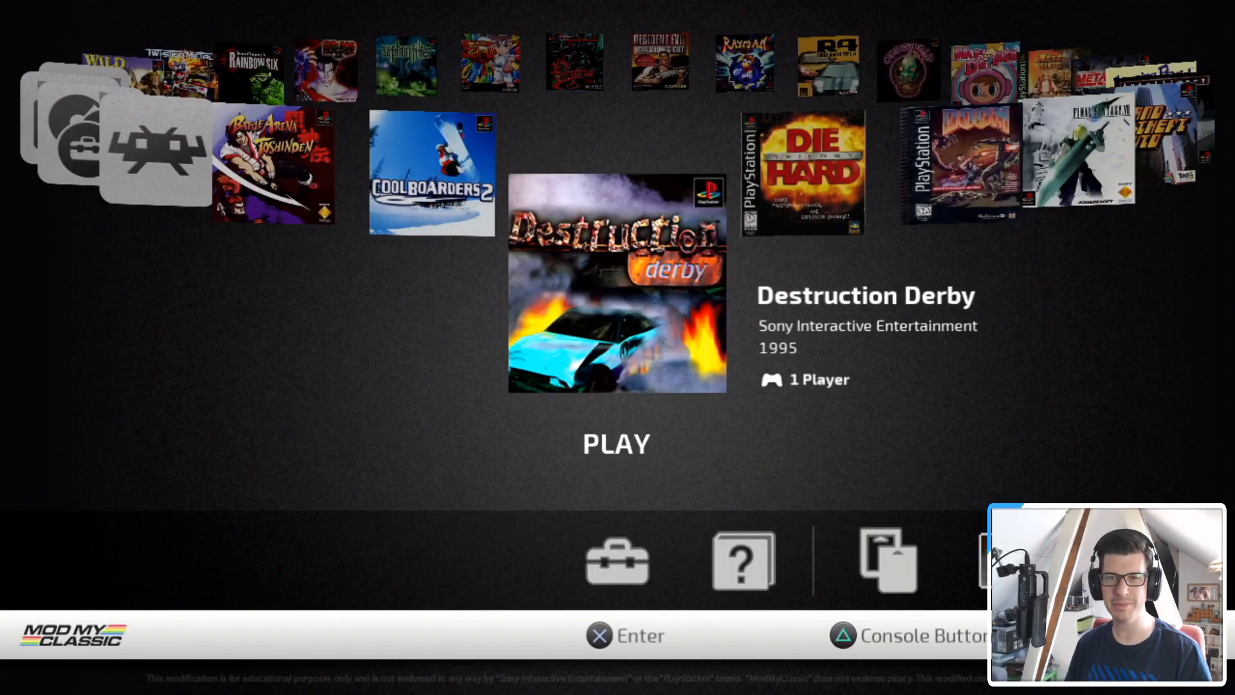
Step: Move through the Project Eris carousel toward the Folder Menu app
key(Right)
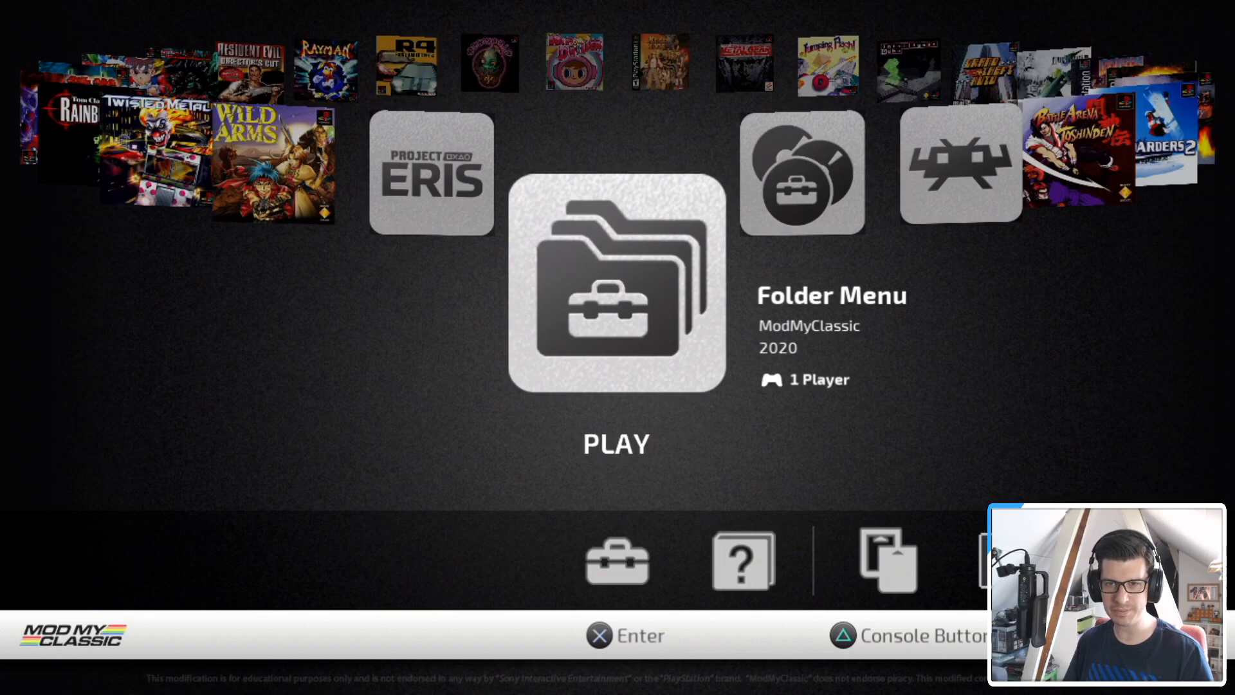
Step: Launch Folder Menu and start a new folder named Extra Games
click(616, 283)
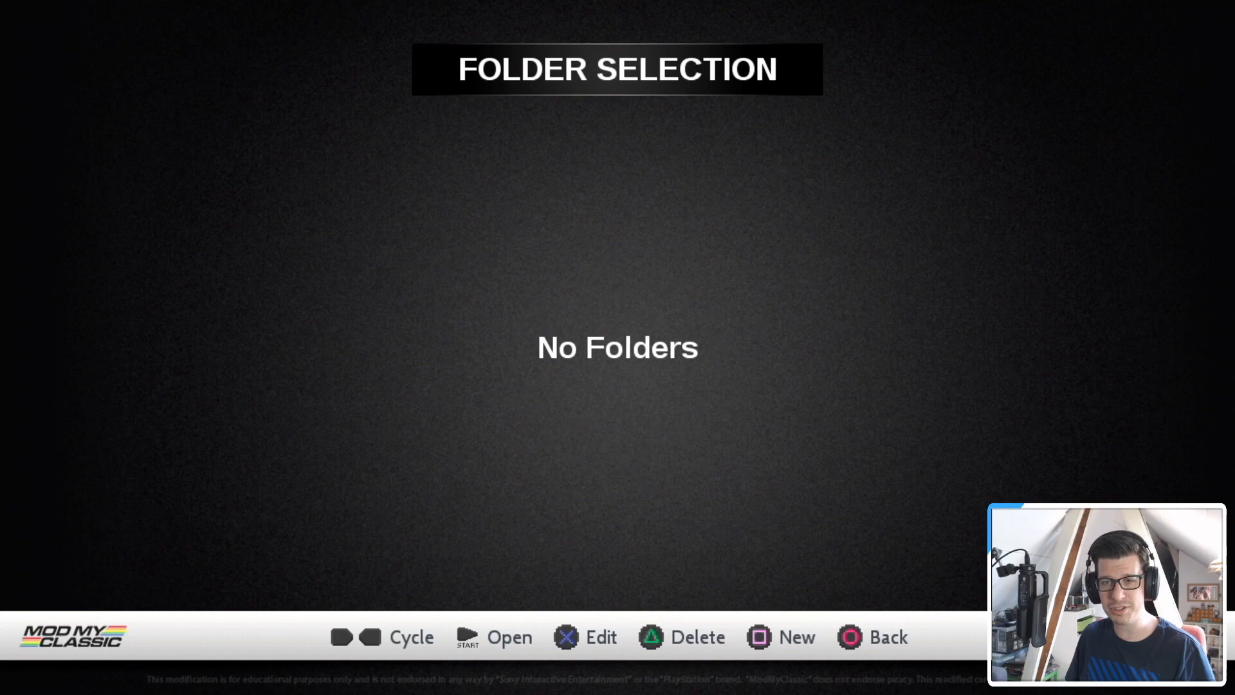
click(780, 636)
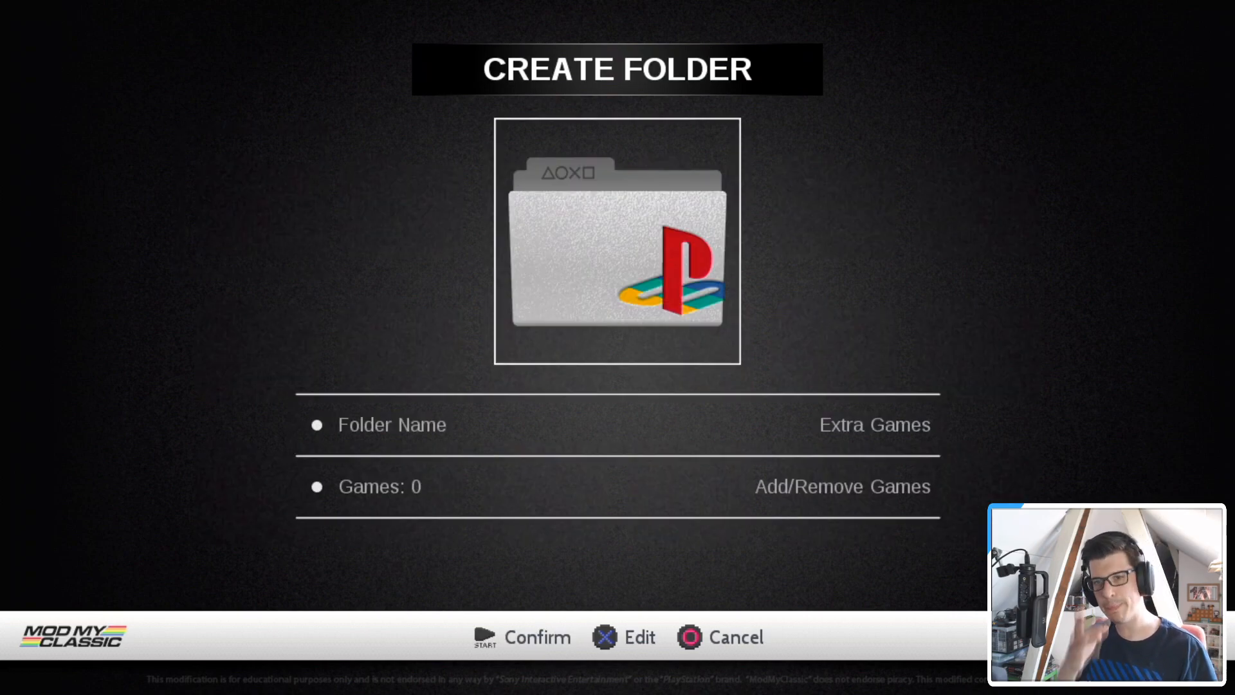
Step: Browse Folder Image Select and assign the Sony Computer Entertainment image to Extra Games
click(624, 637)
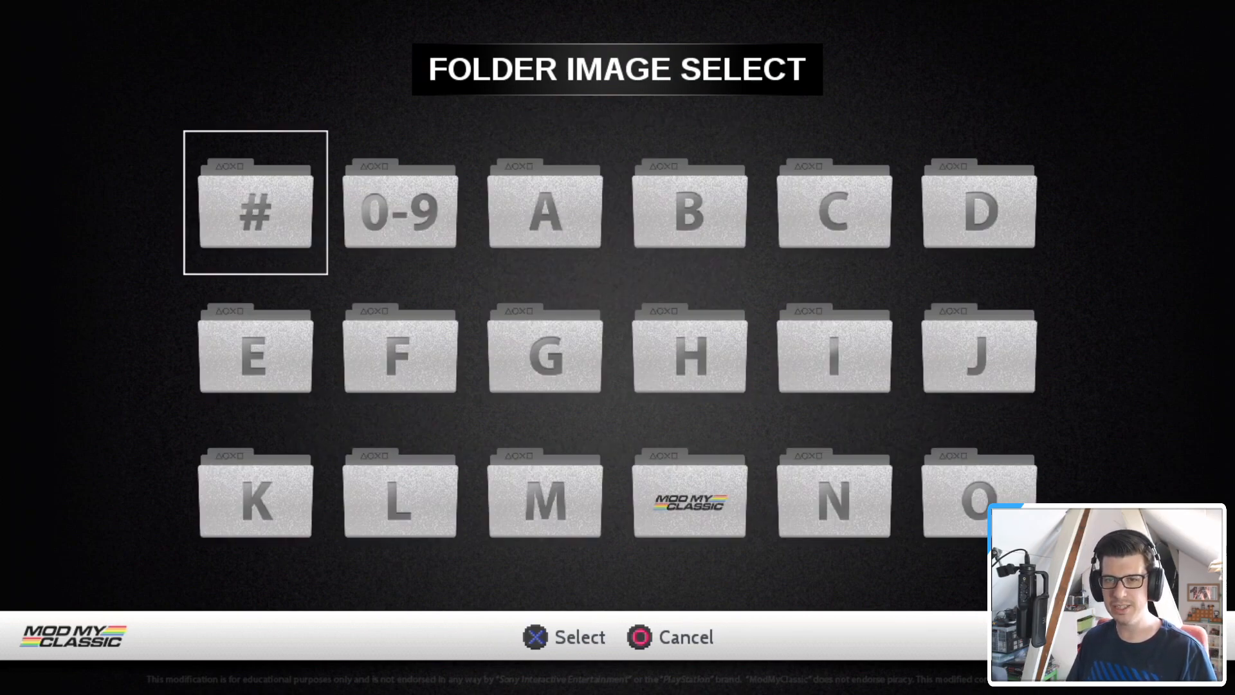
scroll(down, 3)
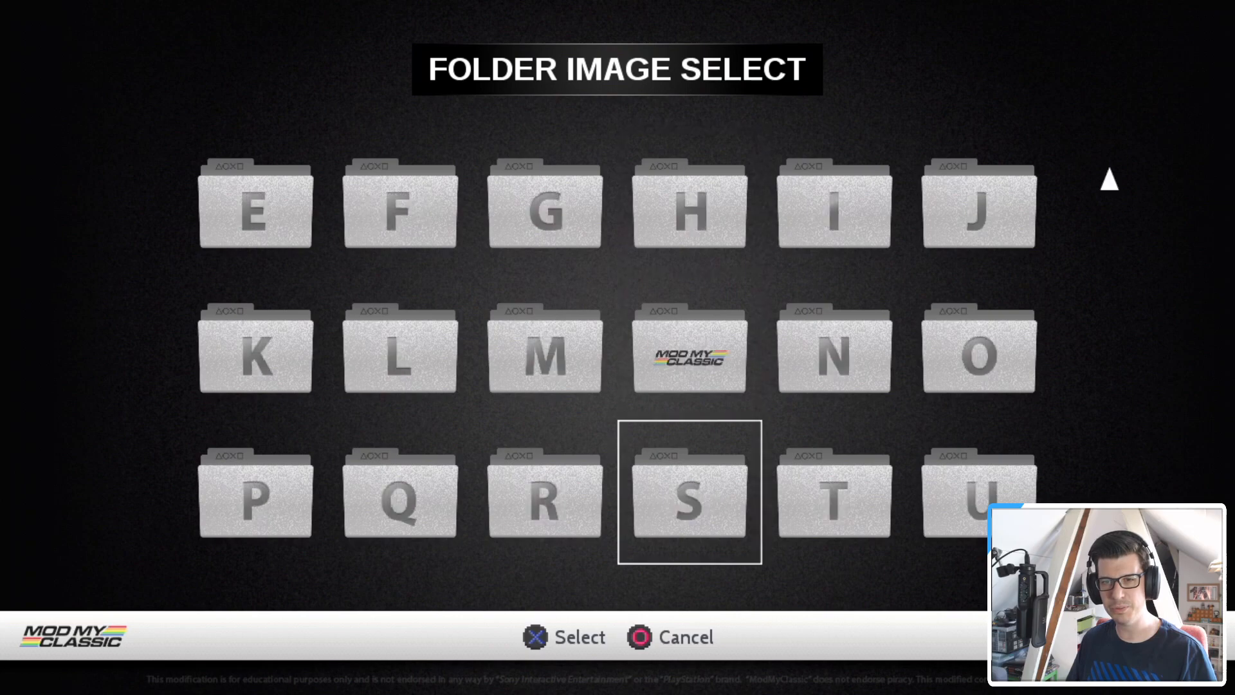
scroll(down, 3)
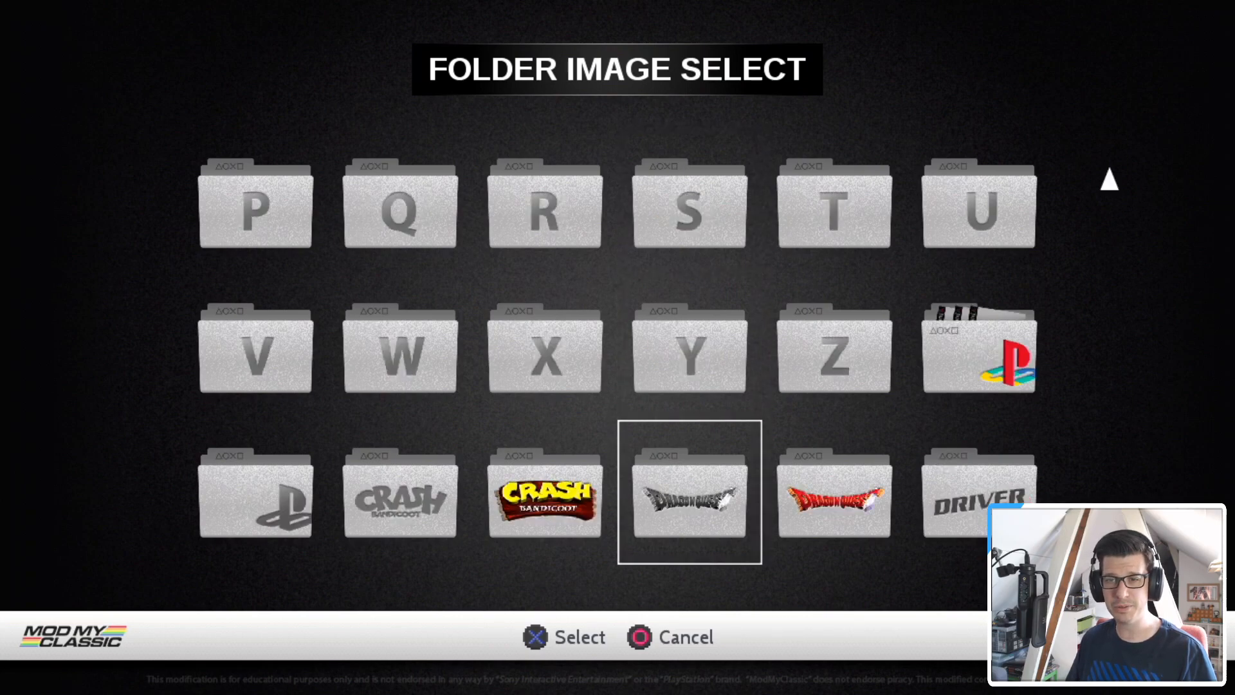
scroll(down, 3)
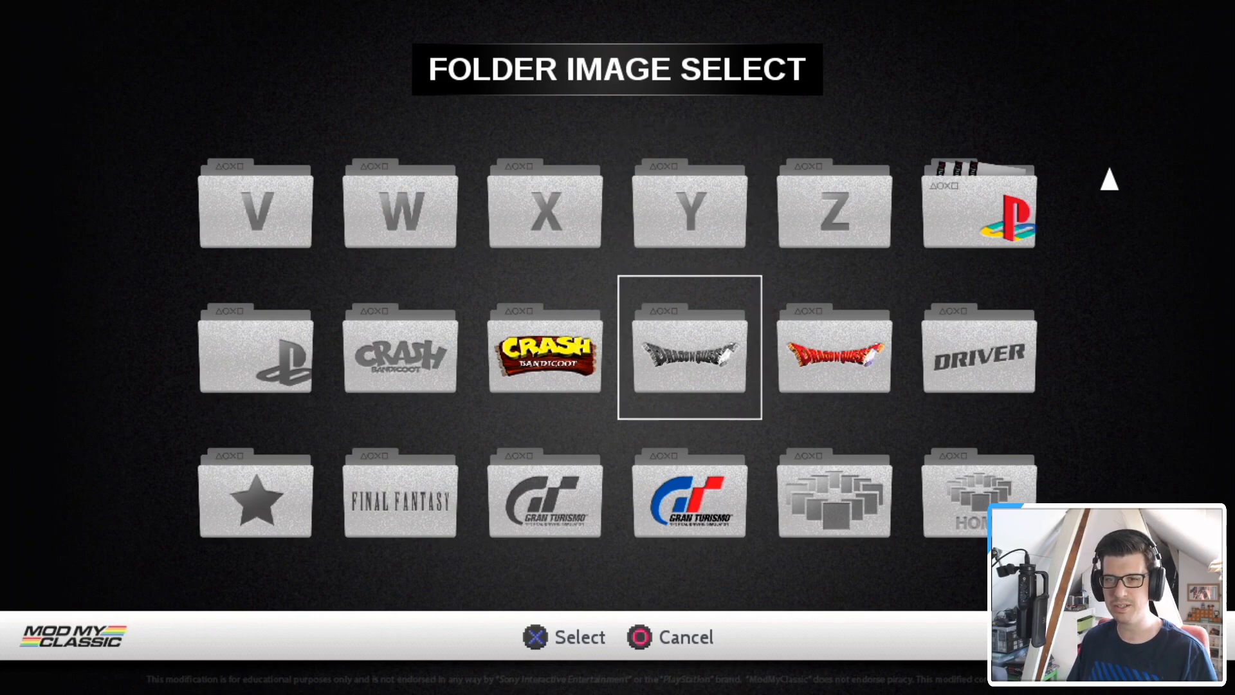
key(down)
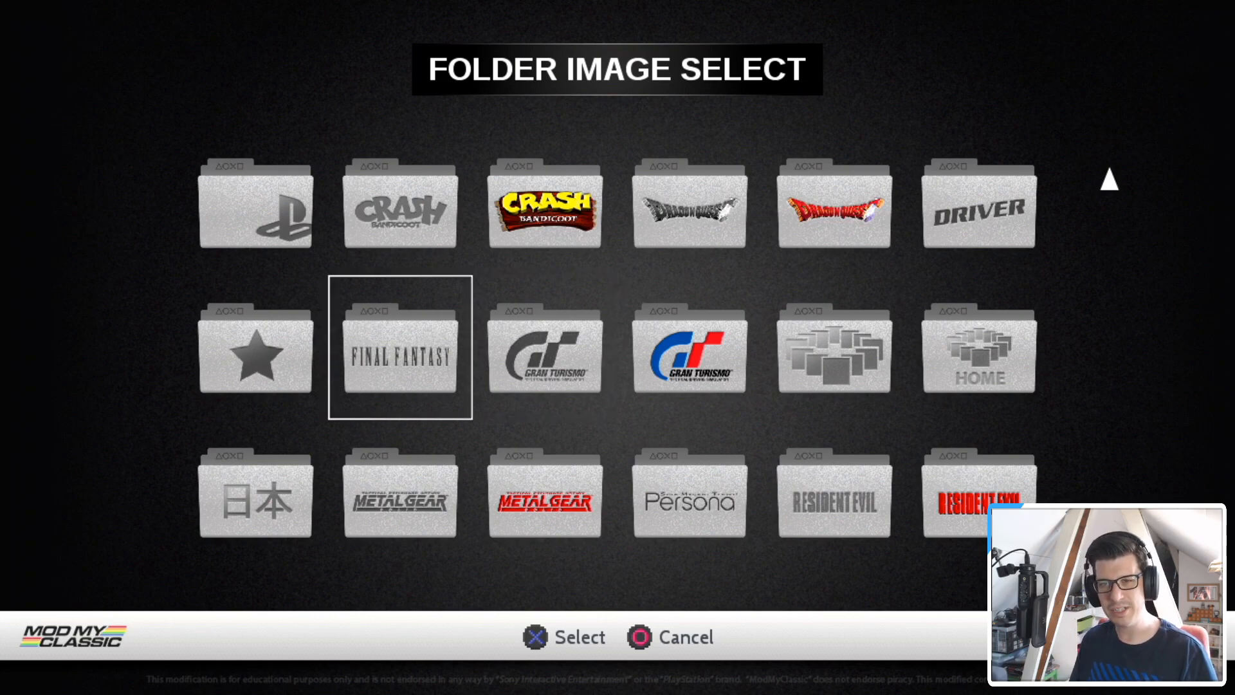
scroll(down, 3)
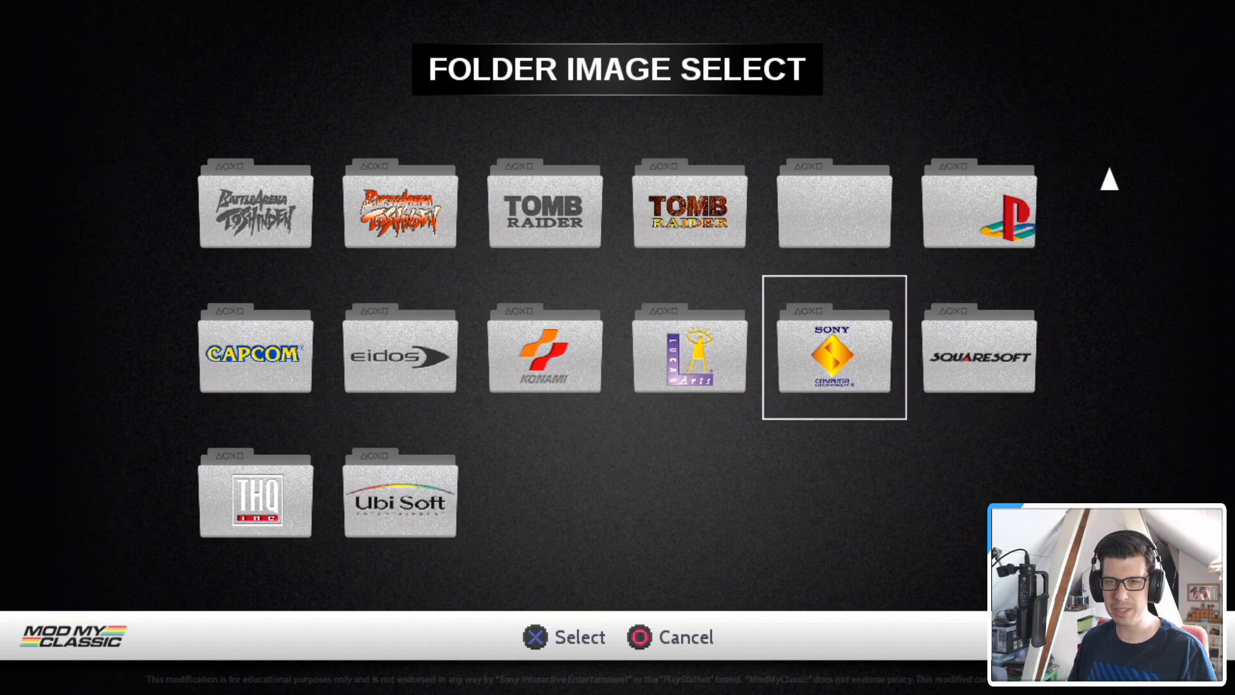
click(834, 349)
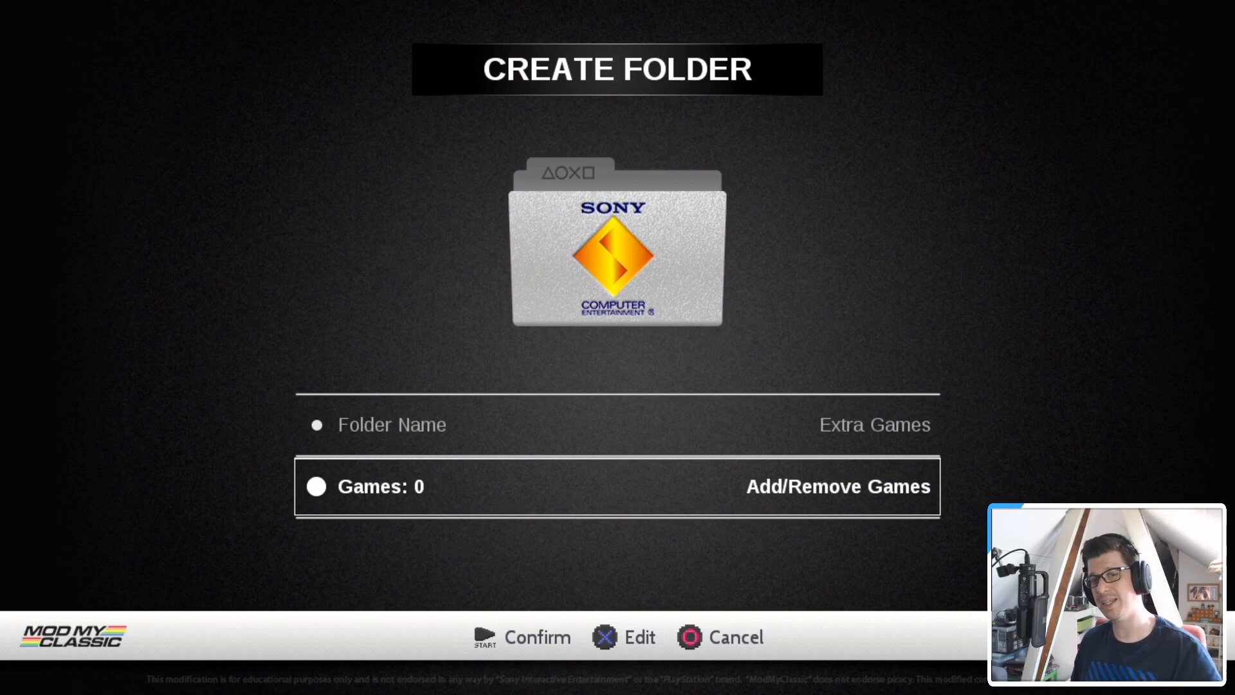
Step: Add Die Hard Trilogy, Doom and Metal Slug X via Add/Remove Games and save the folder
click(838, 486)
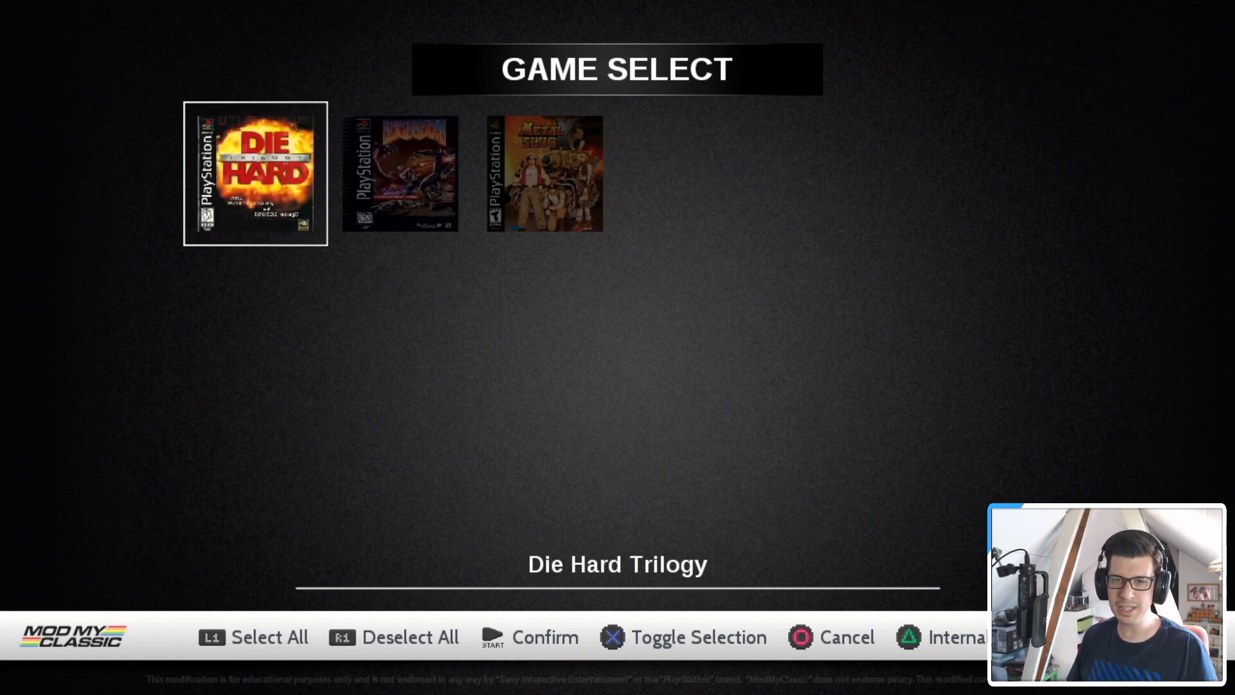
key(Right)
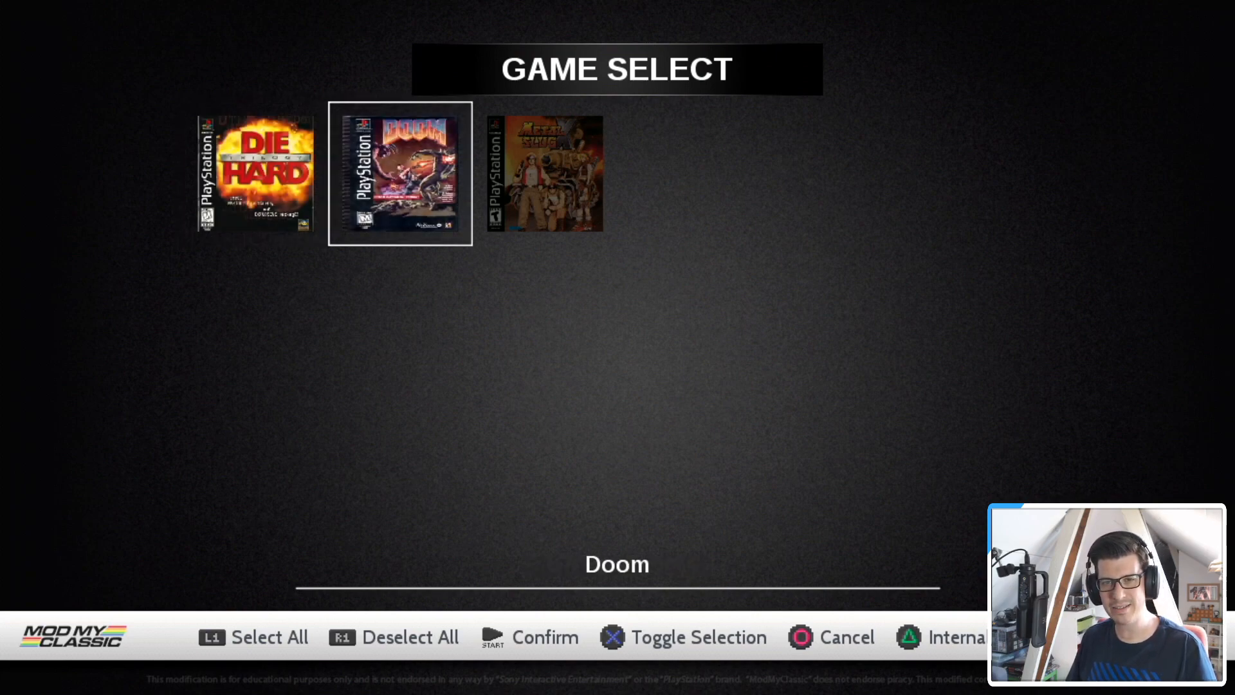
key(Right)
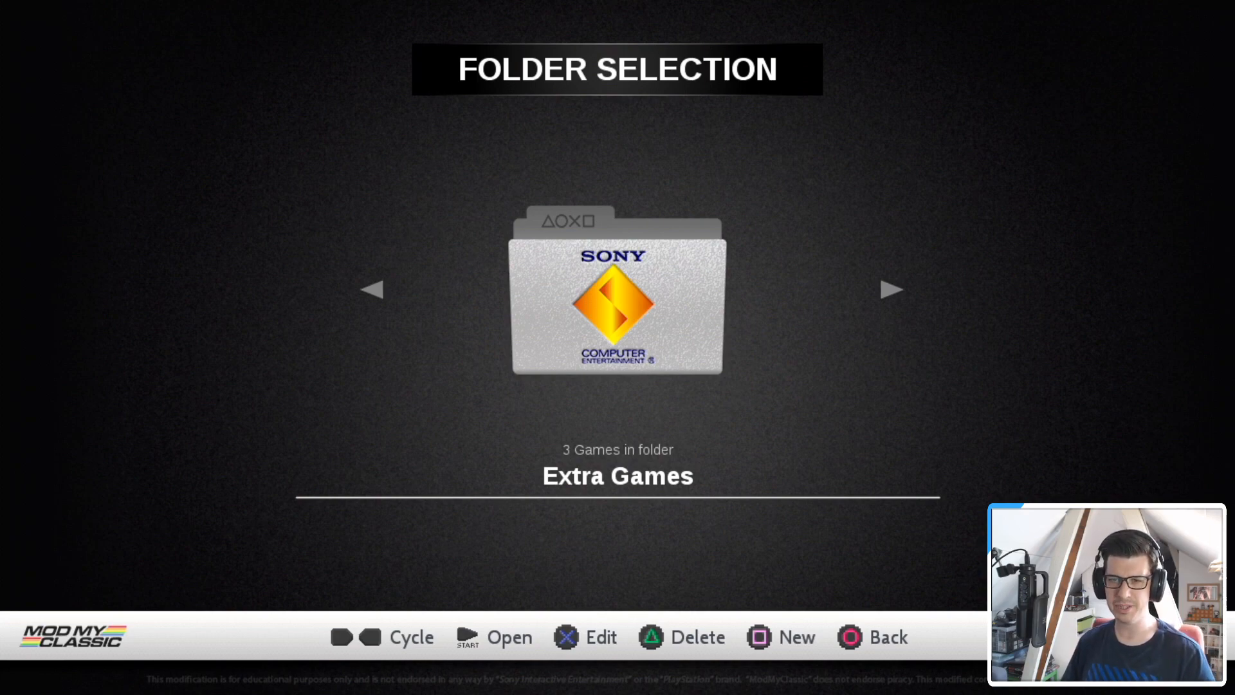
Step: Start a new folder and enter the name Stock Games with the on-screen keyboard
click(795, 636)
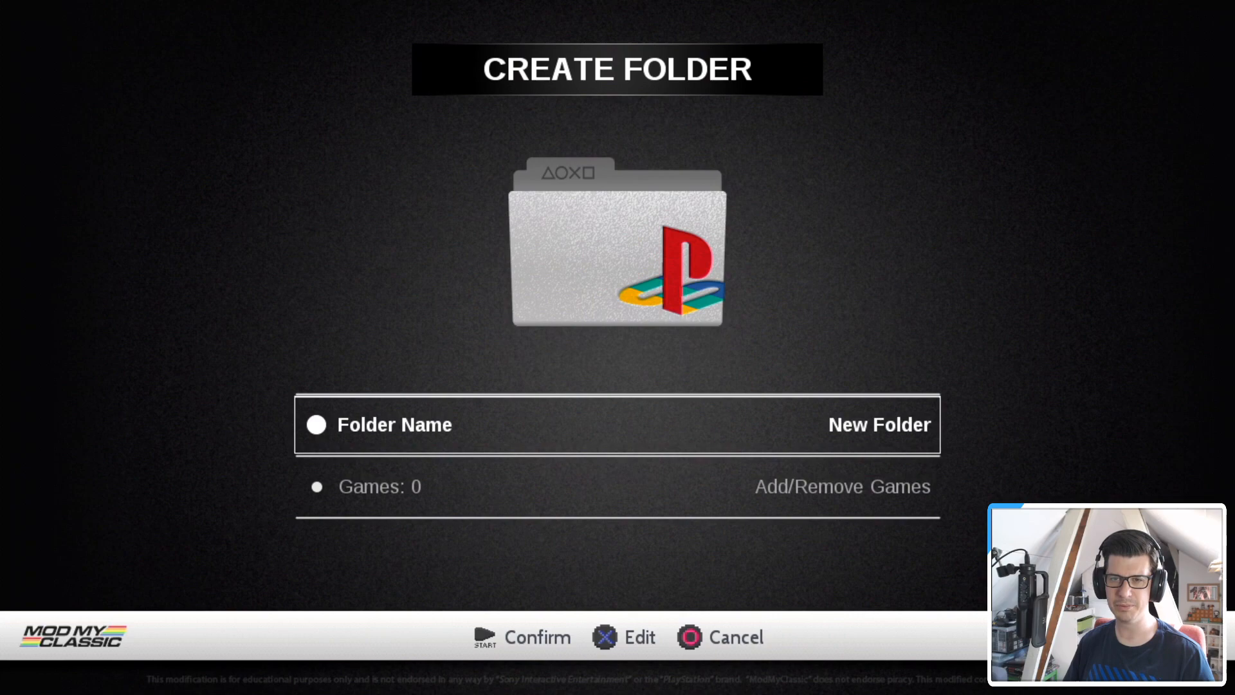
click(622, 637)
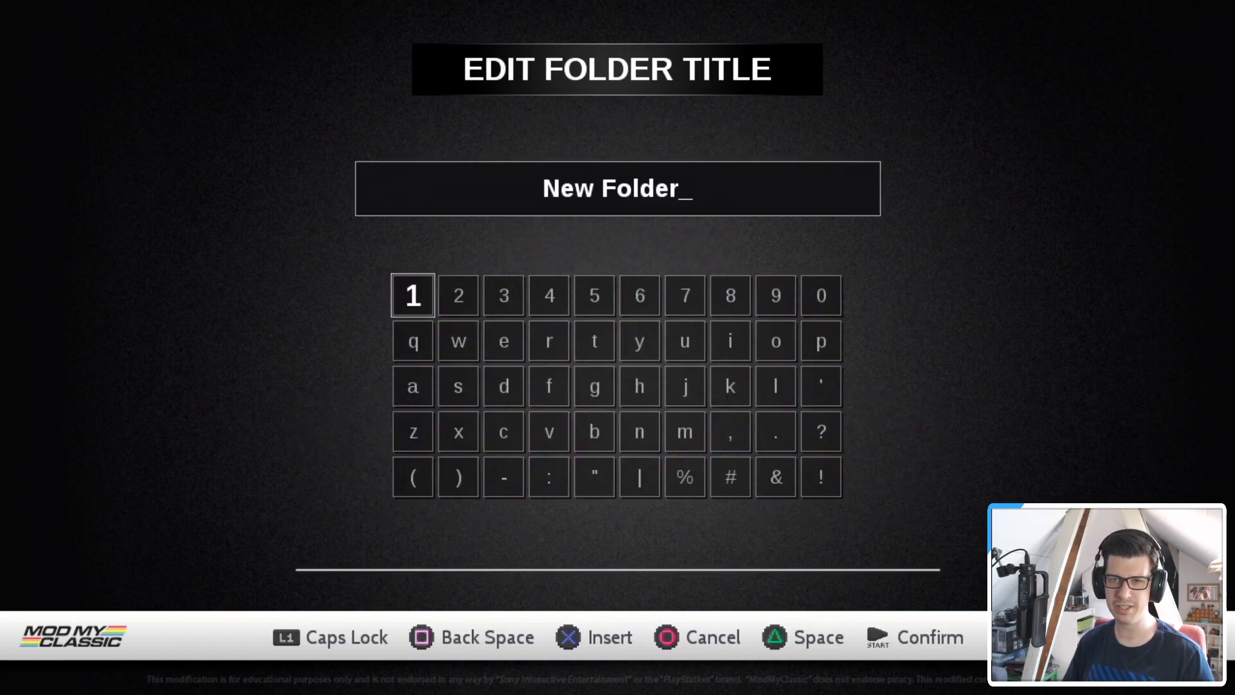
click(458, 386)
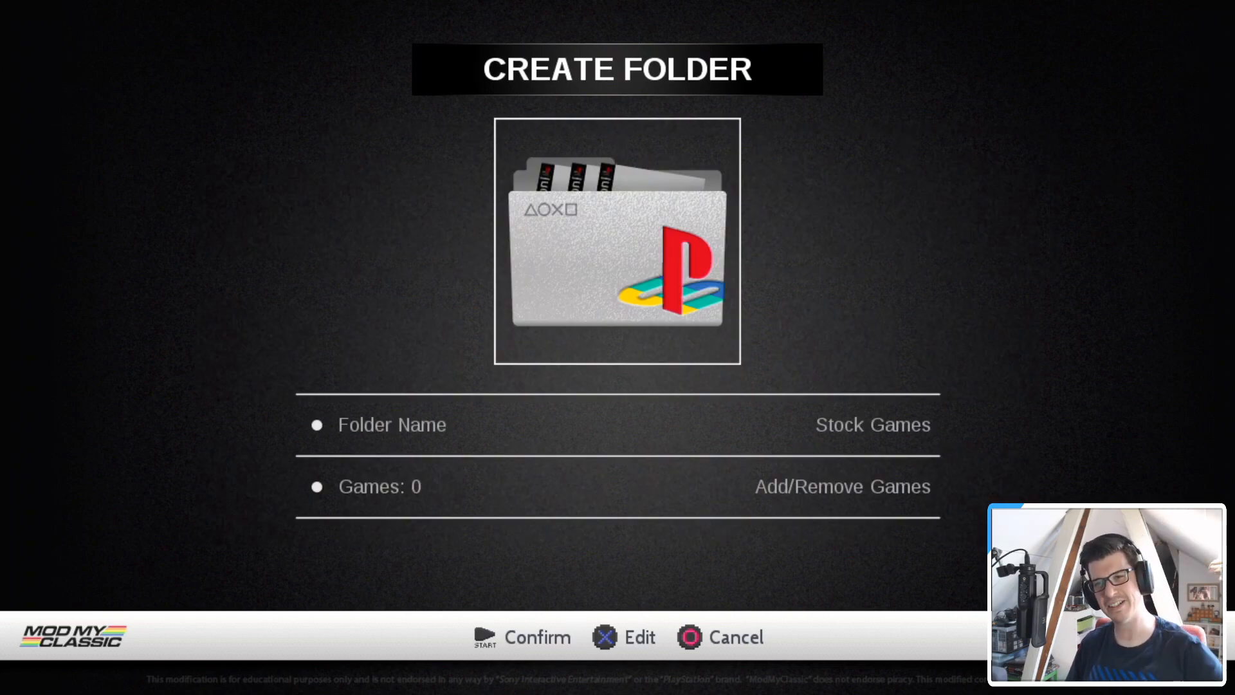
Step: Select the 20 stock games in Add/Remove Games and save the Stock Games folder
key(down)
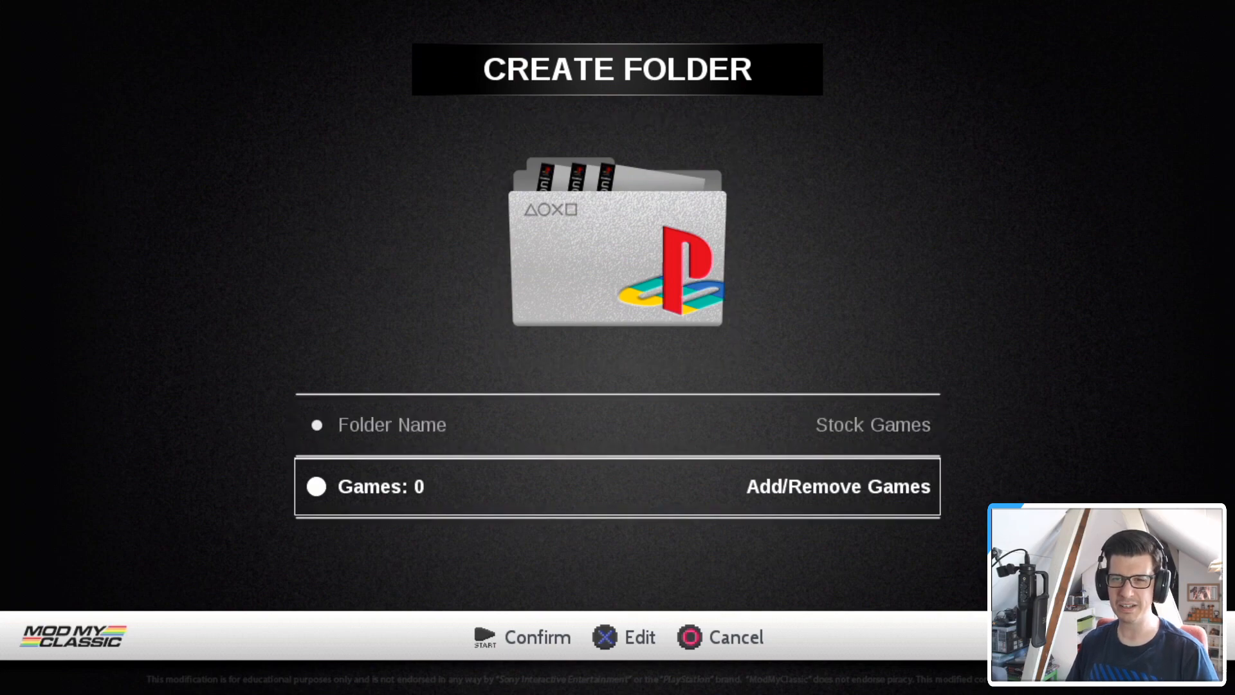
click(837, 486)
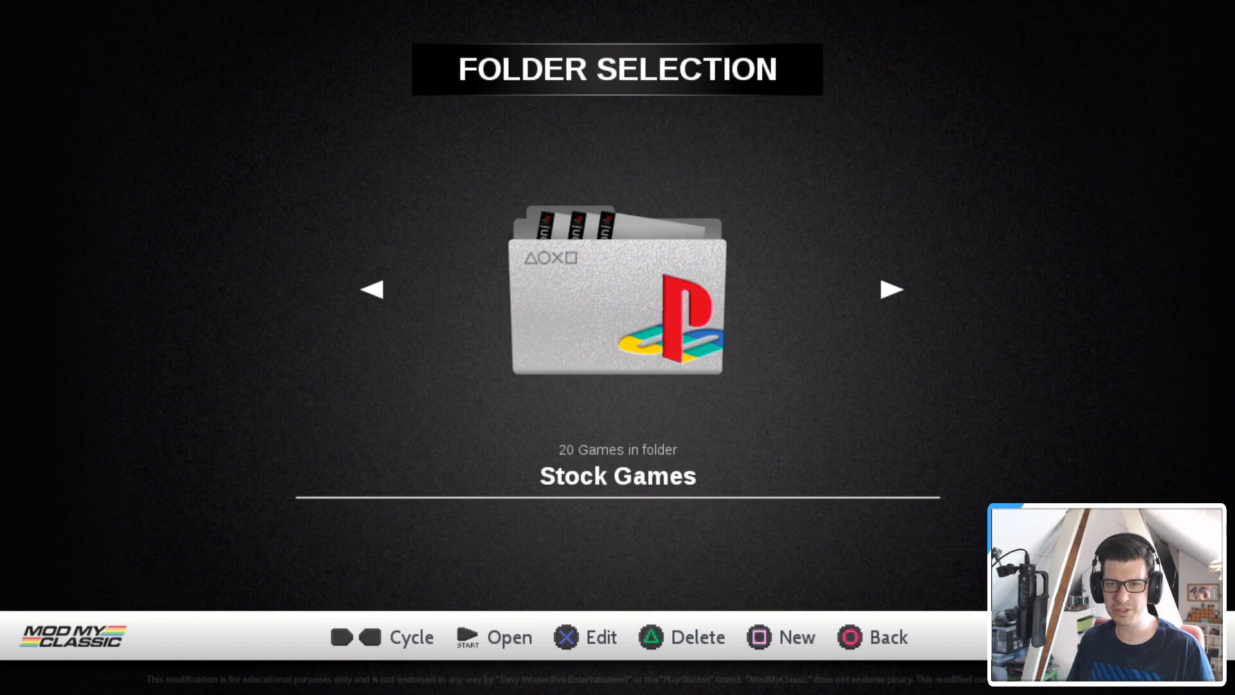
Step: Back out of Folder Menu to reach the carousel for launching Game Manager
click(890, 289)
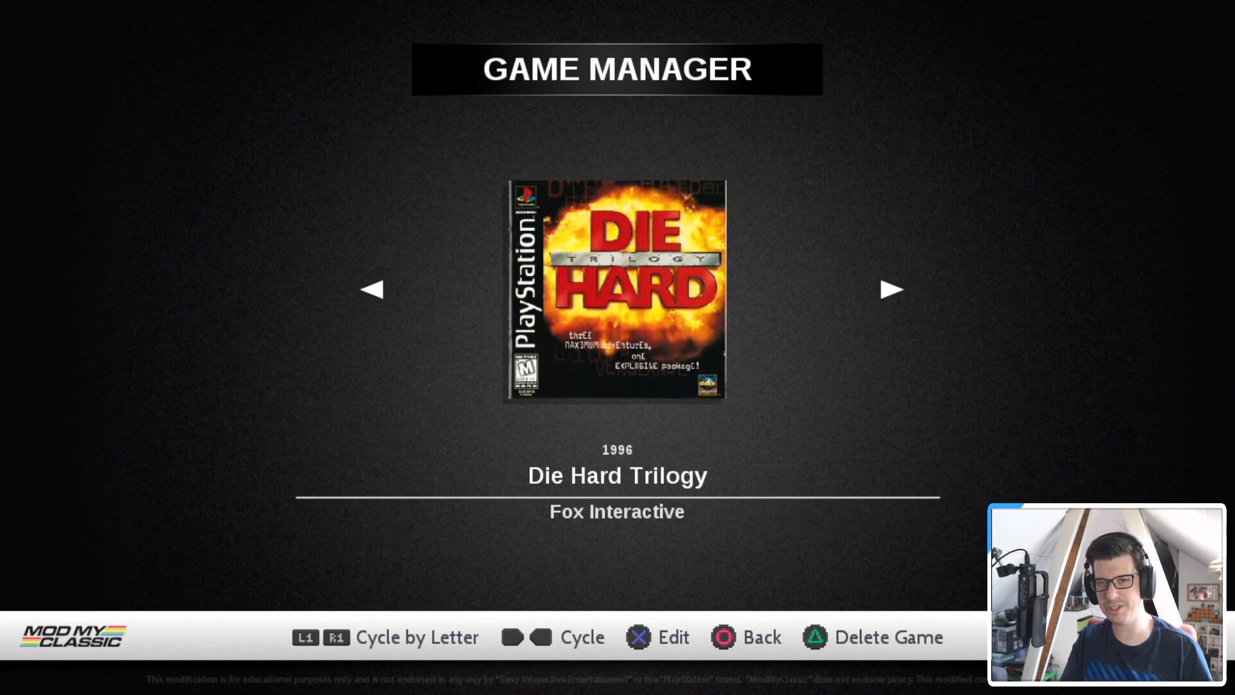
Step: Cycle through the installed games to Doom and bring up its Edit Game details
click(893, 289)
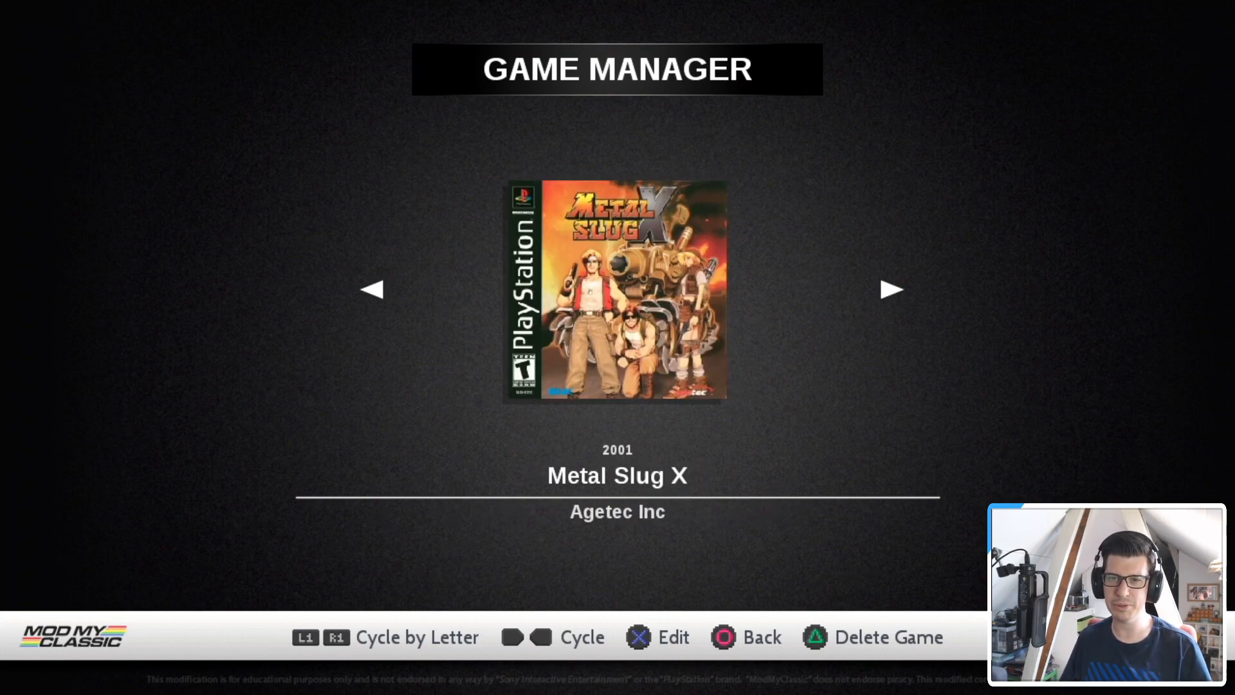
click(893, 290)
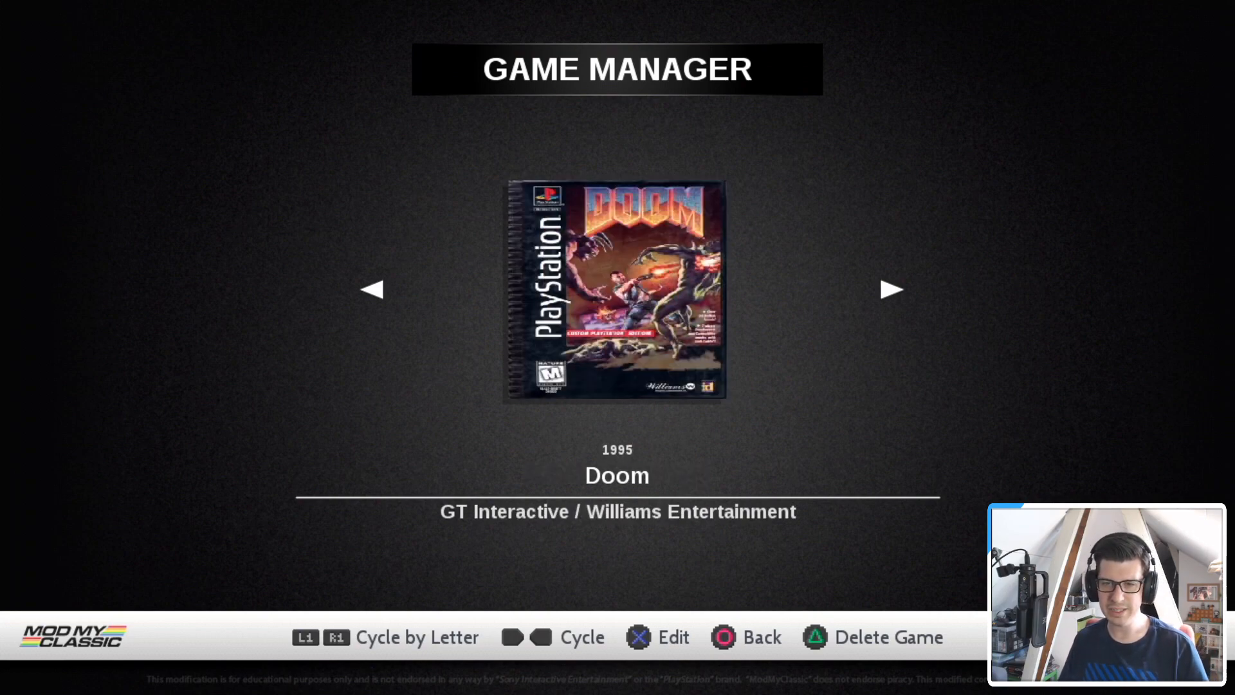
click(657, 637)
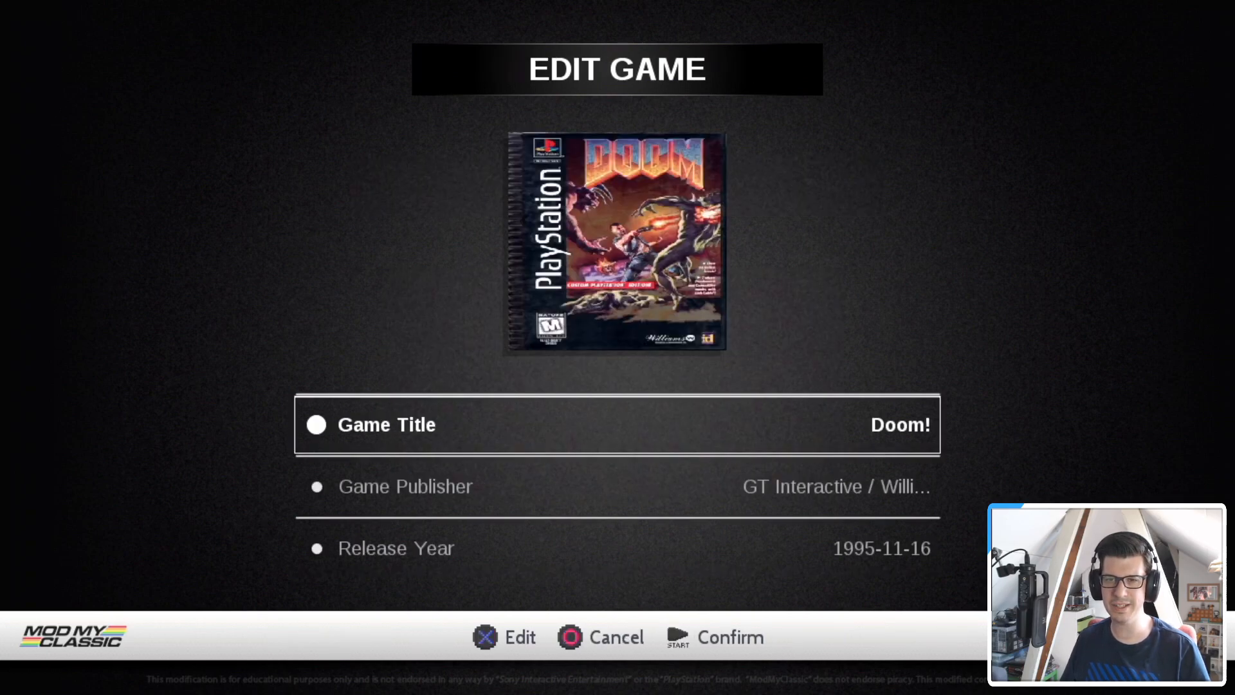
Step: Confirm the Doom! title, re-check the Edit Game fields, and exit Game Manager to the carousel
click(568, 637)
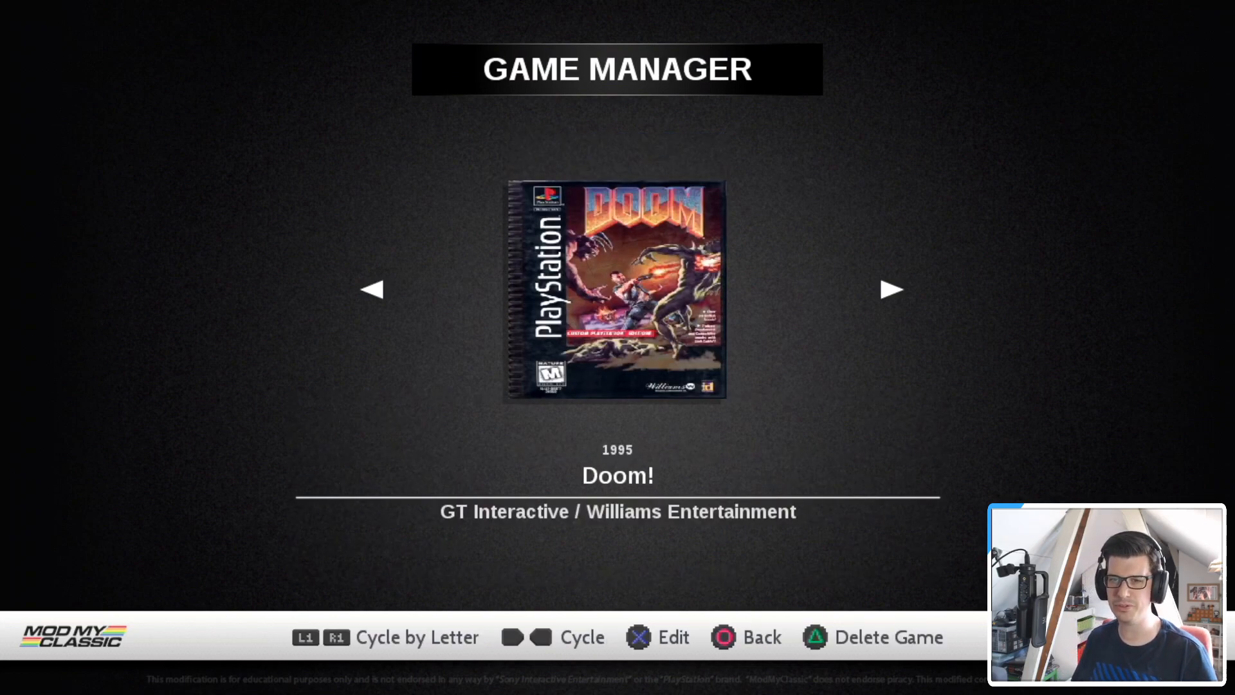
click(657, 636)
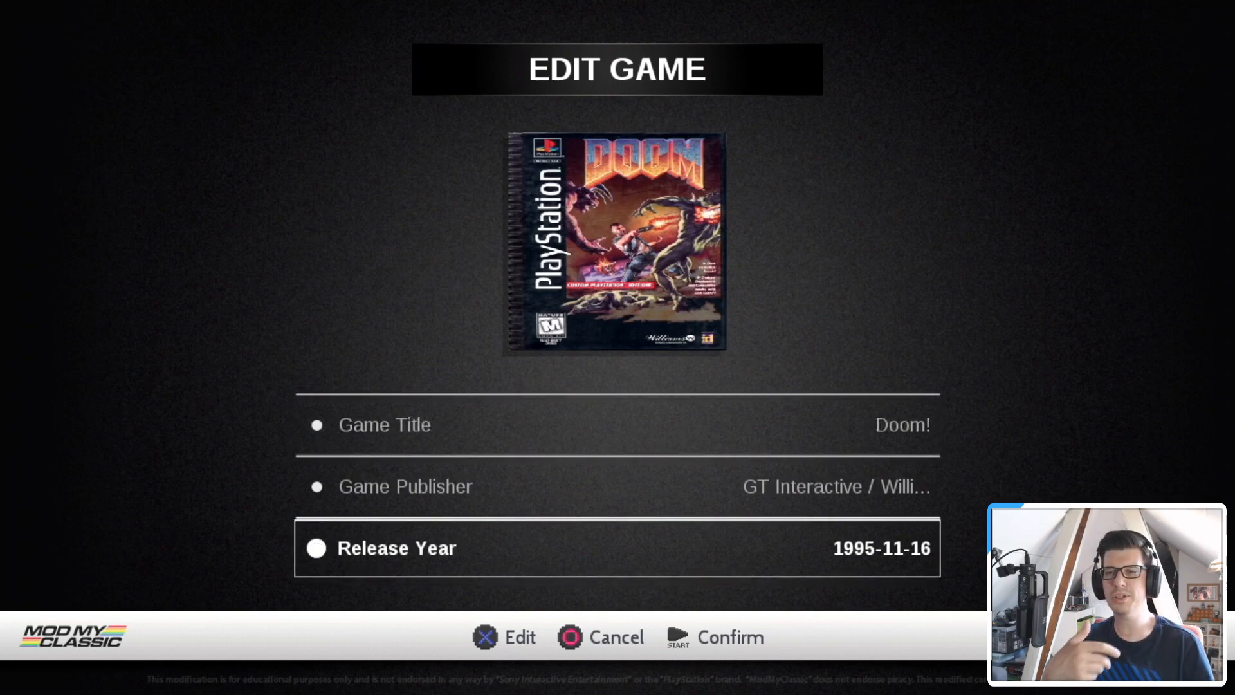
key(up)
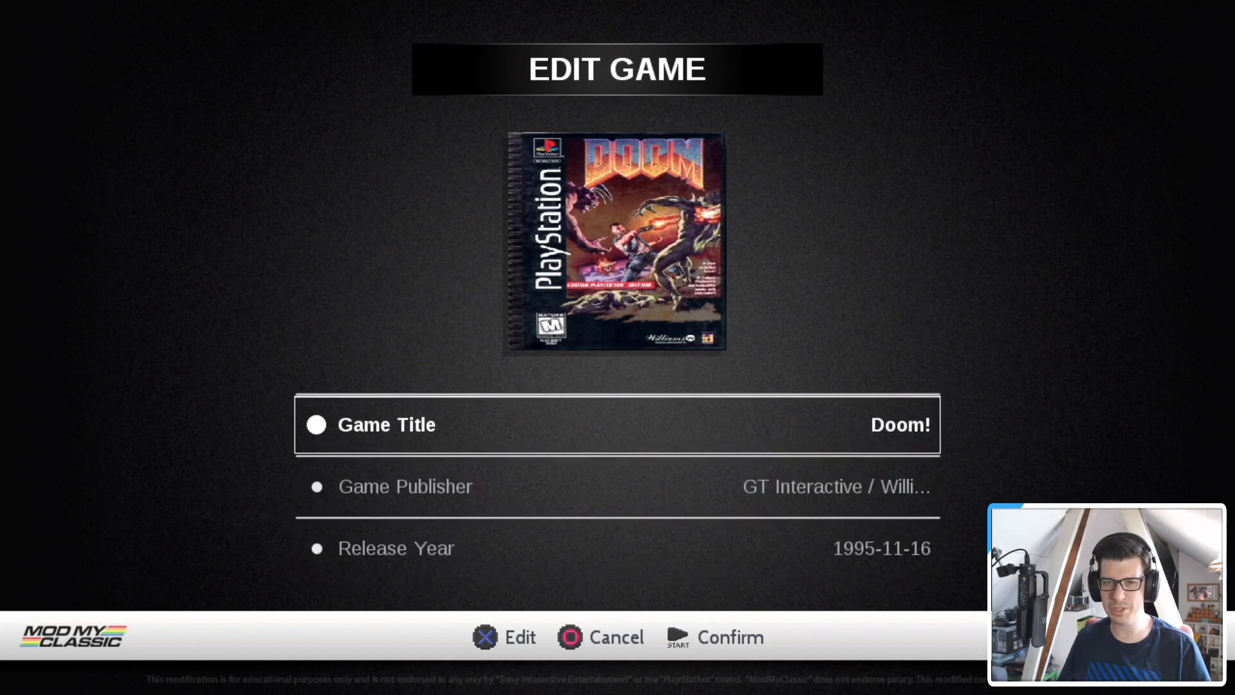
click(569, 636)
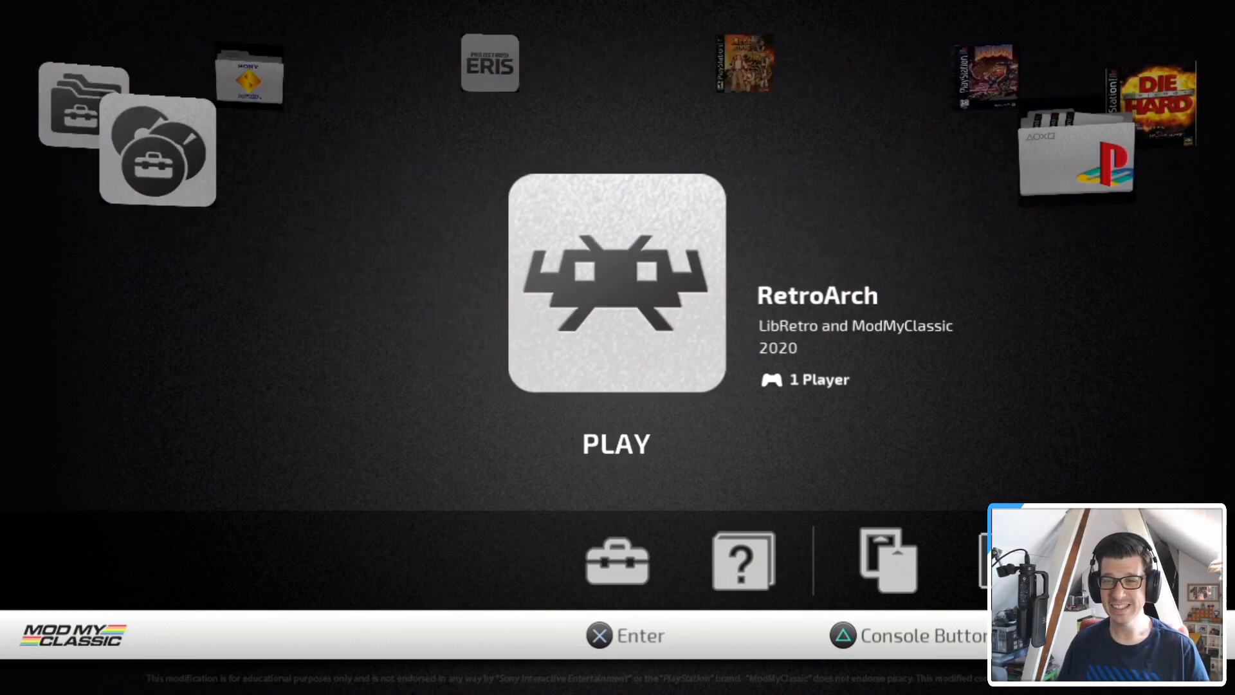
scroll(left, 3)
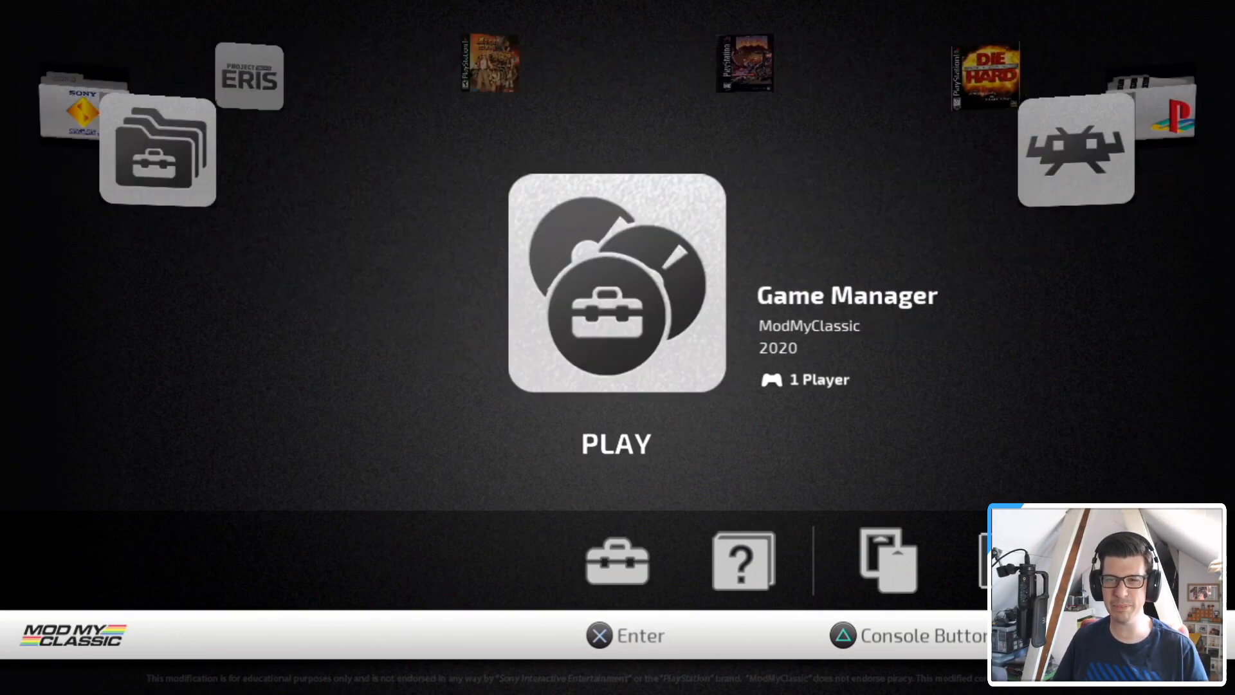